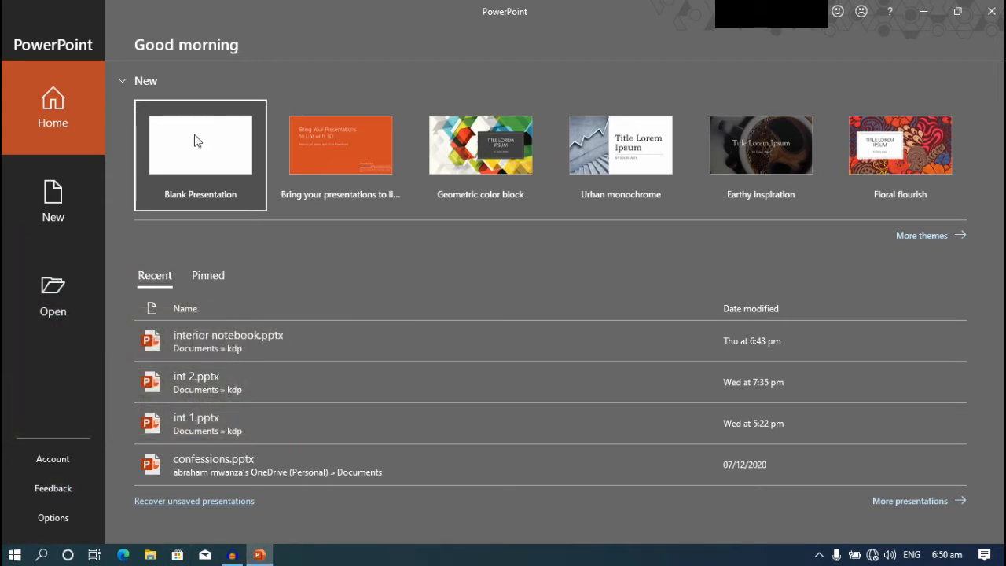
mouse_move(203, 136)
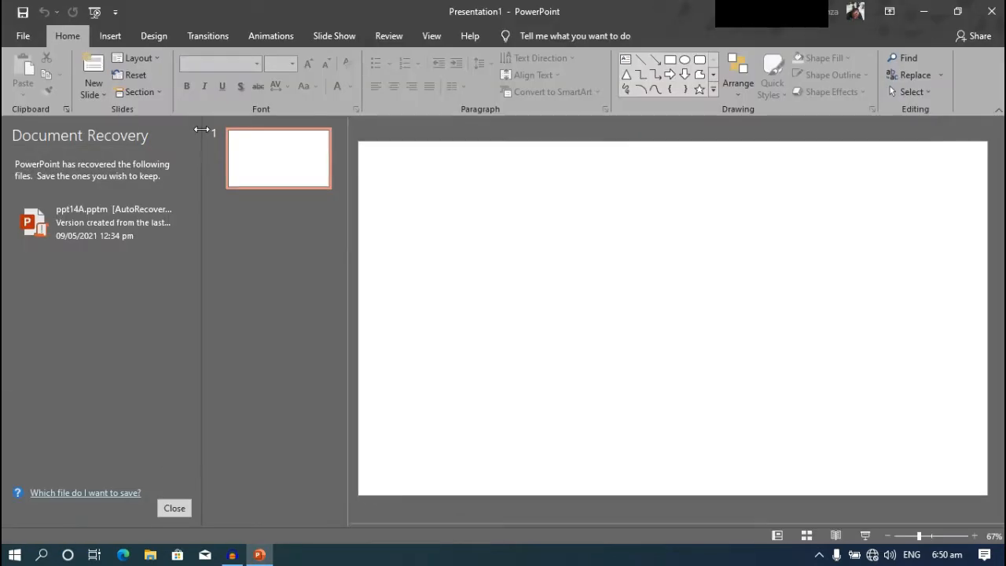
- Start a blank presentation and dismiss the Document Recovery pane
left_click(280, 157)
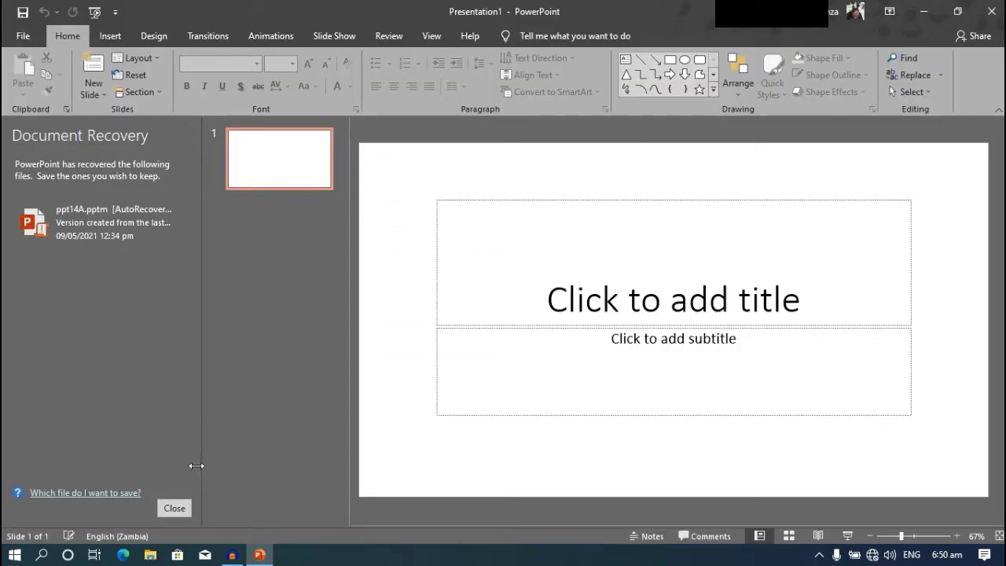
left_click(173, 508)
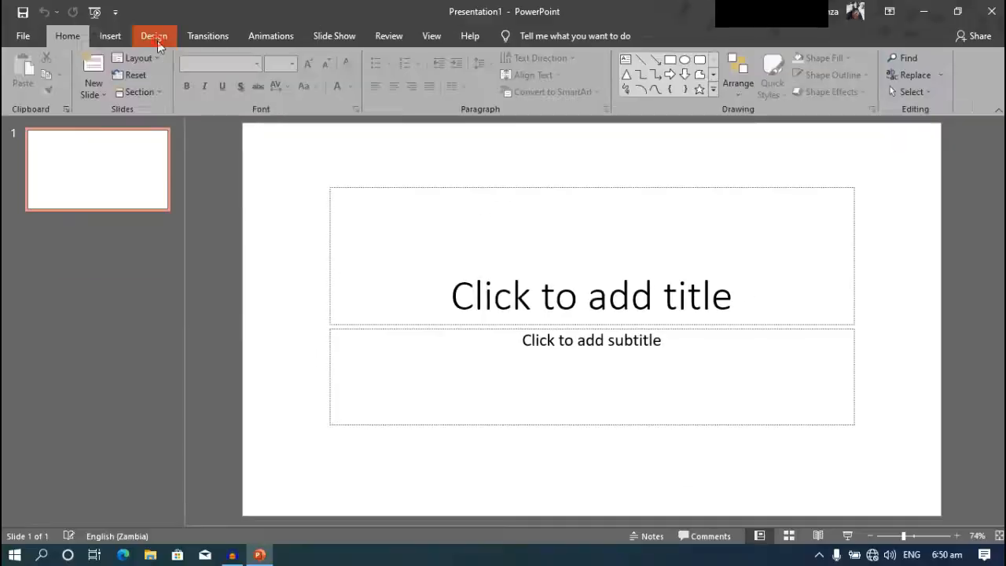
- Reach the Custom Slide Size settings from the Design ribbon
left_click(899, 75)
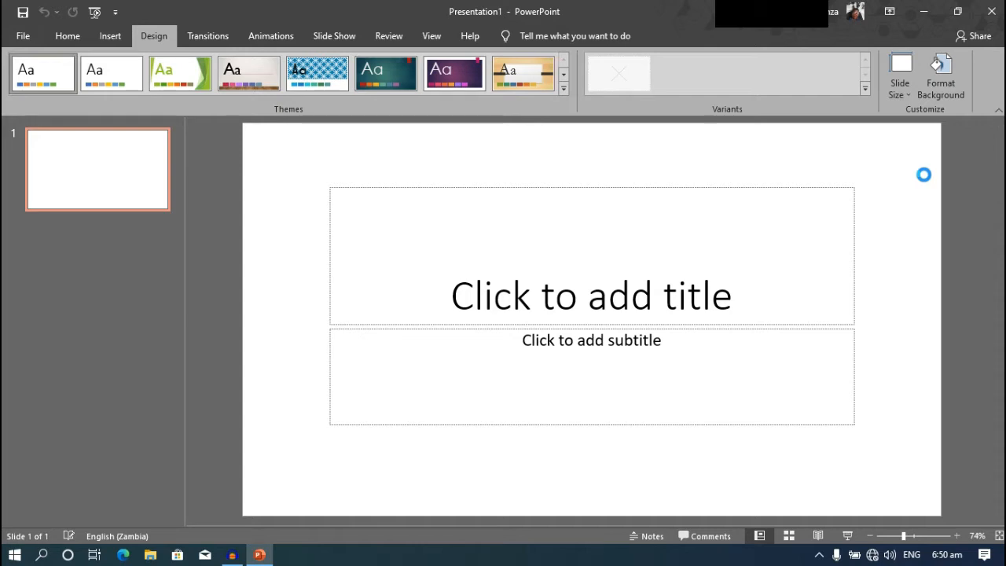
left_click(899, 82)
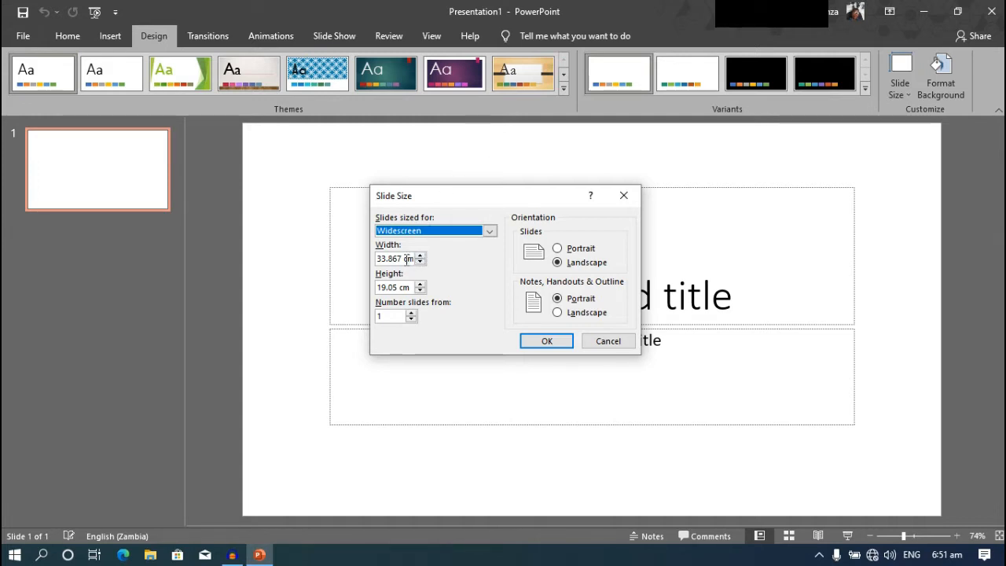
mouse_move(417, 270)
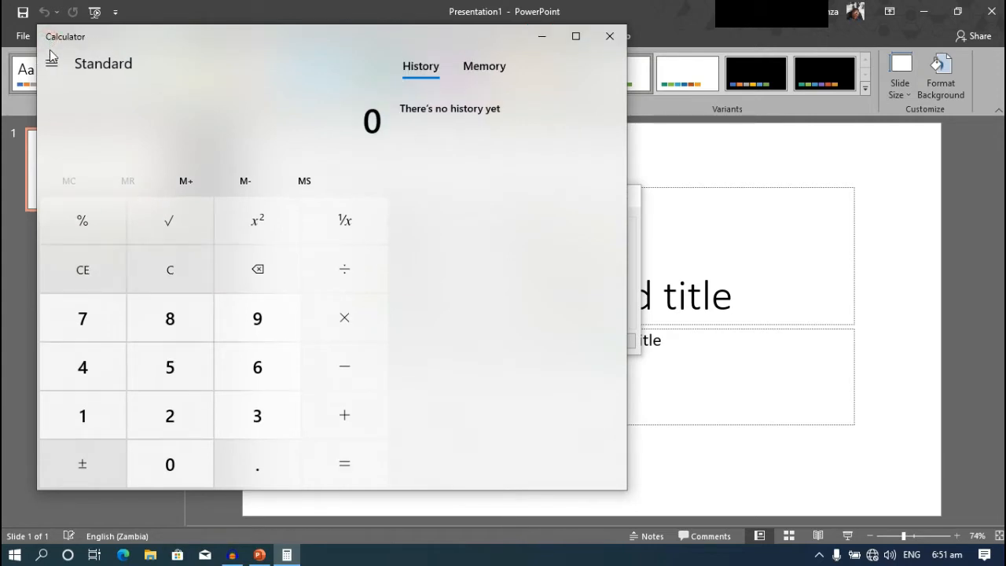
- Convert 6 in and 9 in to cm and enter a 15.24 cm width and 22.86 cm height
left_click(50, 63)
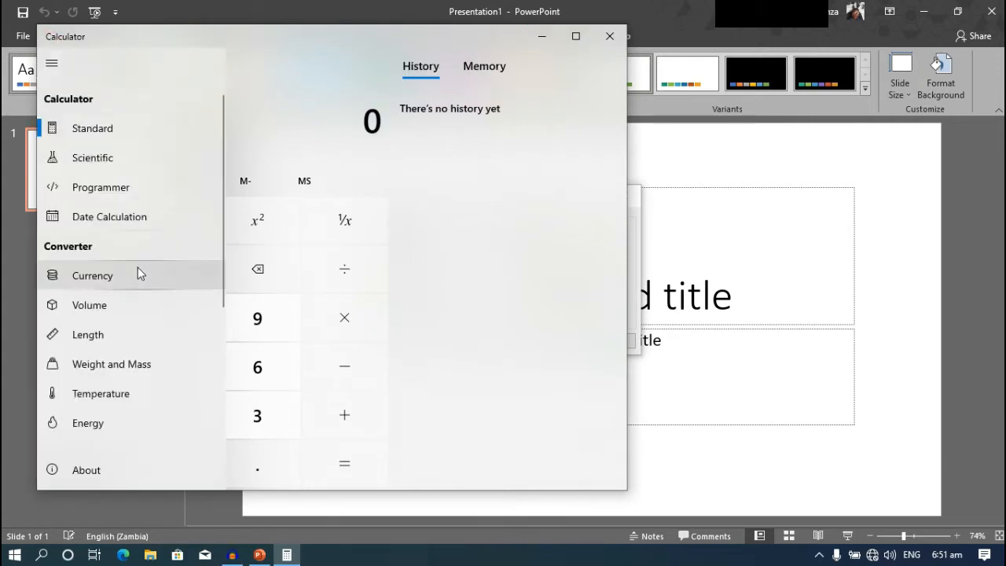
mouse_move(151, 333)
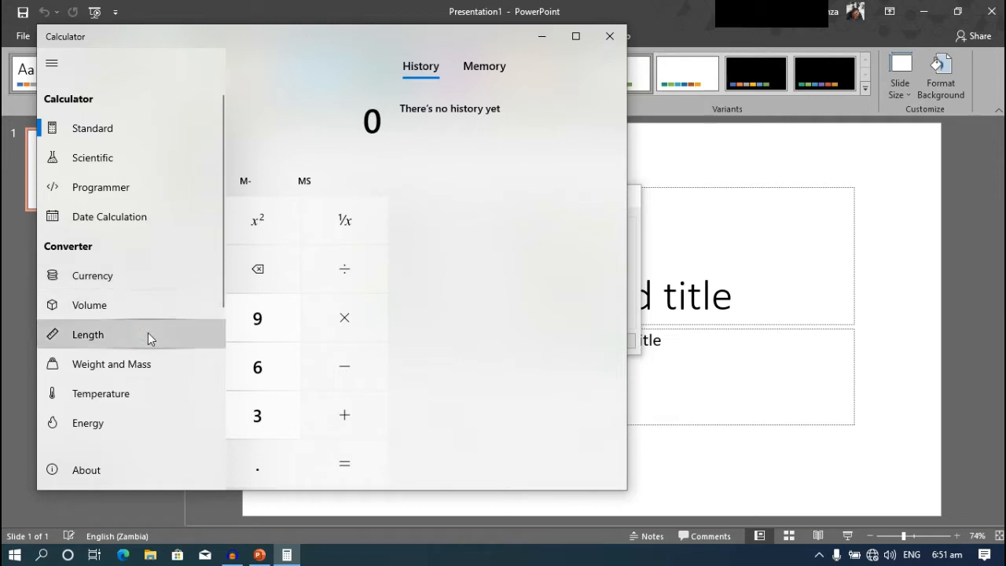
left_click(88, 333)
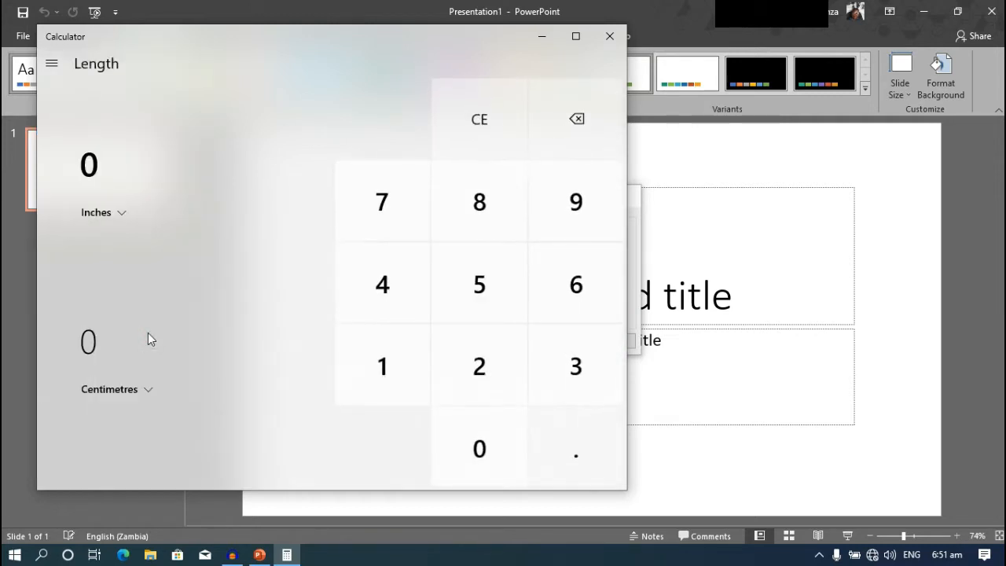
left_click(575, 283)
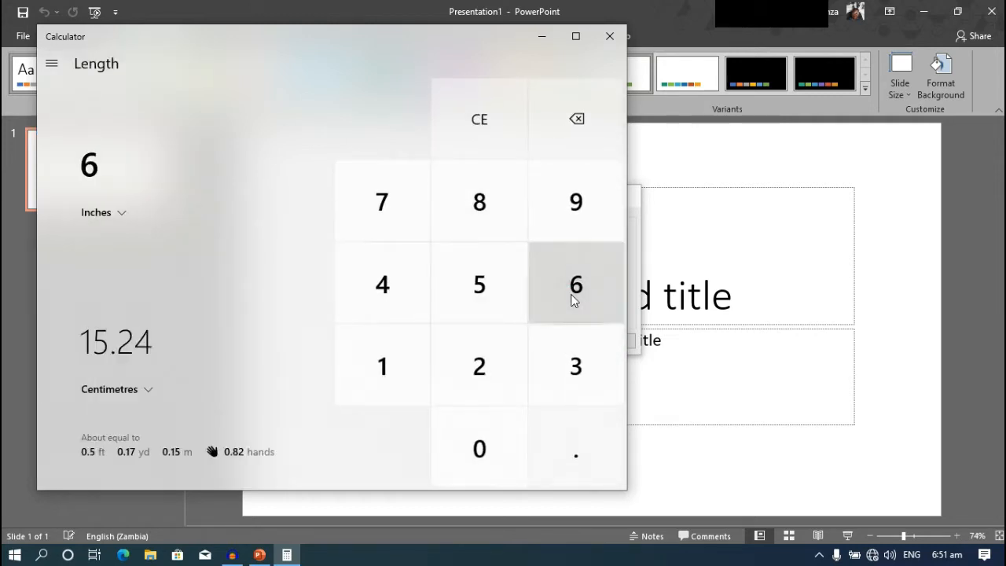
mouse_move(626, 239)
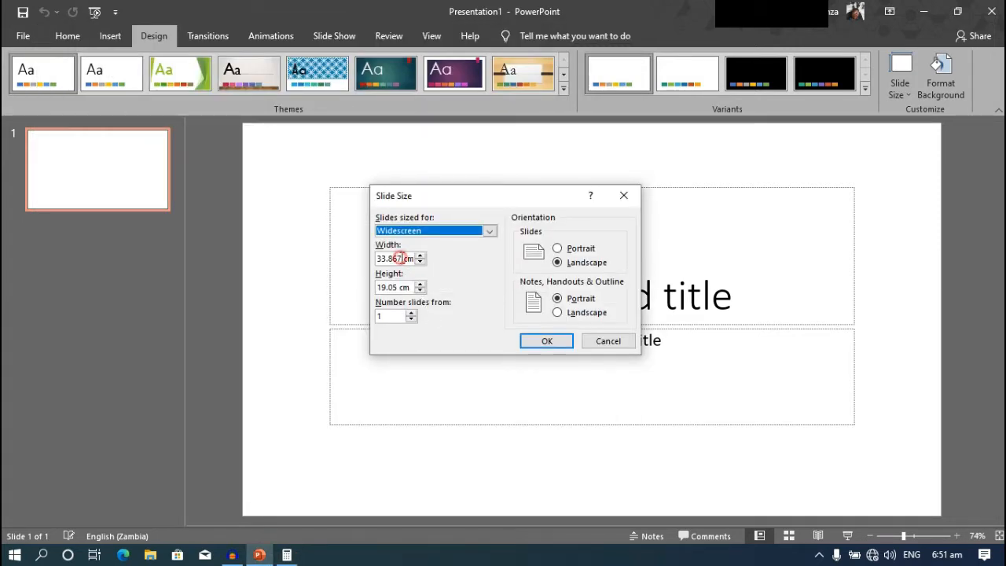
type("15.24 cm")
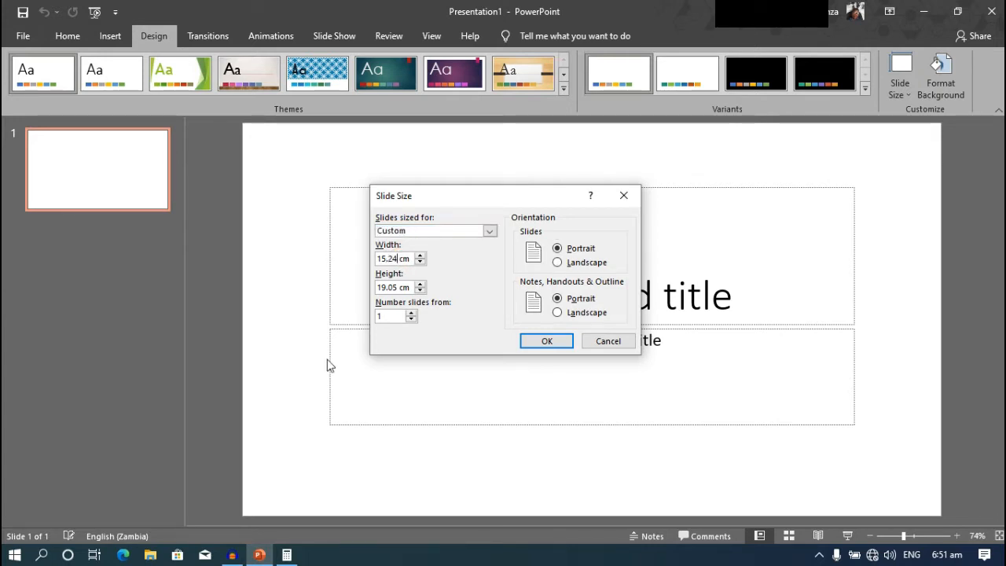
left_click(286, 554)
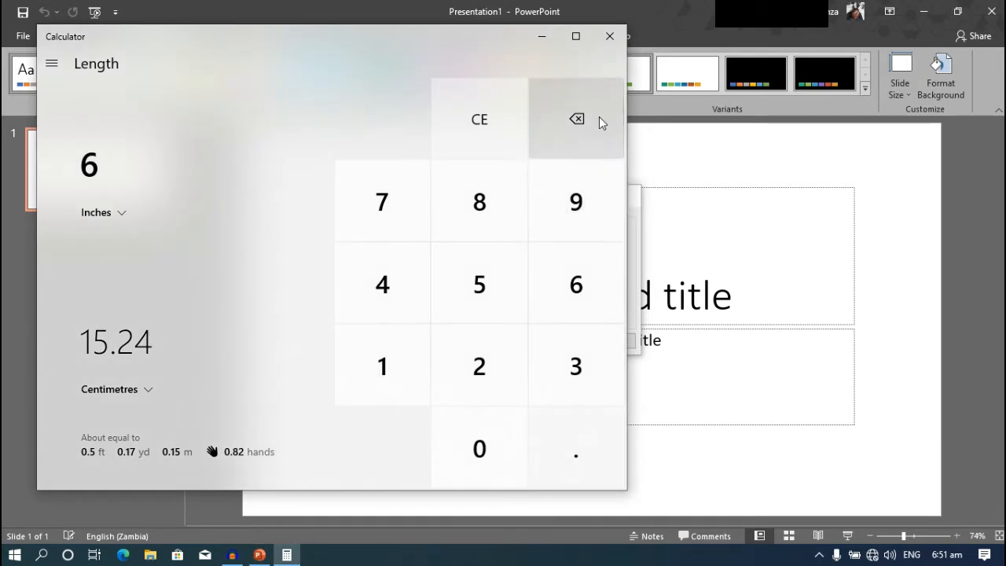
left_click(576, 202)
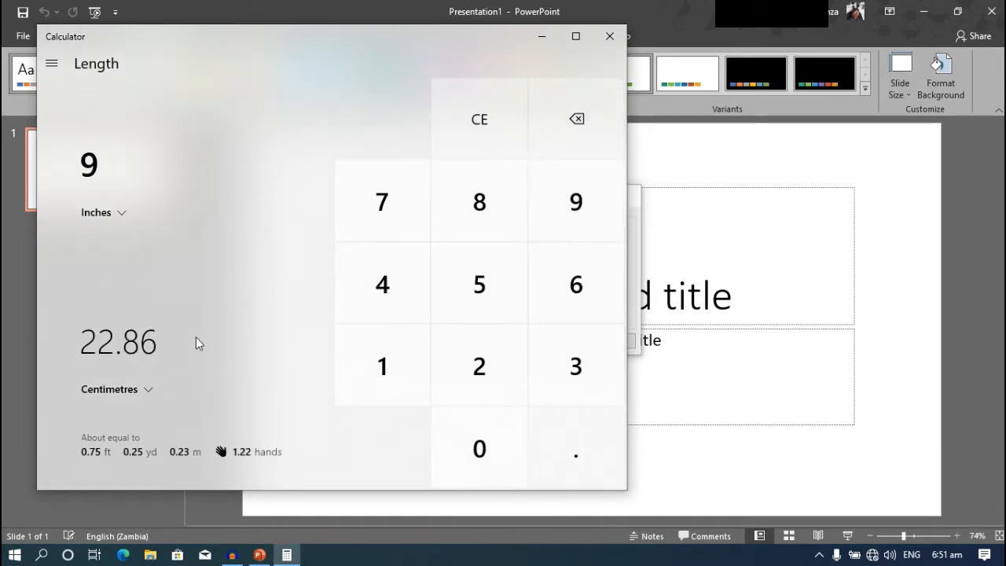
mouse_move(767, 267)
type("22.86")
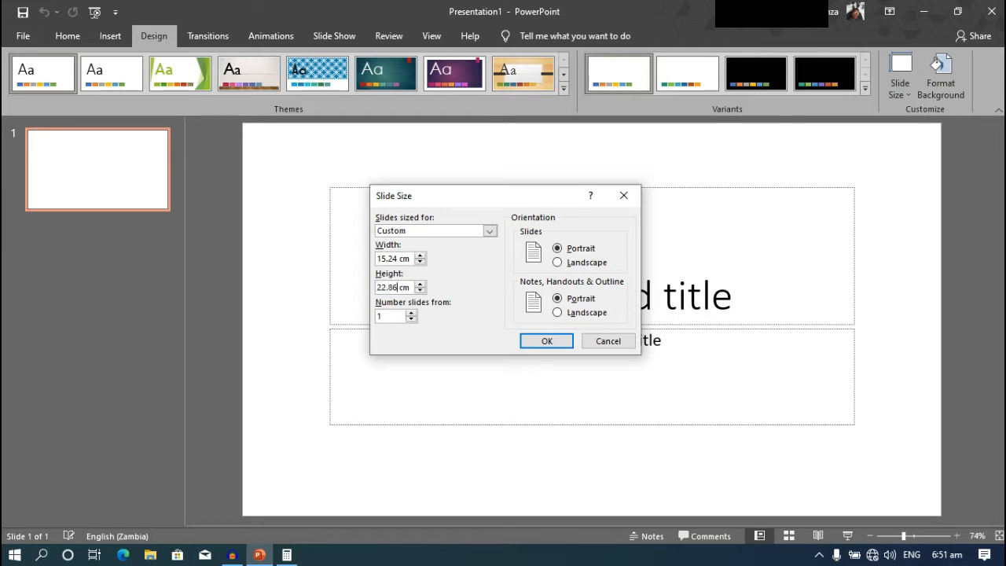
- Apply the 15.24 × 22.86 cm portrait size and delete the title and subtitle placeholders
left_click(547, 340)
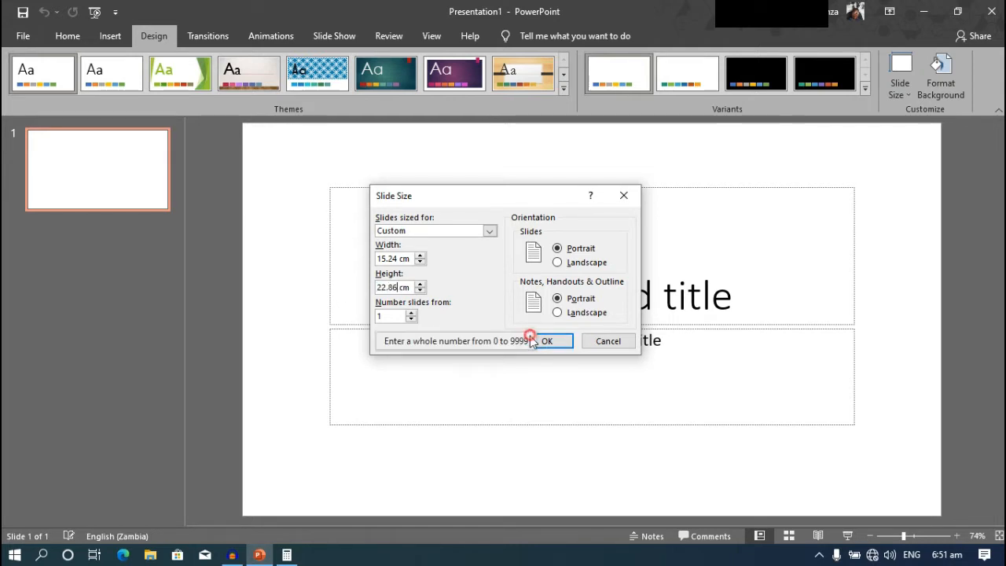
left_click(547, 339)
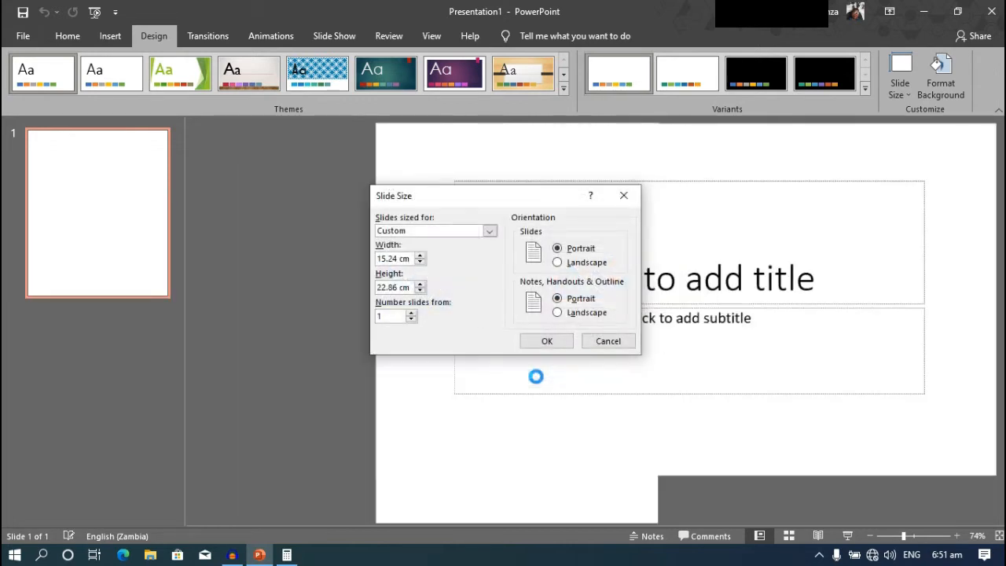
left_click(547, 339)
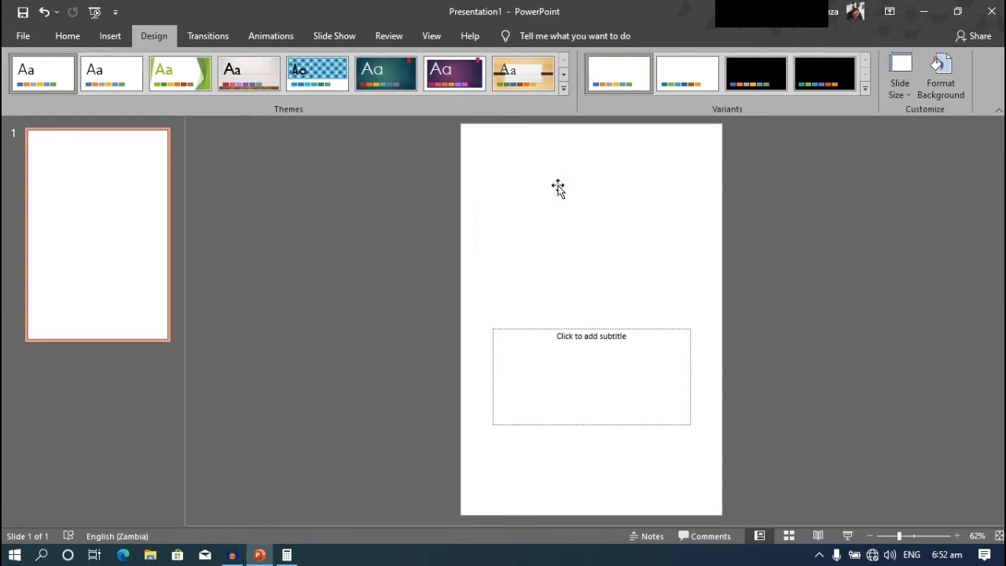
left_click(535, 328)
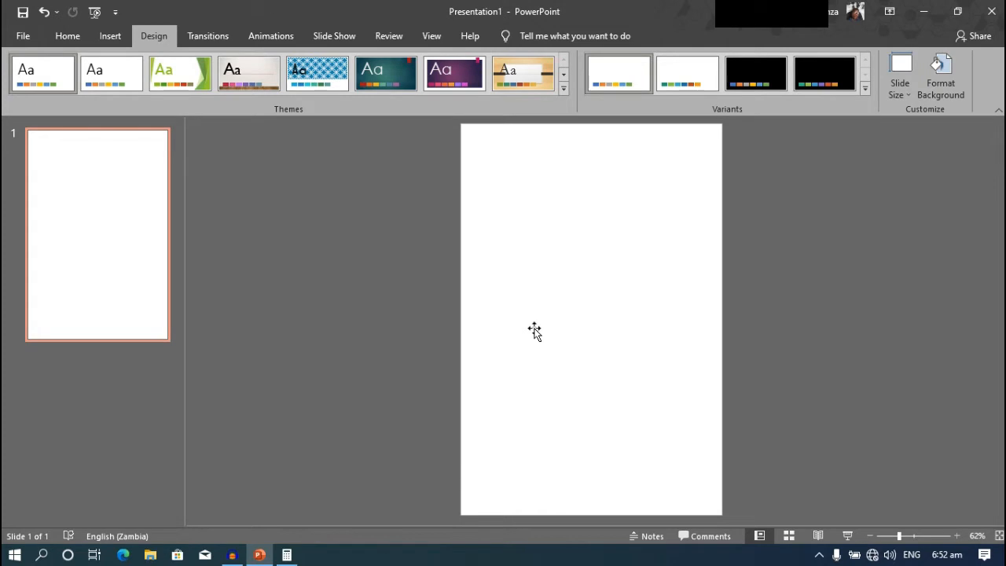
mouse_move(270, 35)
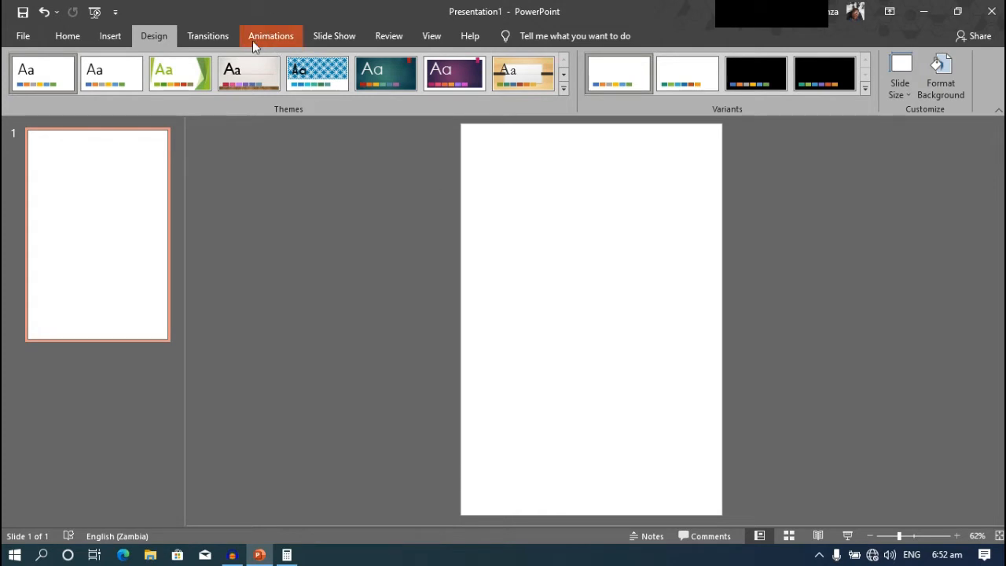
mouse_move(111, 34)
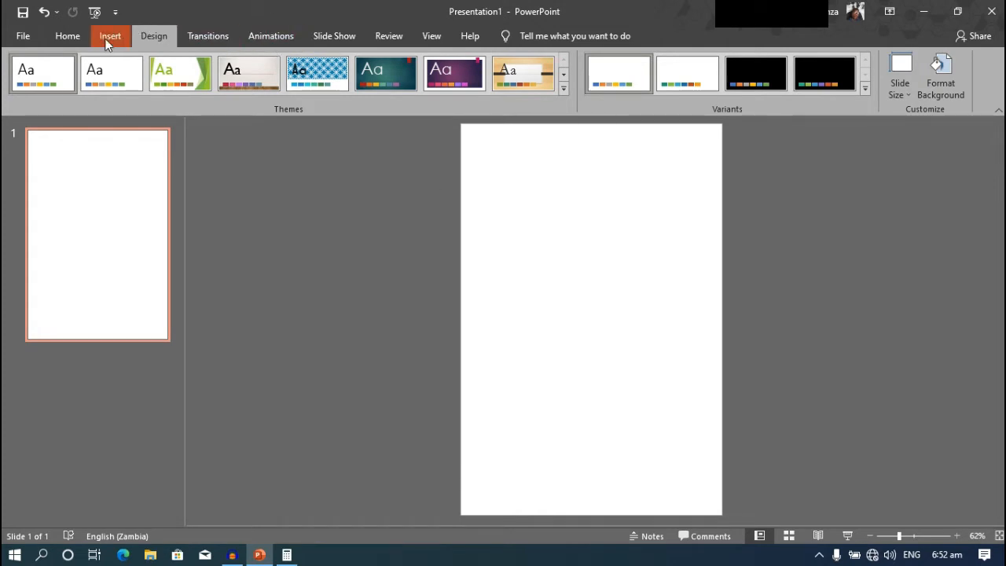
- Draw a full-width rectangle band across the top of the page
left_click(110, 34)
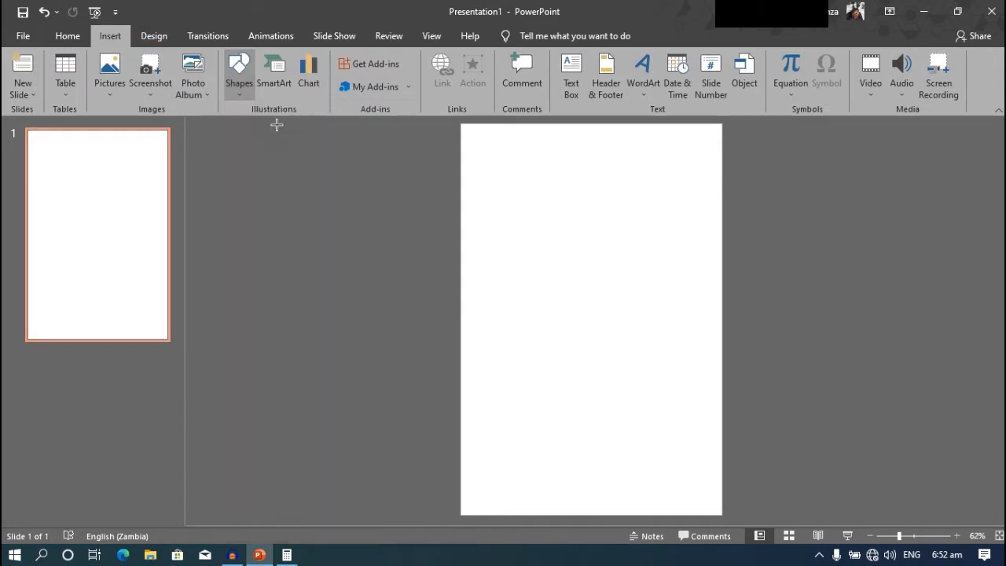
left_click(239, 71)
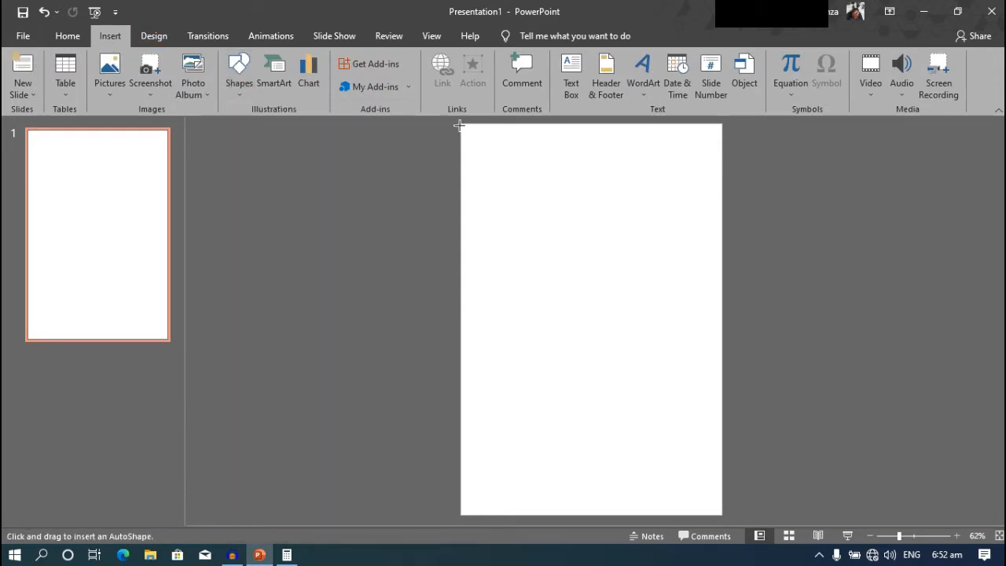
left_click_drag(459, 126, 601, 158)
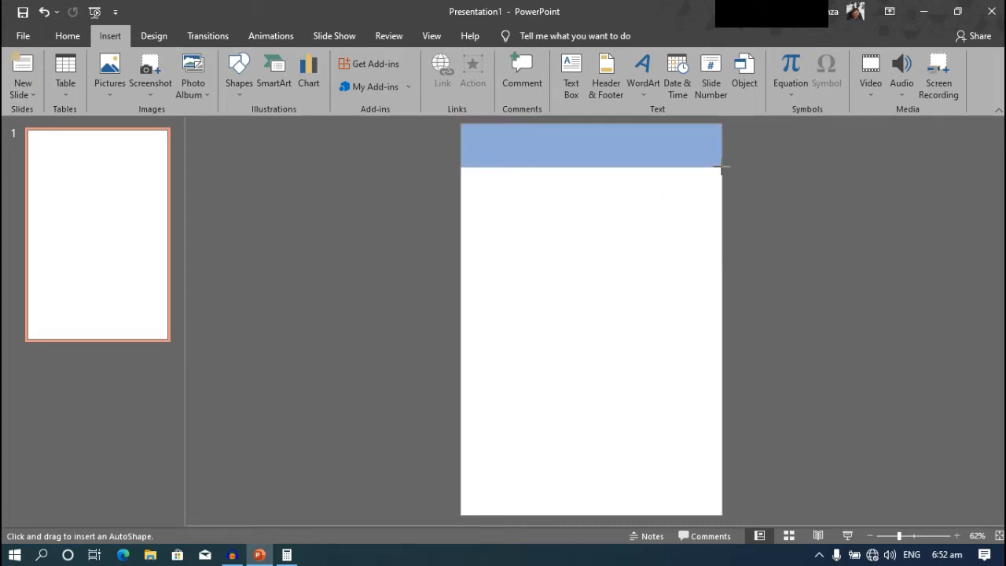
left_click_drag(460, 126, 721, 169)
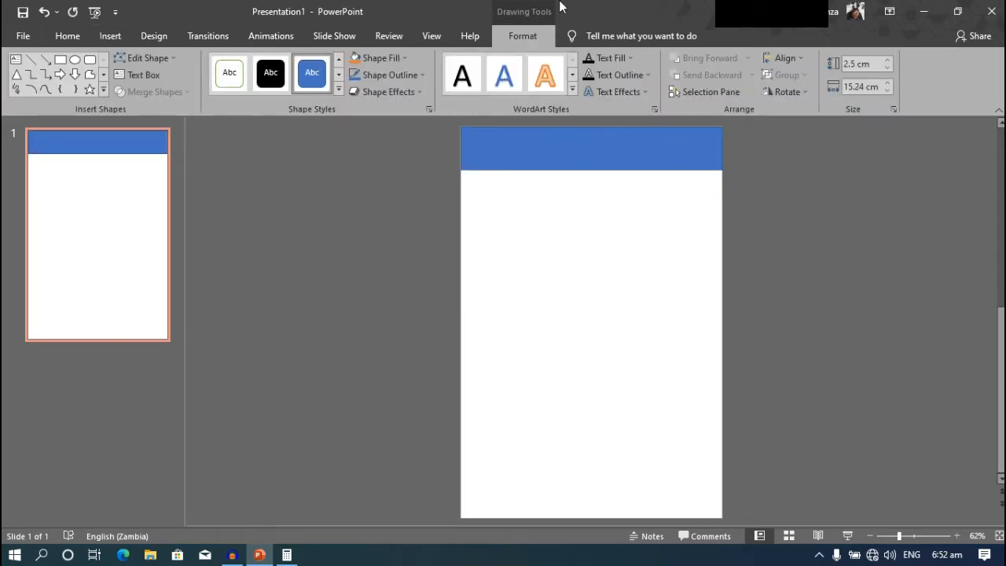
- Fill the top band light blue and remove its outline
left_click(591, 147)
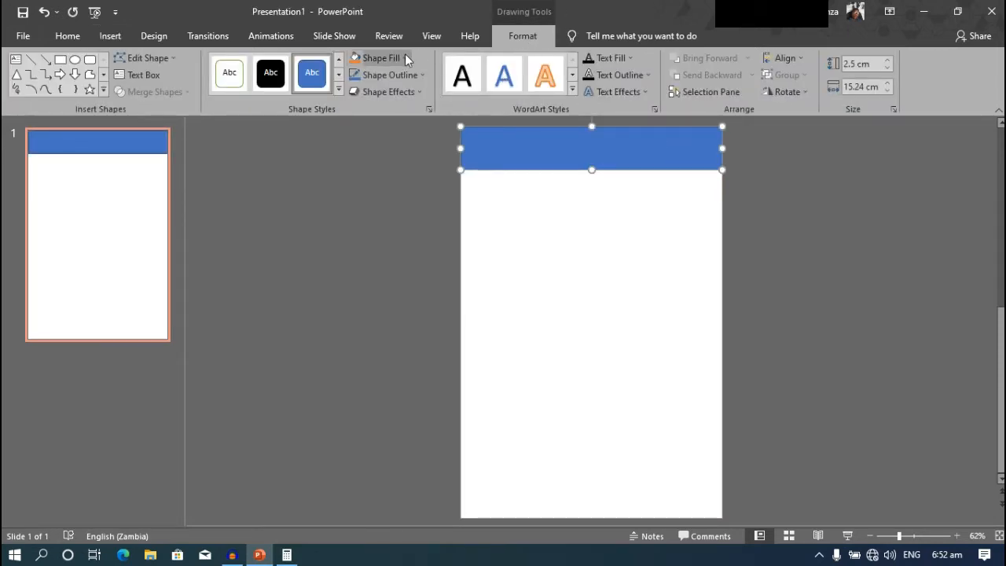
left_click(406, 57)
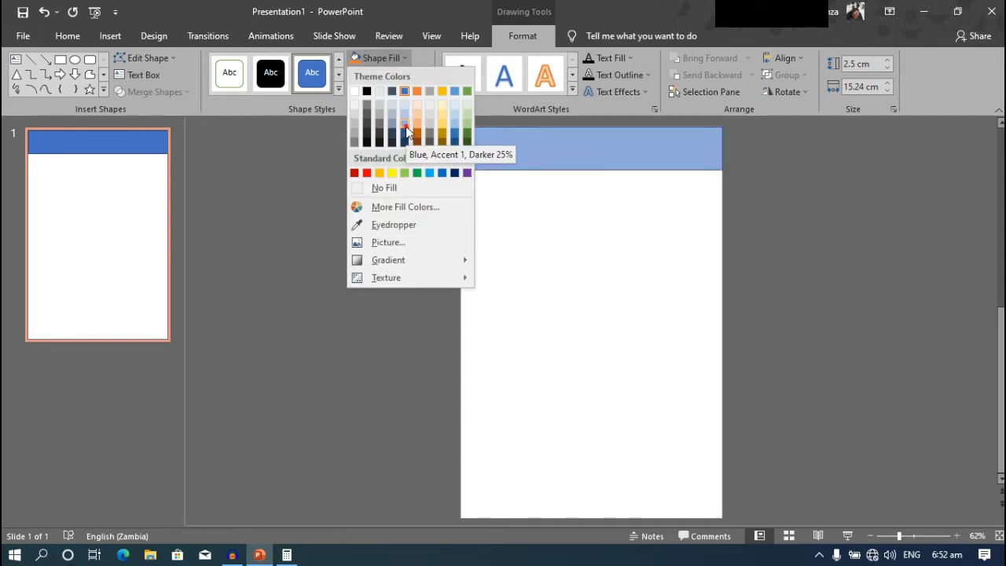
left_click(405, 132)
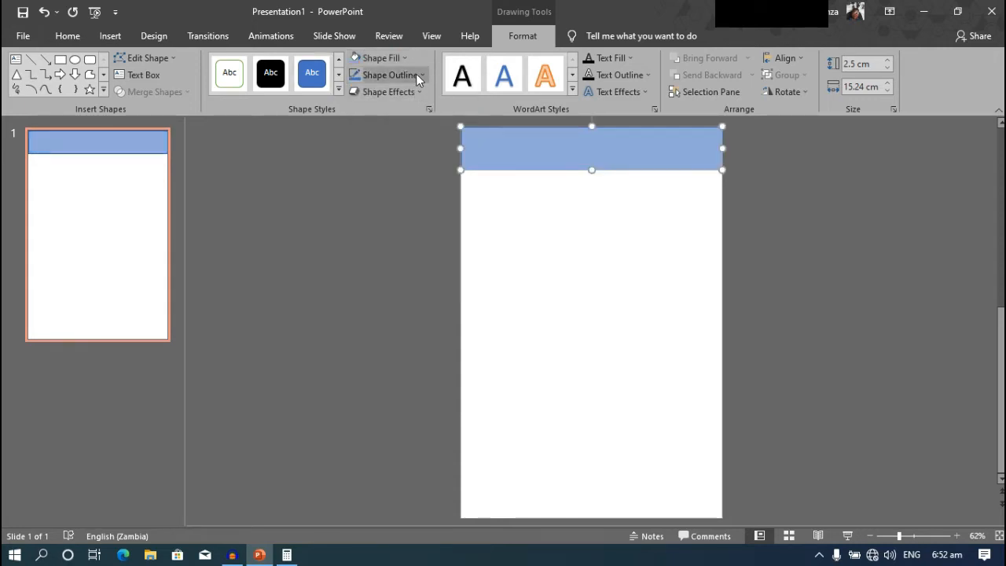
left_click(390, 76)
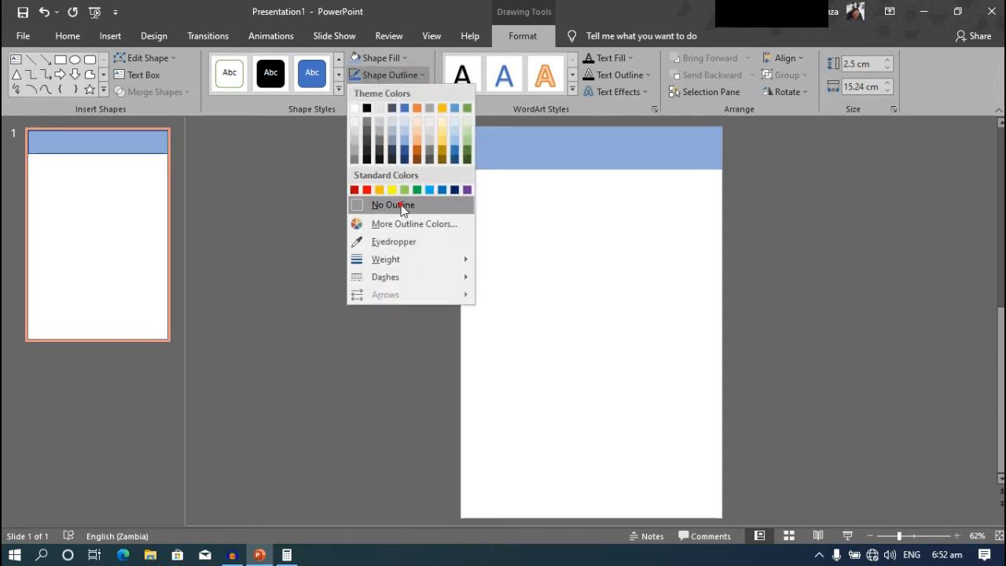
left_click(393, 205)
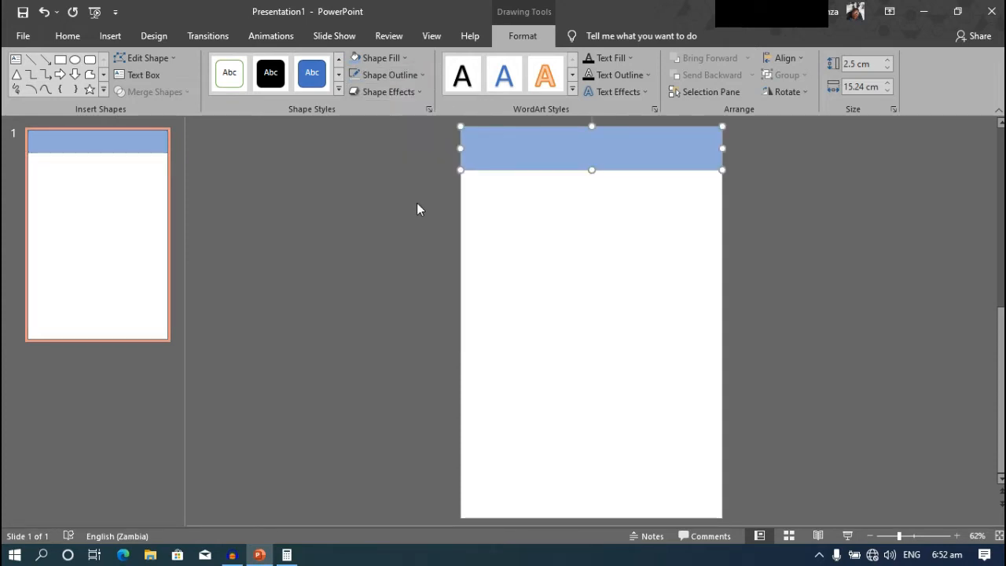
mouse_move(572, 154)
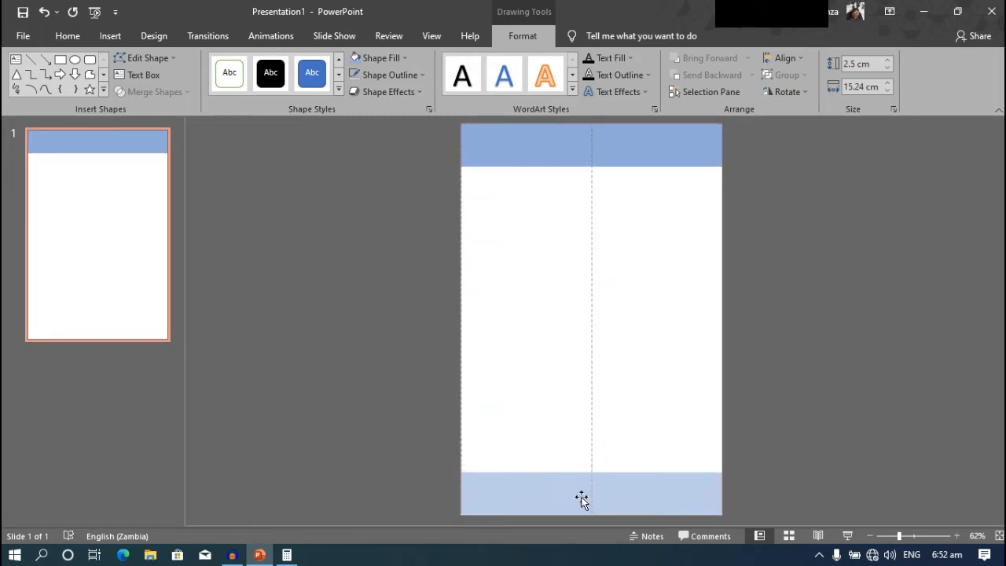
- Duplicate the top band and place the copy along the bottom edge
left_click(582, 494)
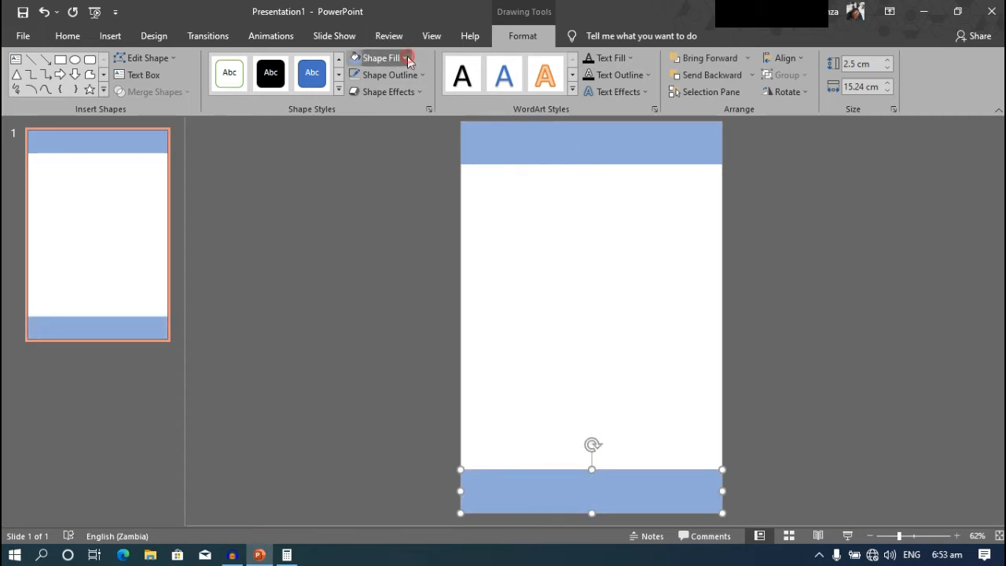
- Fill the bottom band with custom red hex E43041
left_click(381, 57)
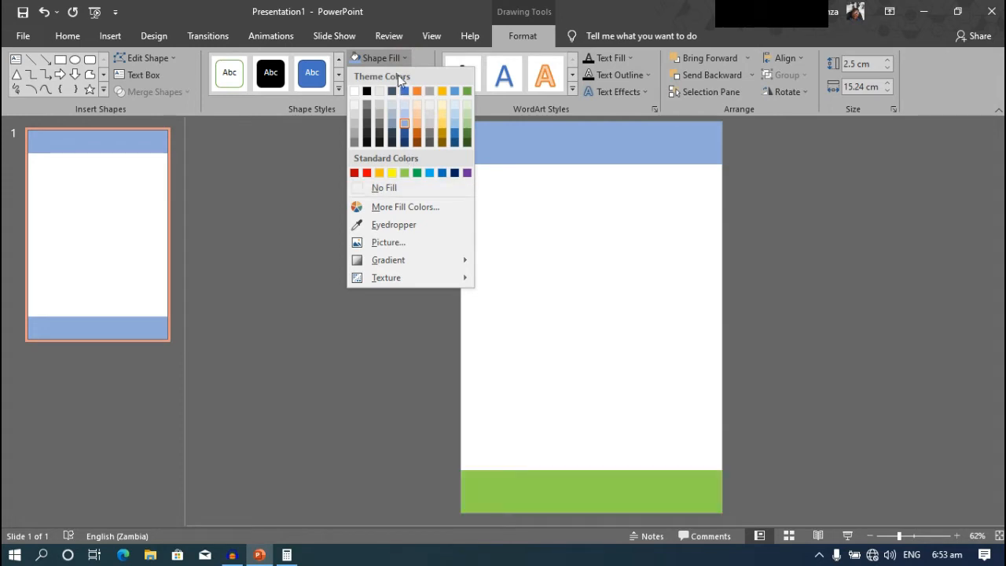
mouse_move(396, 229)
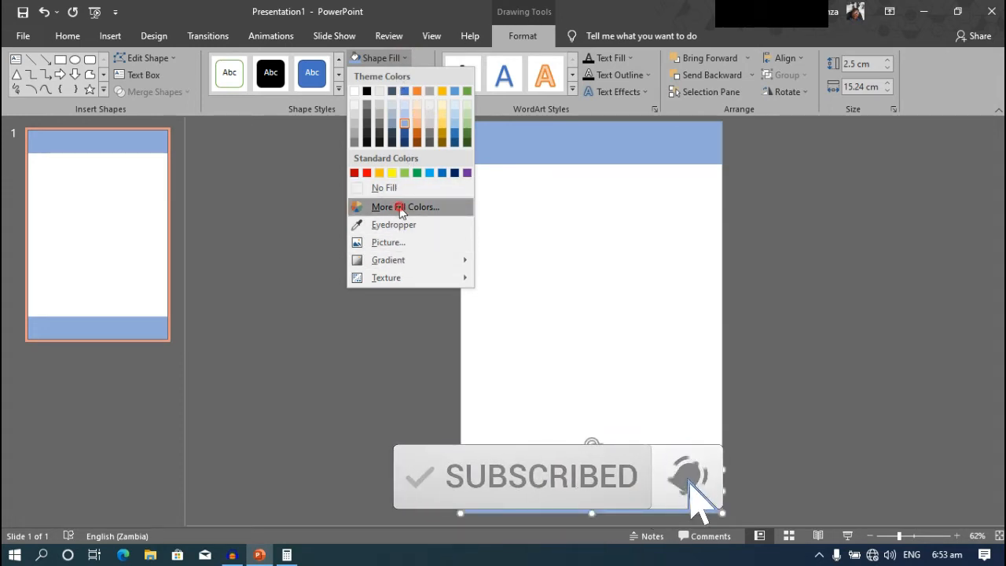
left_click(406, 206)
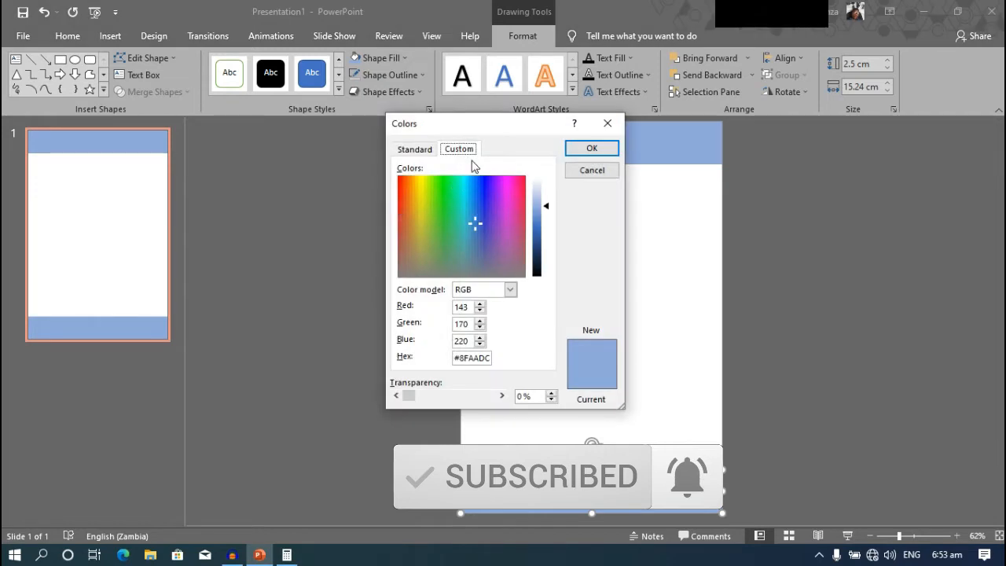
mouse_move(525, 204)
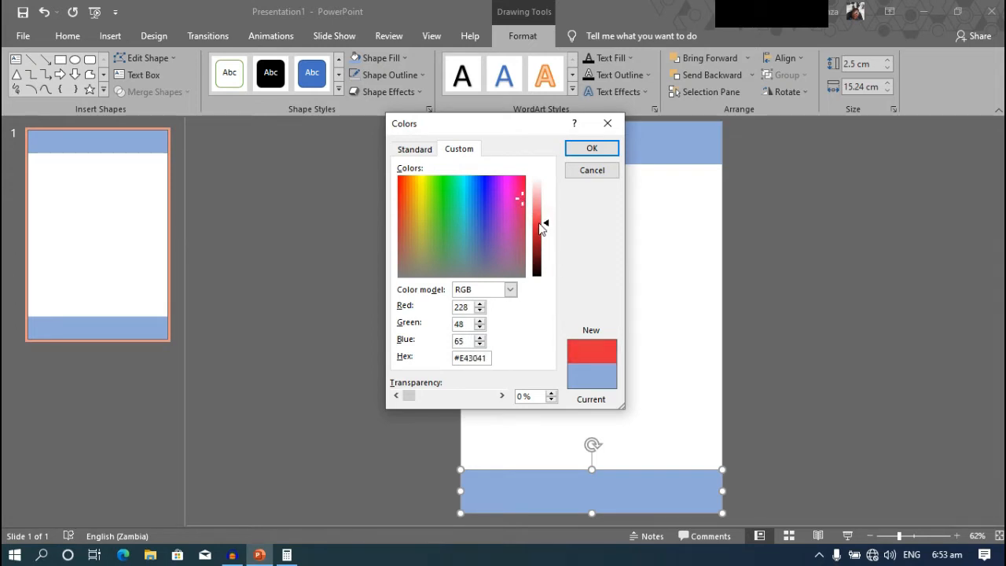
mouse_move(591, 148)
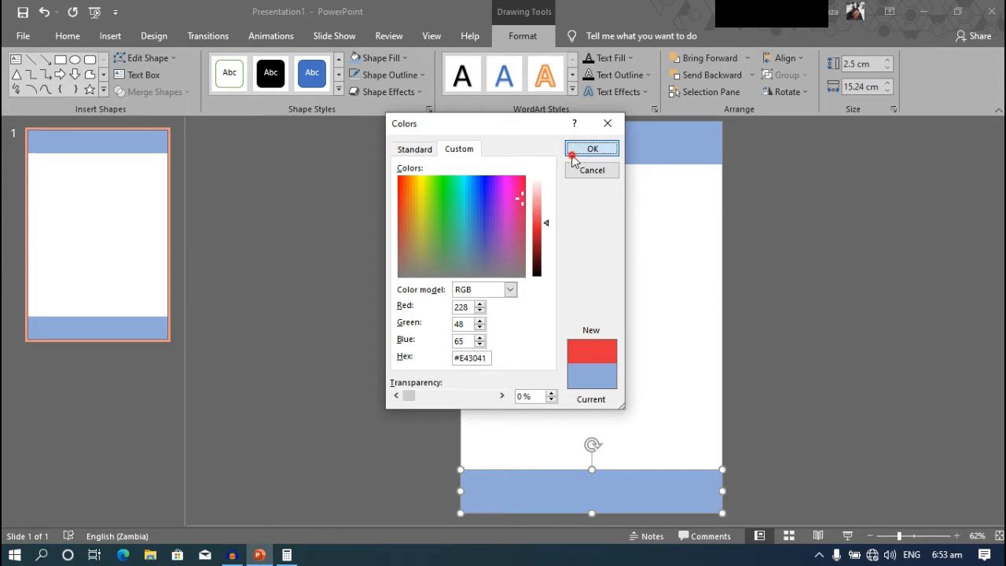
left_click(592, 148)
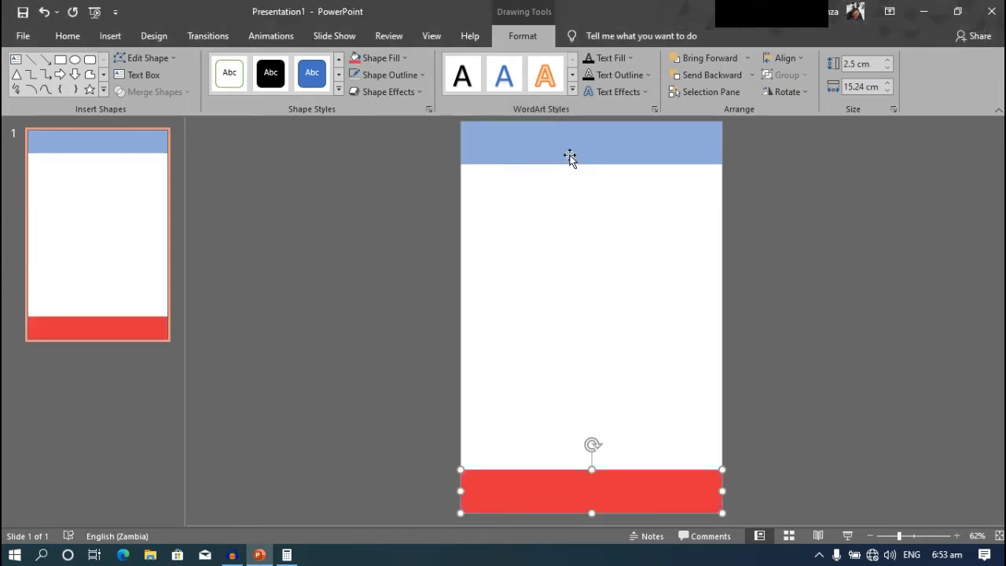
- Give the red bottom band and blue top band light gradient fills fading to white
left_click(381, 57)
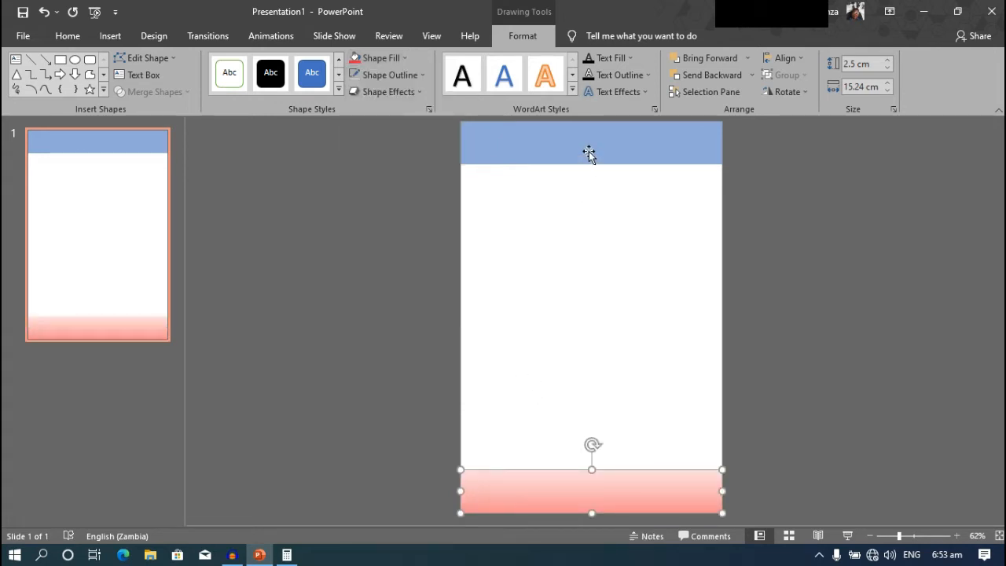
left_click(592, 147)
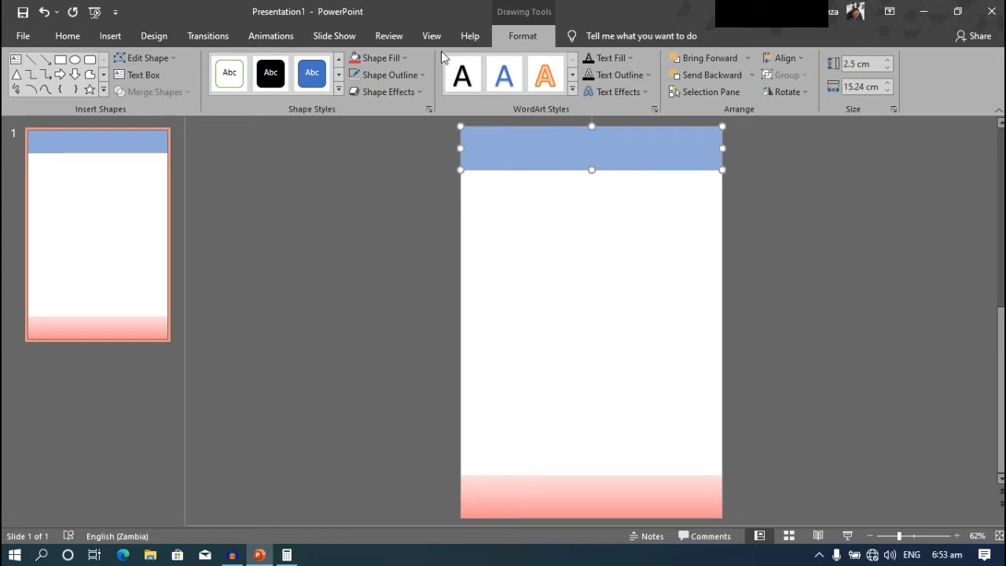
left_click(378, 57)
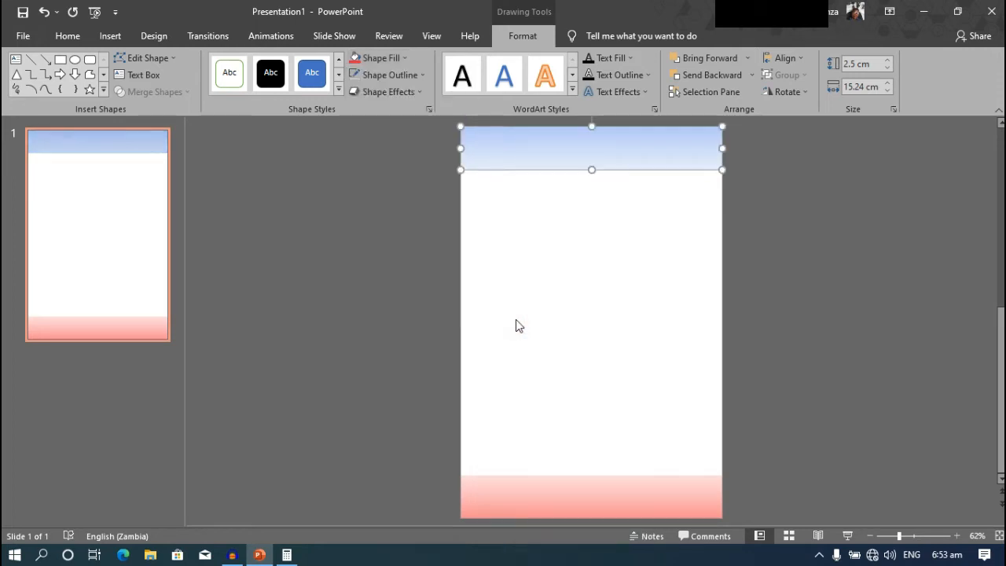
left_click(592, 338)
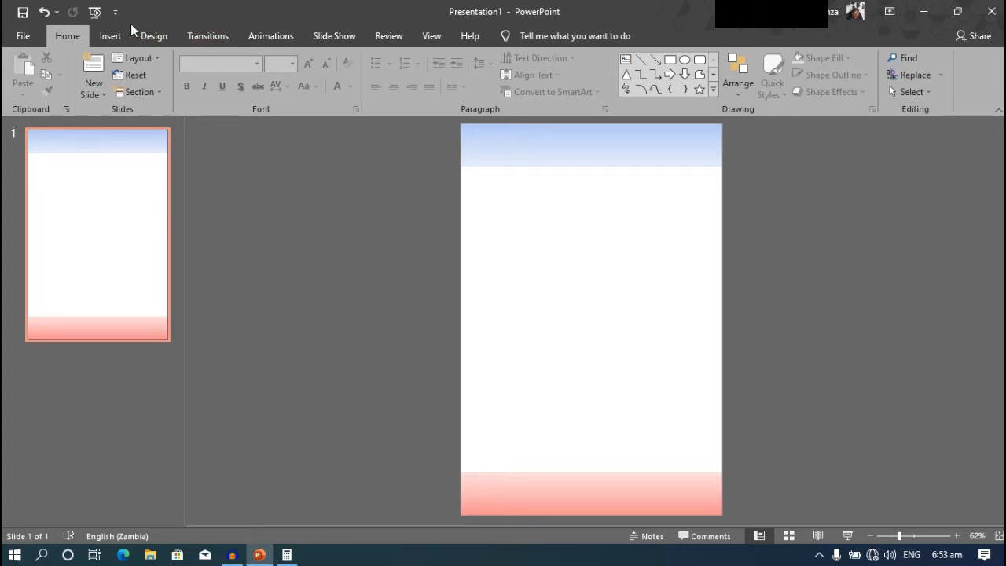
- Draw a full-width horizontal line below the top band, dark grey at 1½ pt
left_click(111, 34)
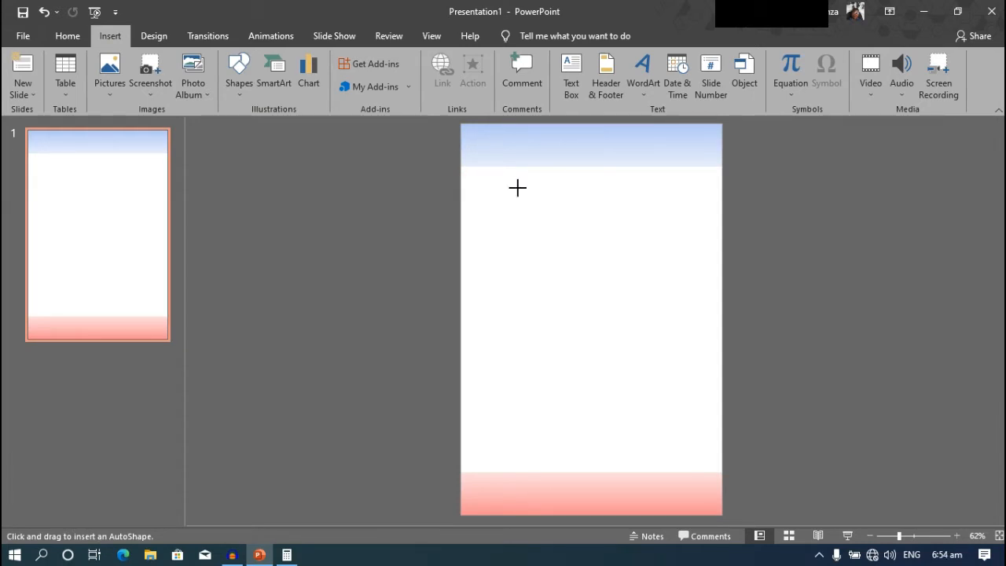
left_click_drag(517, 189, 708, 192)
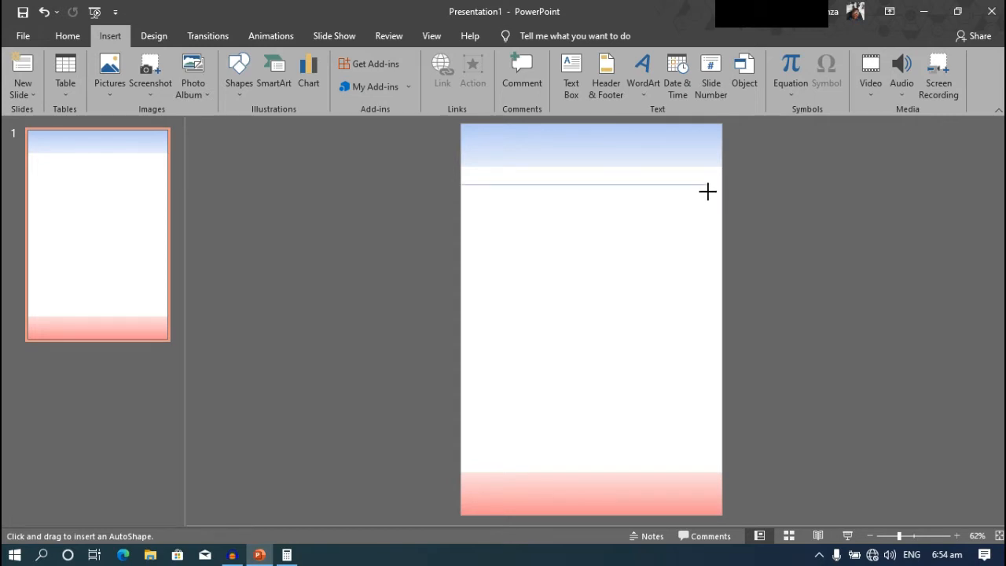
mouse_move(717, 192)
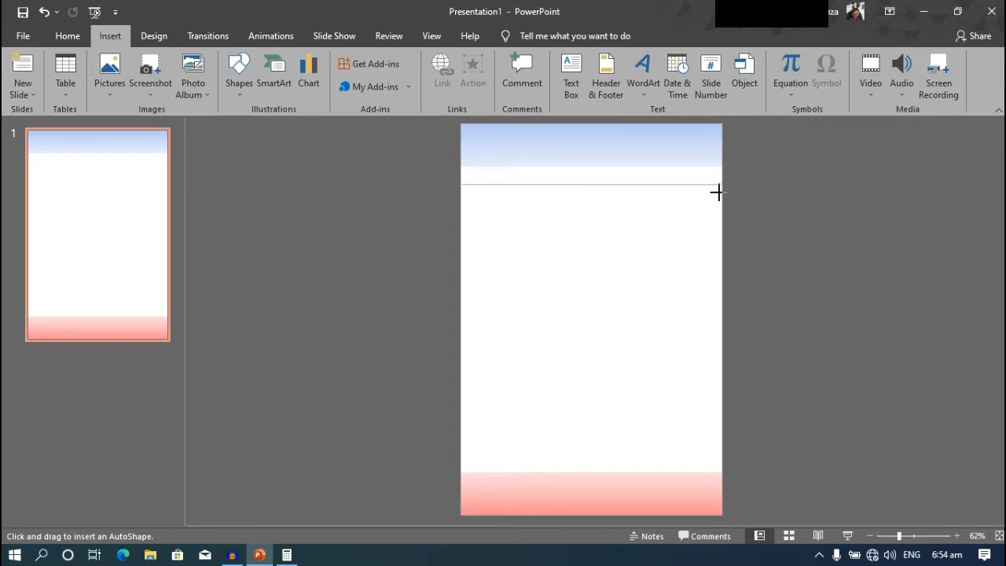
left_click_drag(462, 185, 721, 185)
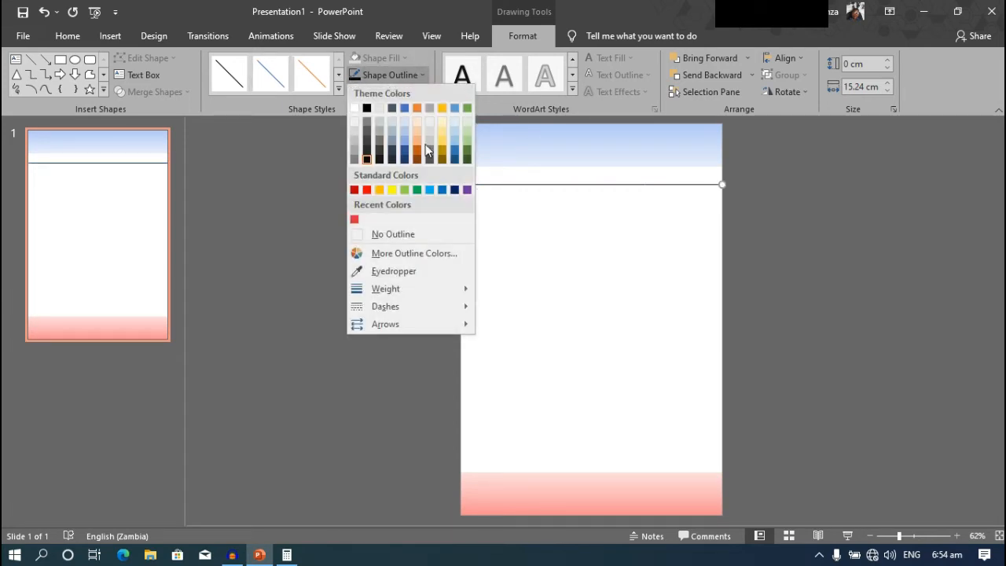
left_click(386, 290)
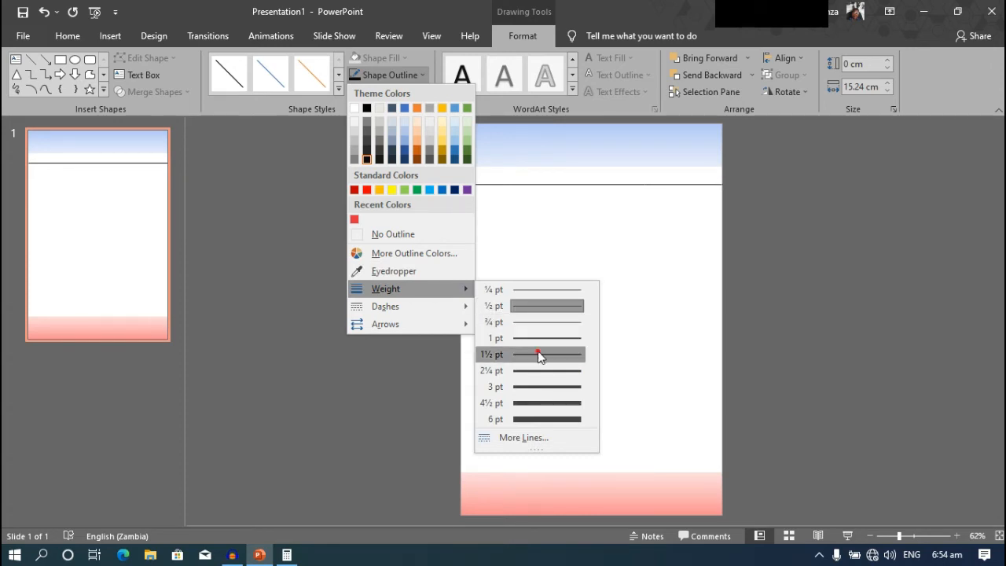
left_click(540, 355)
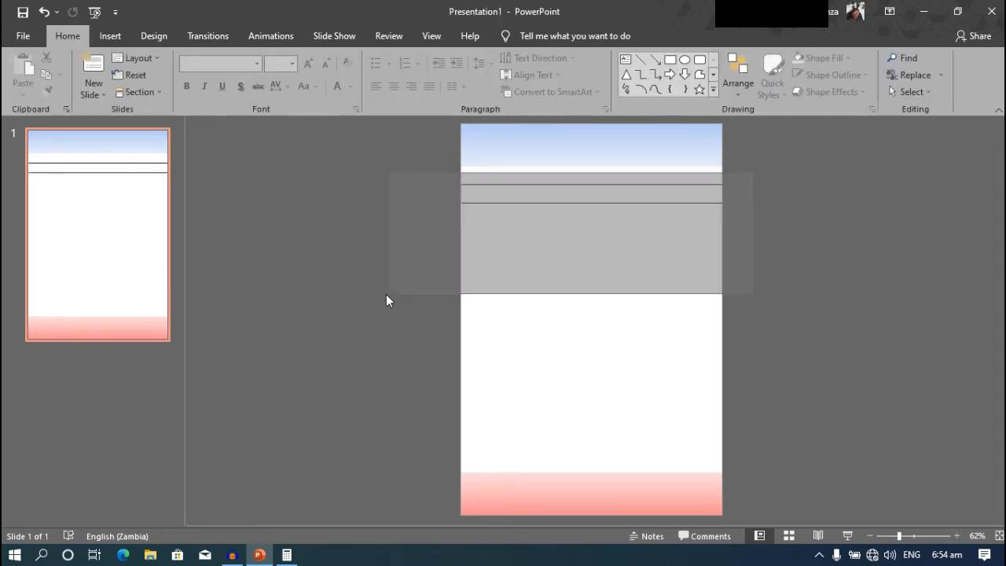
- Duplicate the ruled line down the page until the space between bands is filled
left_click(566, 195)
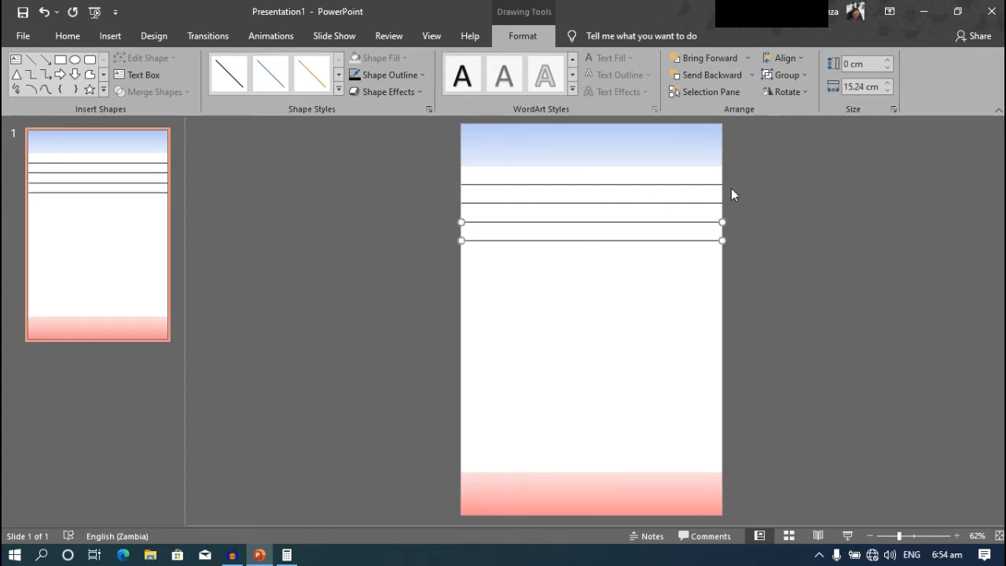
left_click(424, 356)
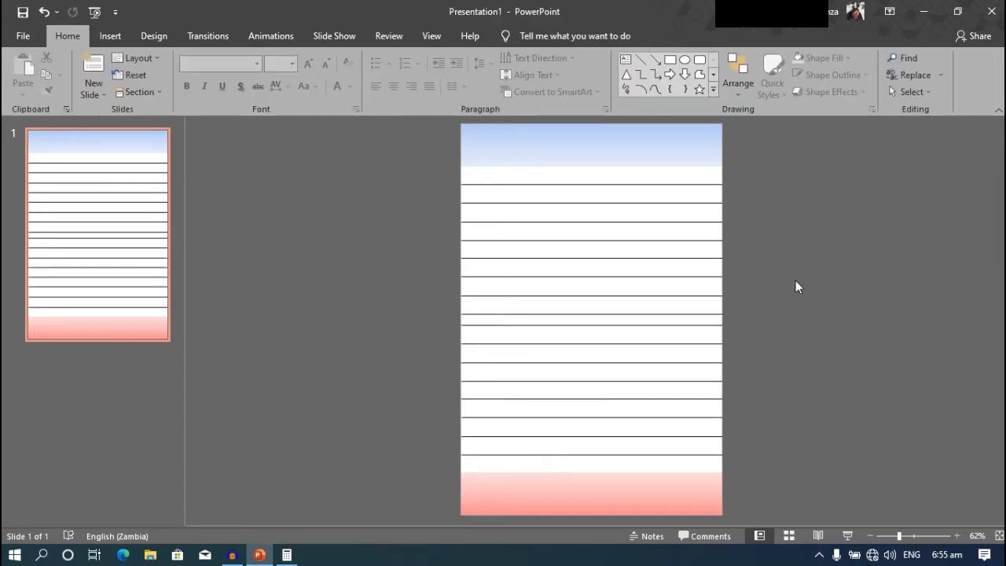
mouse_move(629, 323)
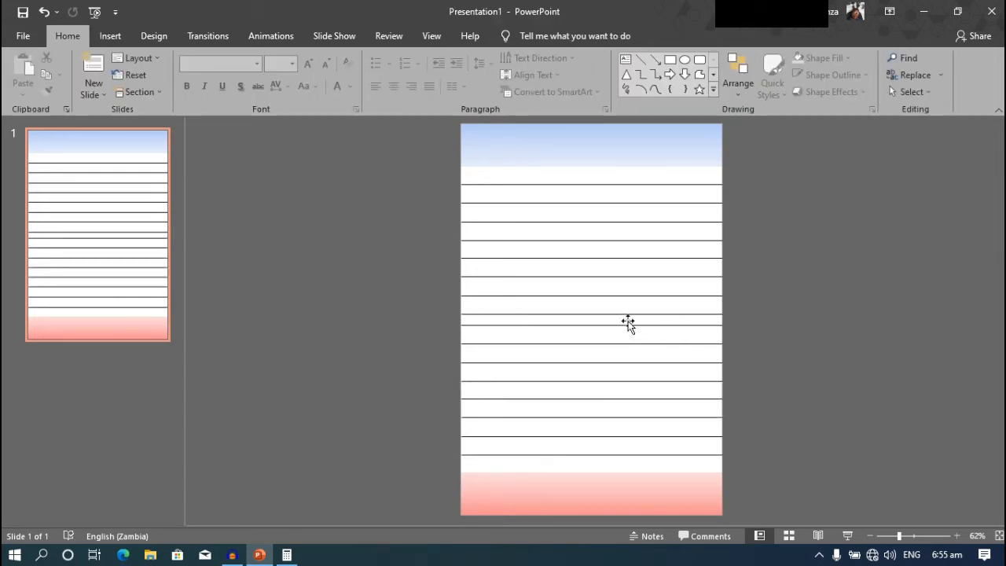
mouse_move(746, 171)
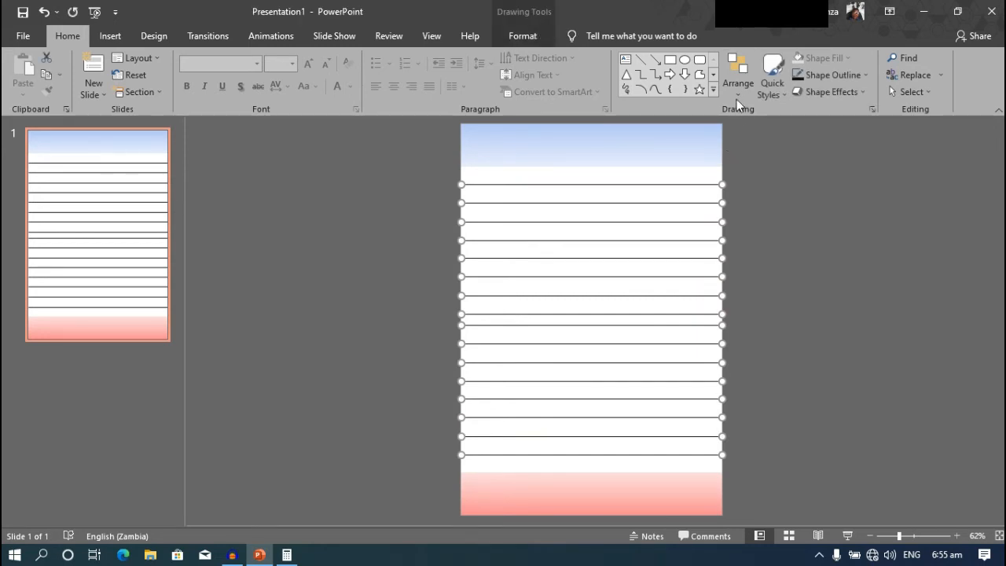
- Distribute all the selected ruled lines vertically so they sit at equal intervals
left_click(738, 71)
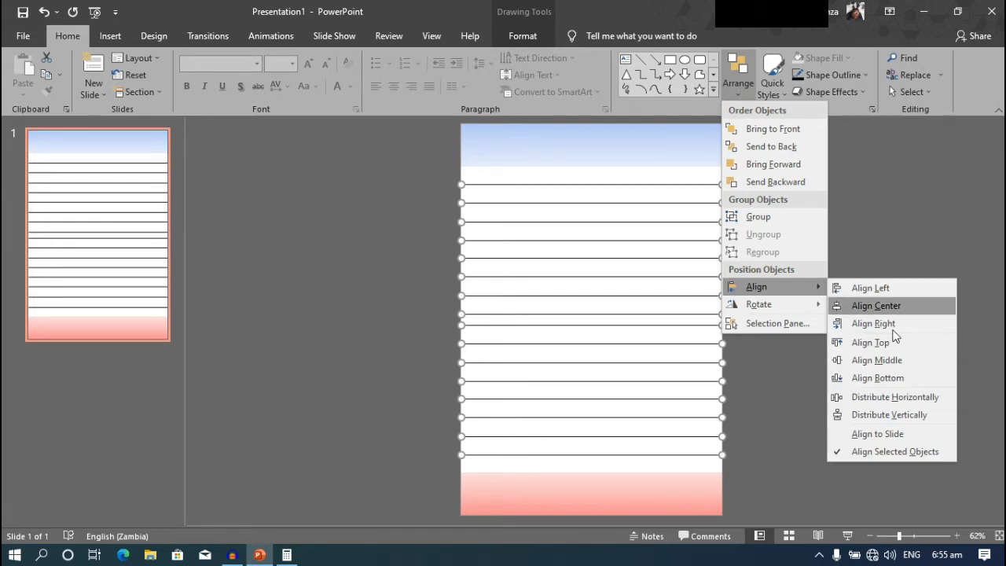
mouse_move(890, 415)
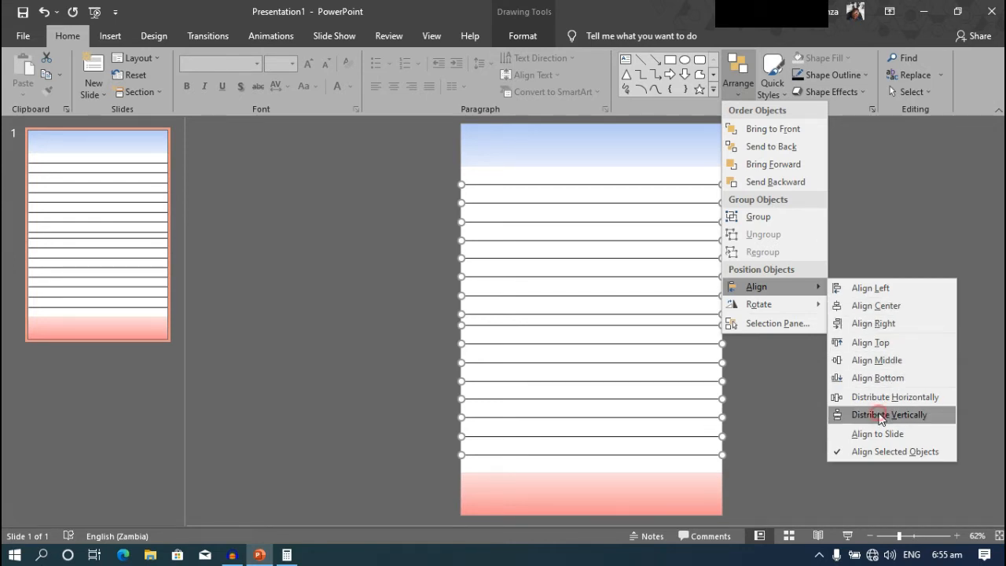
left_click(890, 415)
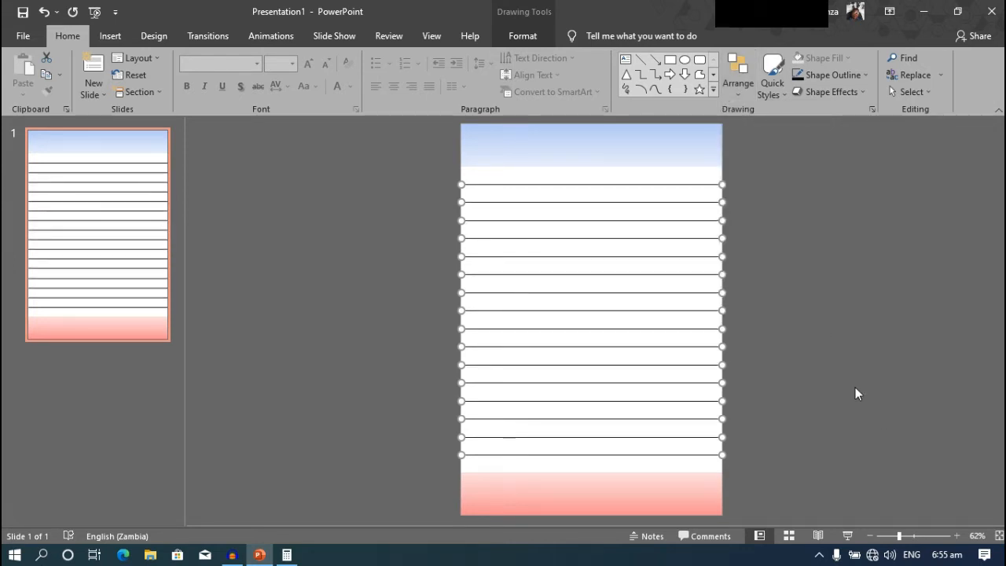
left_click(522, 34)
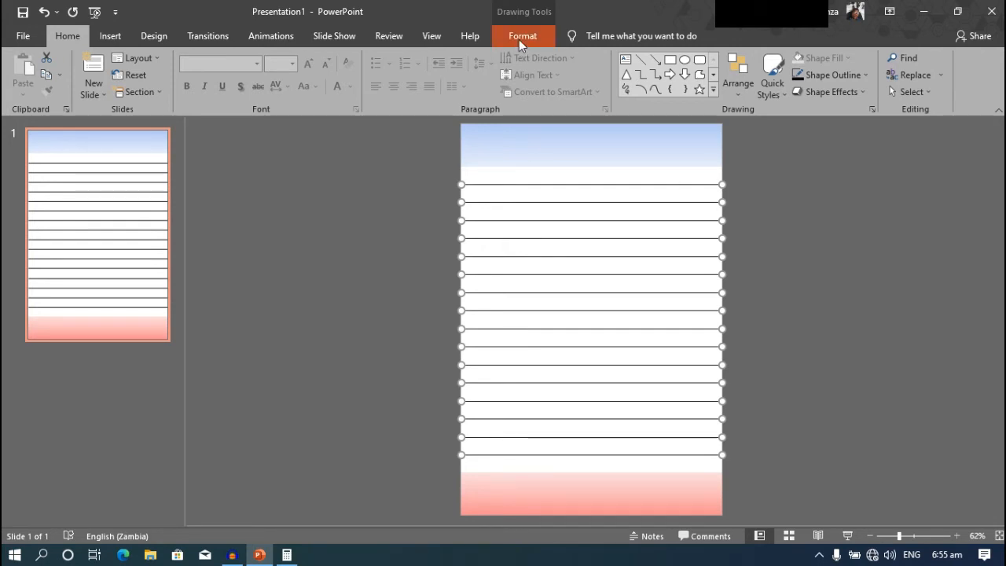
left_click(522, 34)
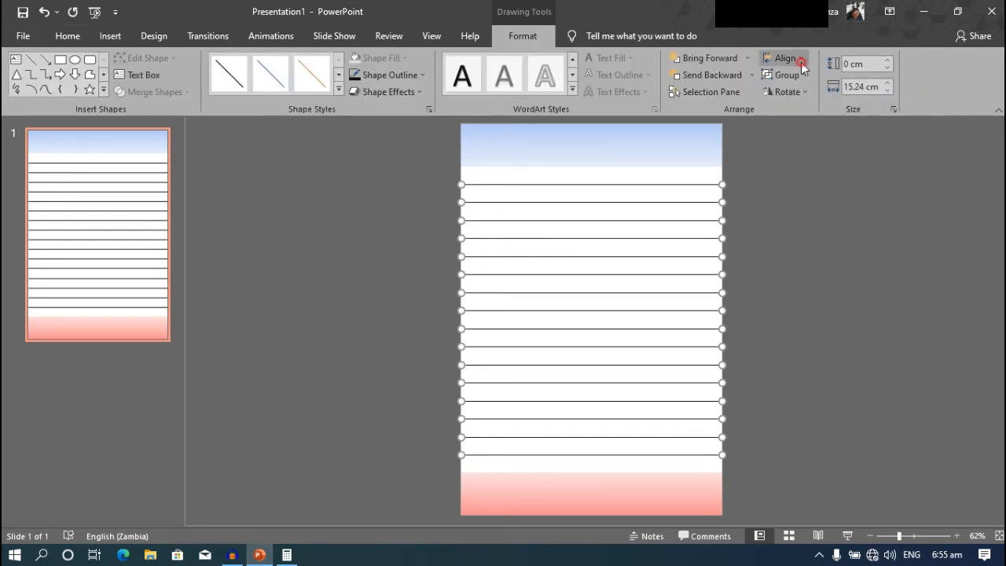
left_click(784, 59)
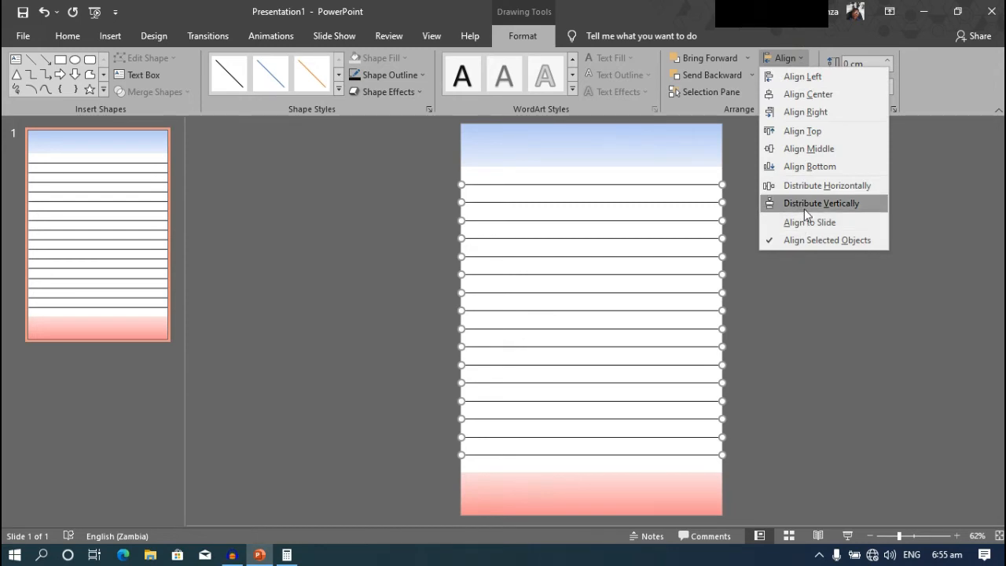
left_click(820, 203)
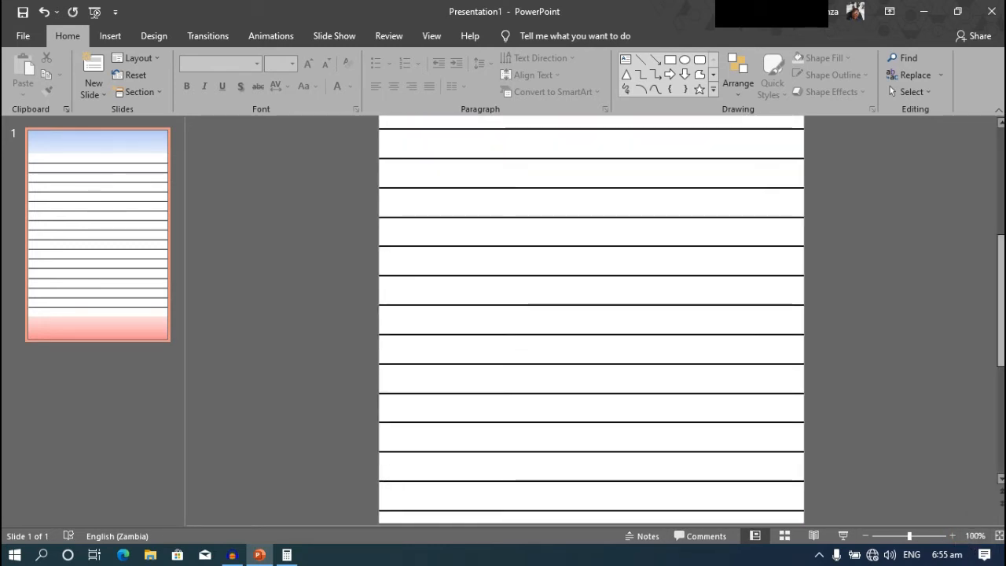
- Draw a small blue circle in the bottom red band and snap it to the horizontal centre
scroll("down", 3)
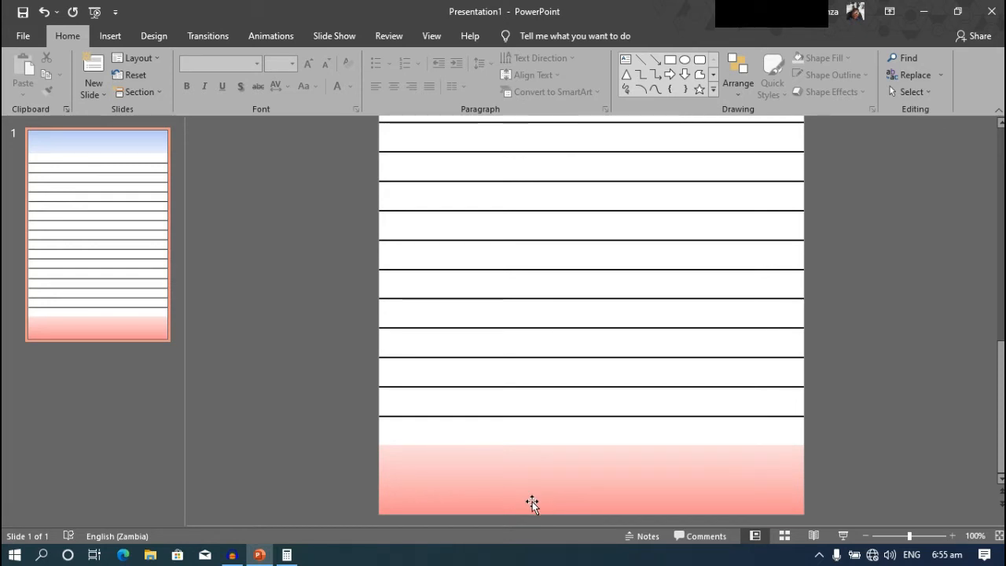
left_click(110, 35)
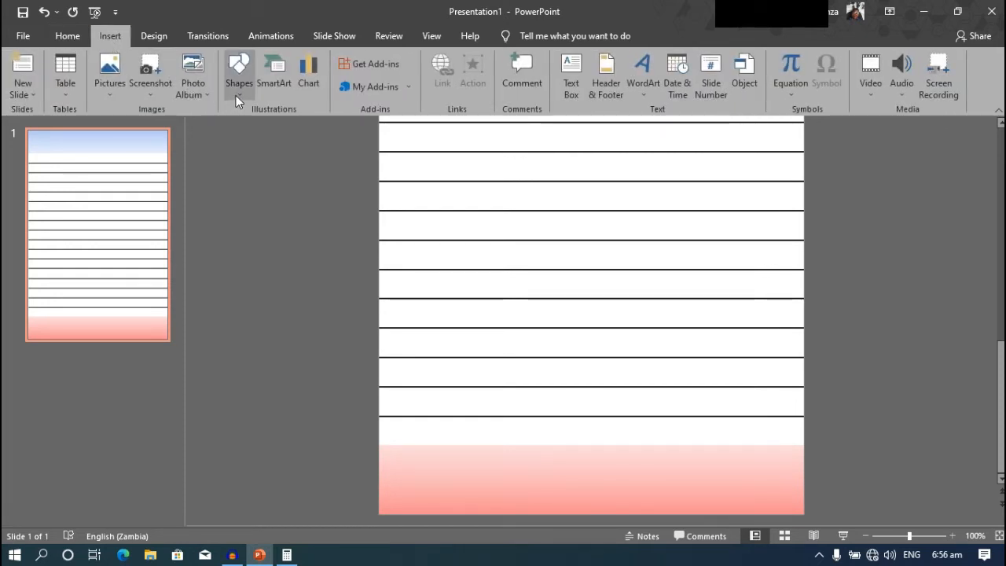
left_click(239, 71)
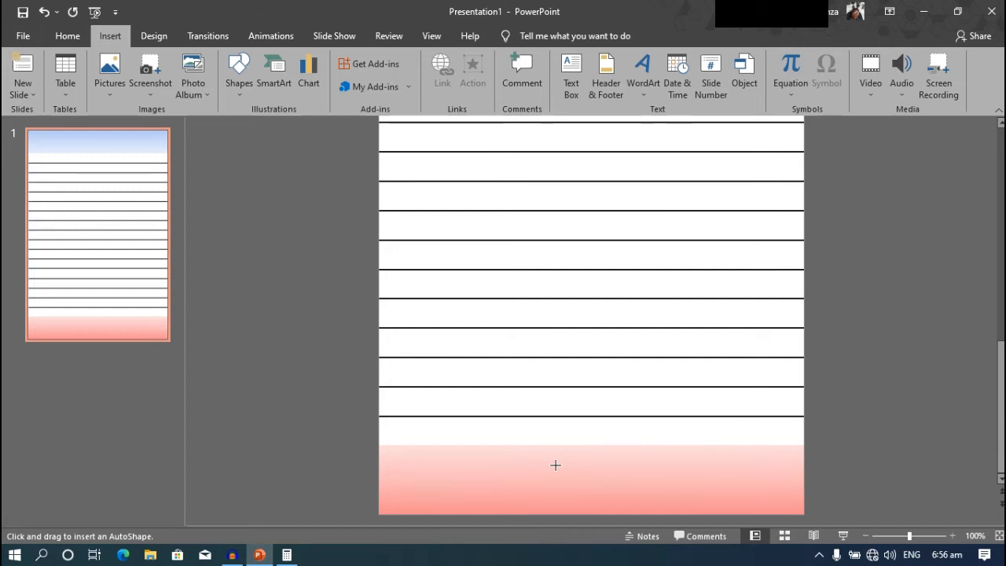
left_click_drag(556, 466, 607, 485)
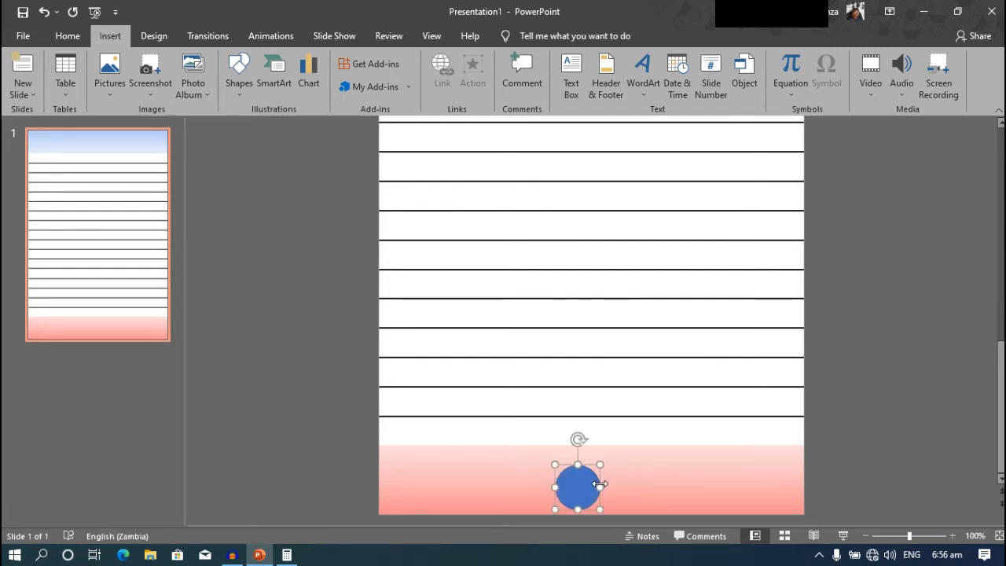
left_click(579, 484)
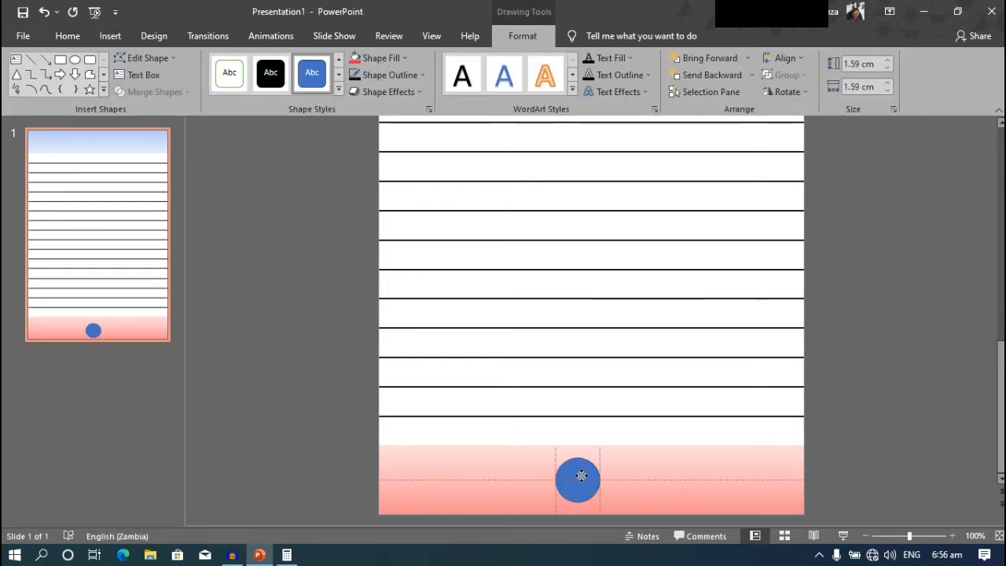
left_click_drag(578, 479, 591, 473)
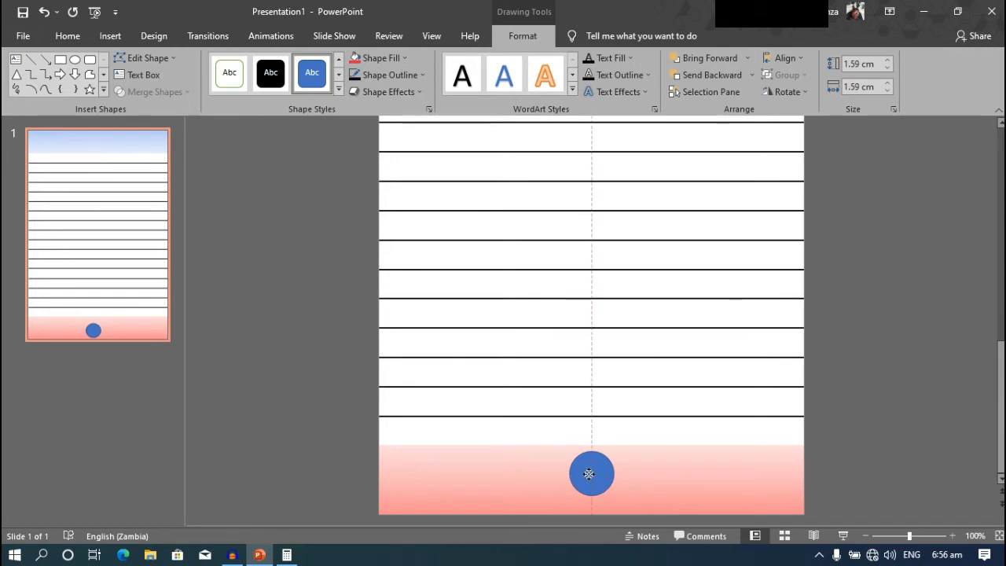
left_click(591, 472)
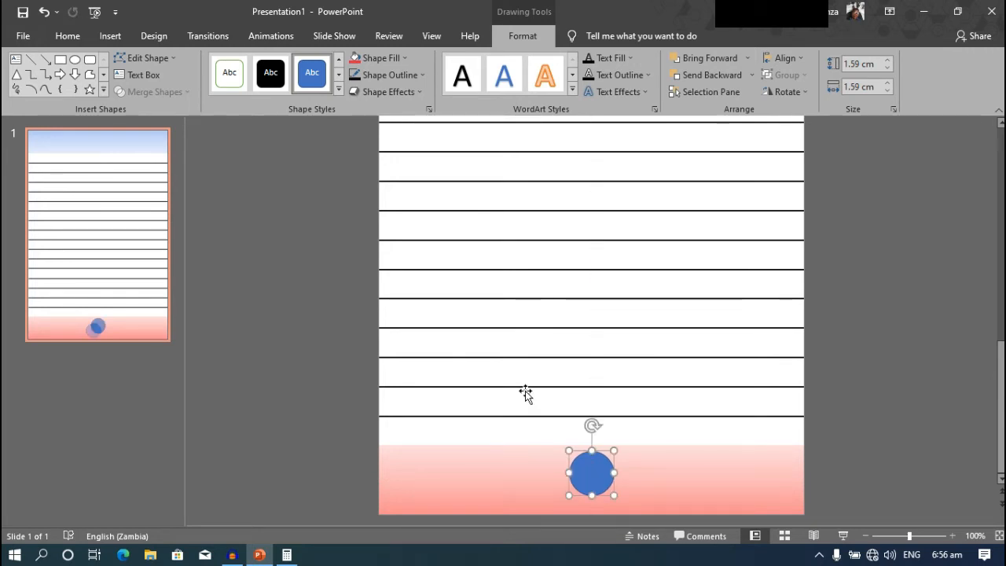
mouse_move(380, 56)
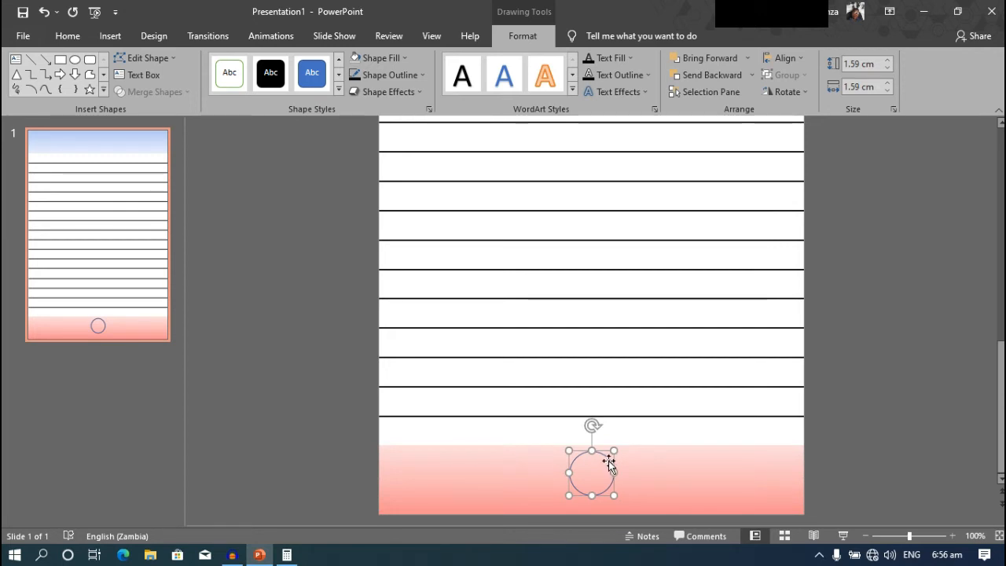
- Add the page number text inside the circle, reduce its font size and make it bold
right_click(610, 464)
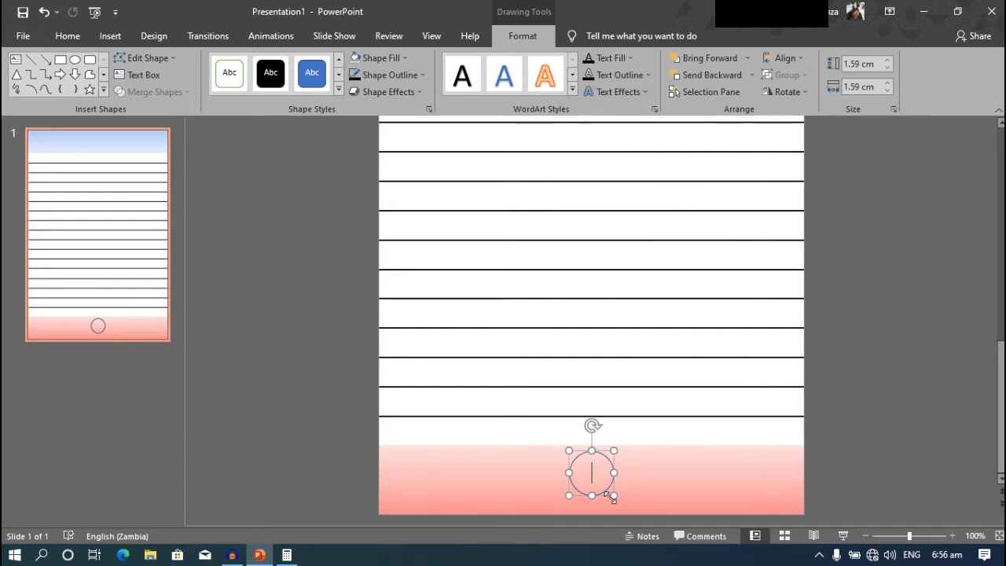
type("1")
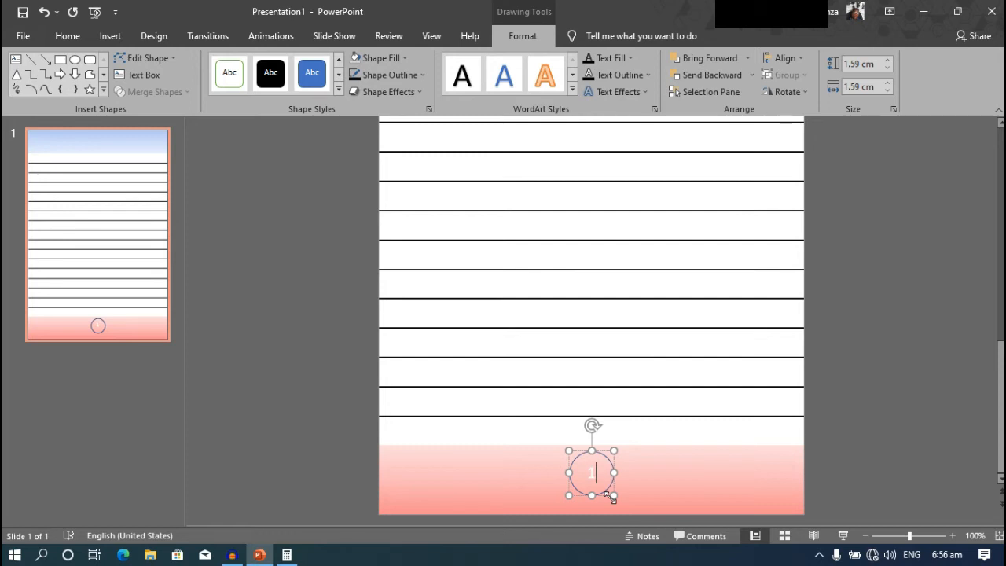
type("2")
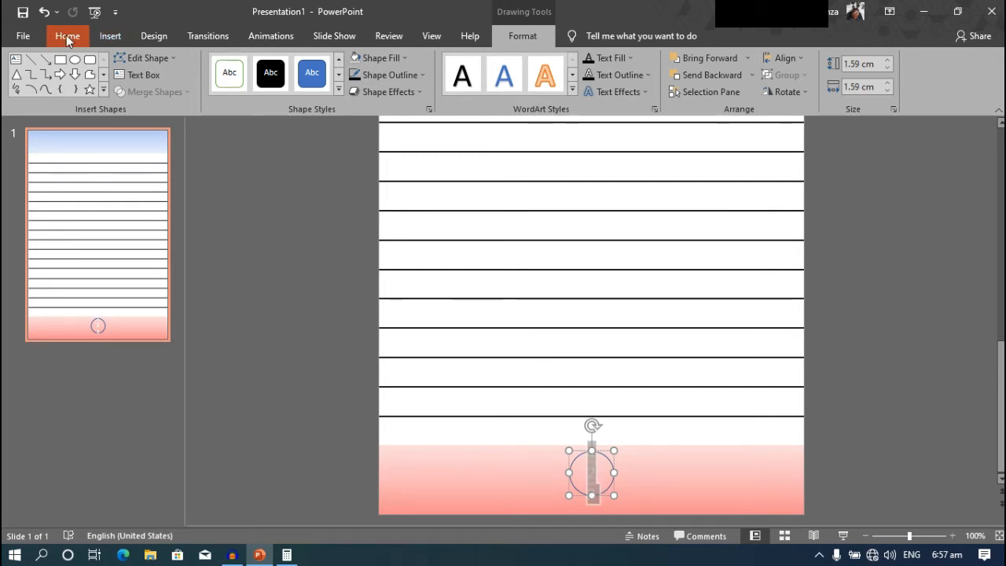
left_click(67, 34)
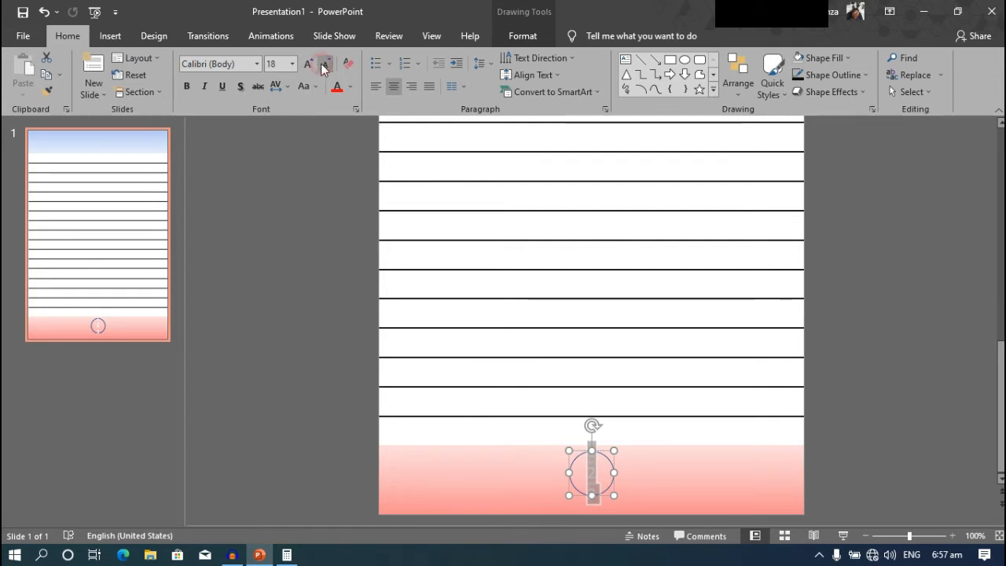
left_click(324, 63)
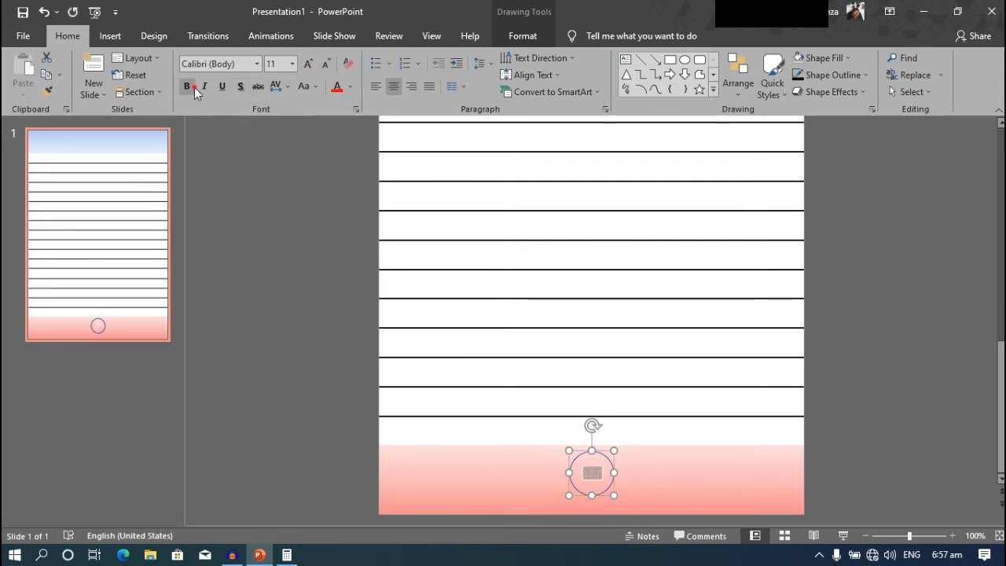
left_click(355, 87)
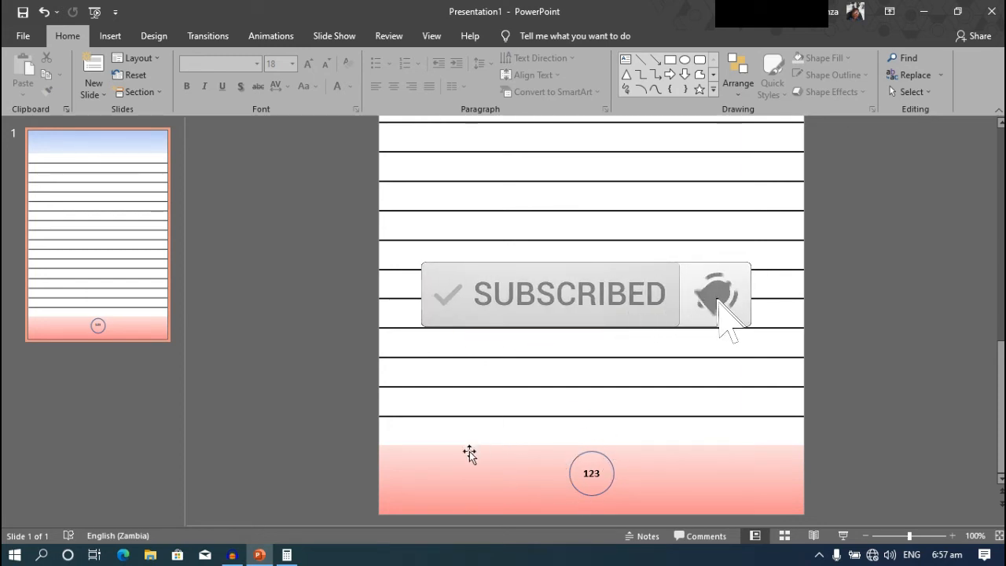
mouse_move(386, 434)
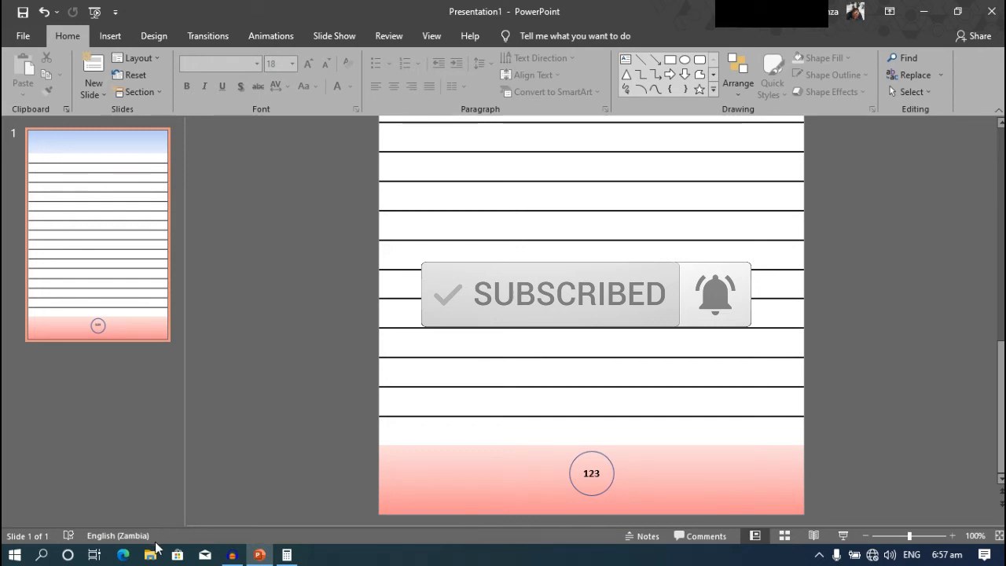
- Bring up the Downloads folder holding the floral wreath PNG
left_click(149, 555)
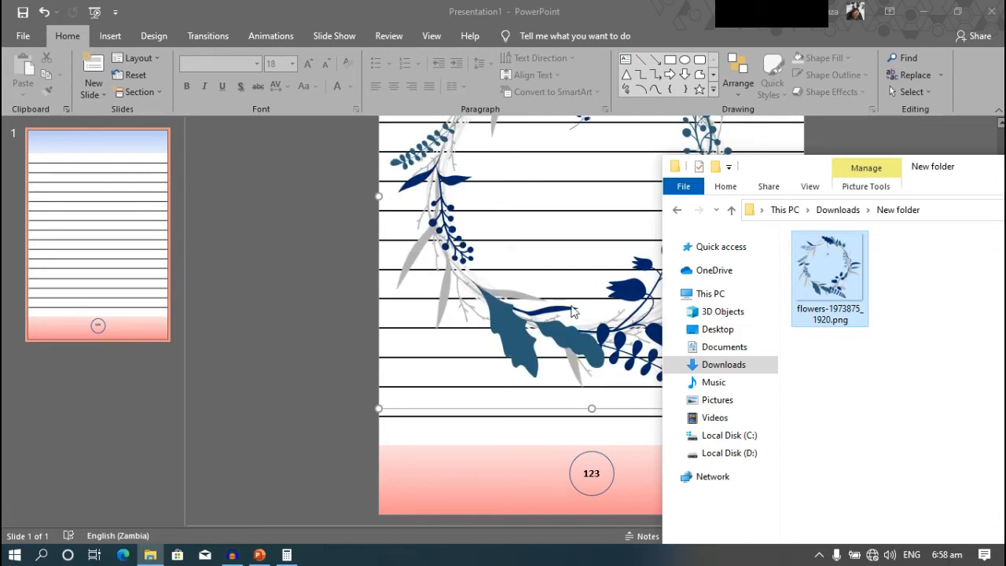
- Shrink the wreath to about 2.4 cm and fit it around the numbered 123 circle in the bottom band
double_click(830, 267)
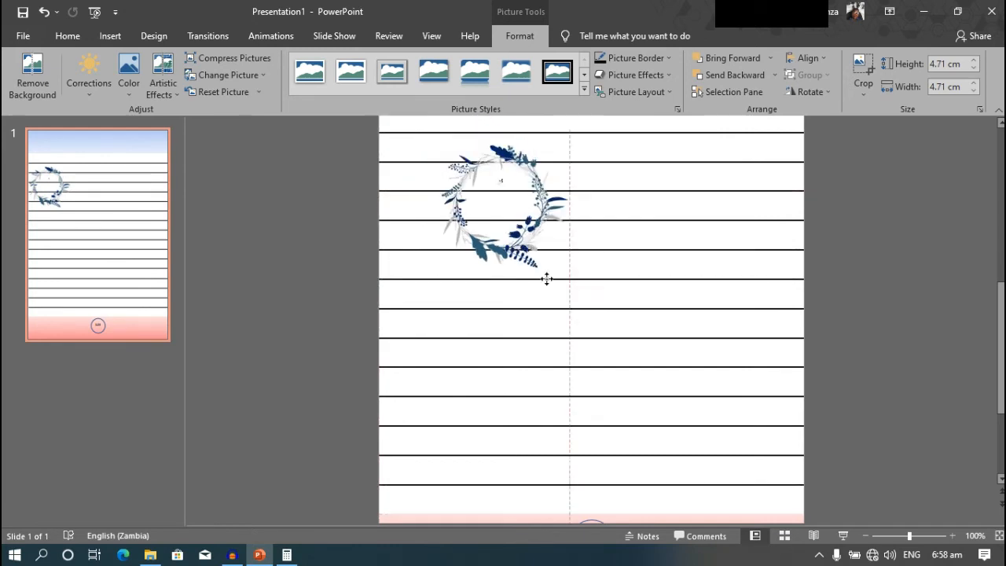
left_click_drag(504, 205, 620, 349)
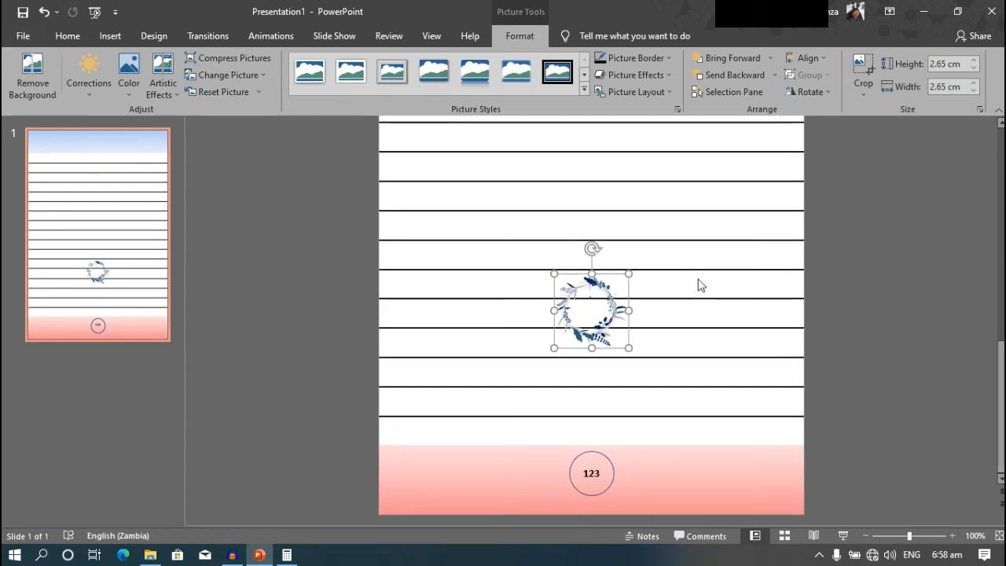
left_click_drag(591, 313, 605, 459)
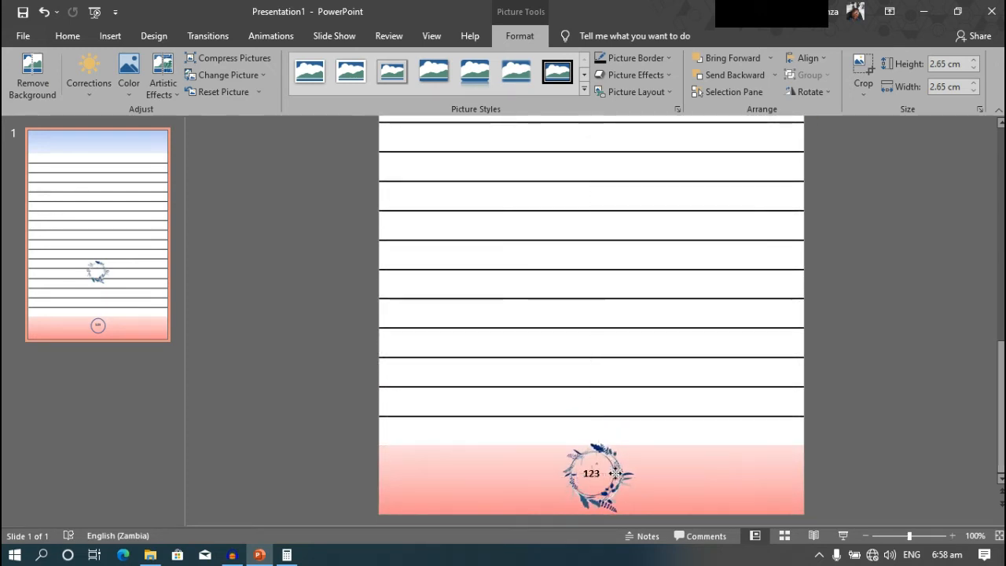
left_click(591, 471)
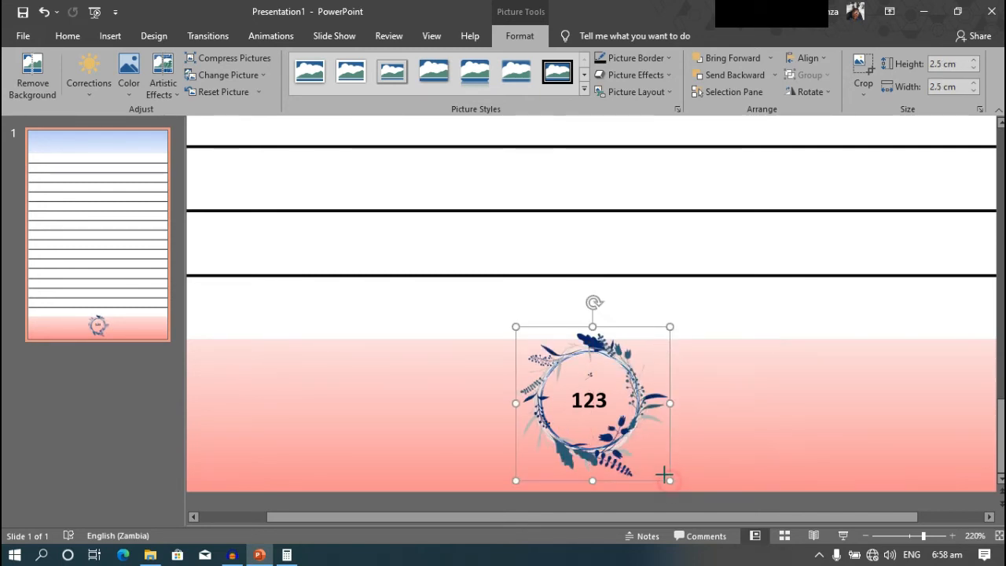
left_click_drag(670, 481, 664, 475)
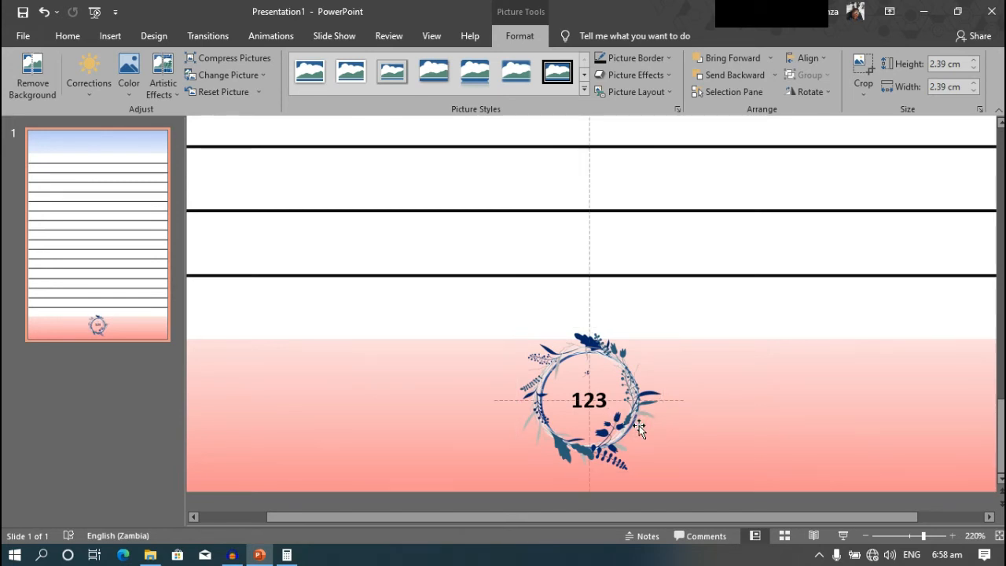
- Send the wreath picture to the back so it sits behind the numbered circle
left_click(590, 401)
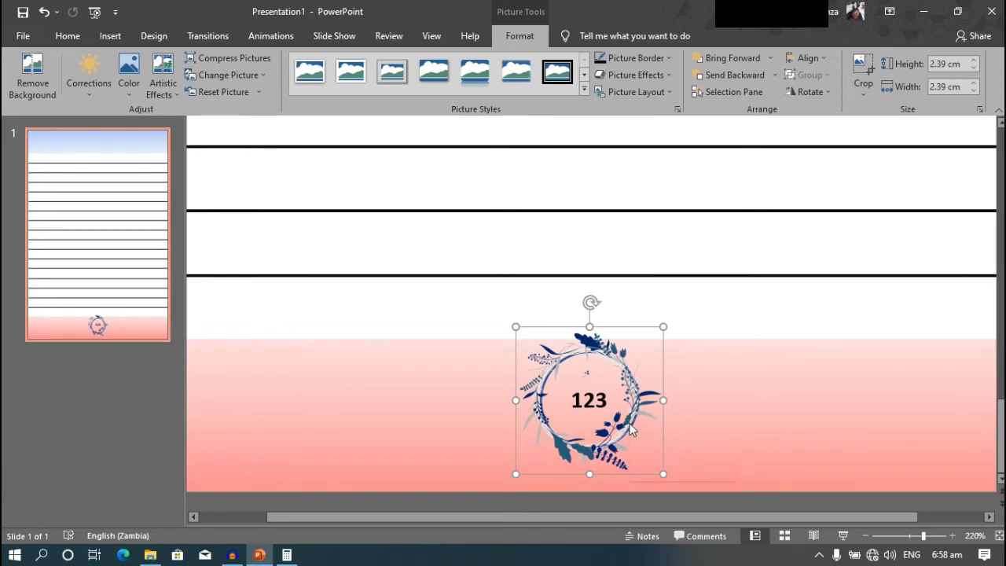
right_click(632, 431)
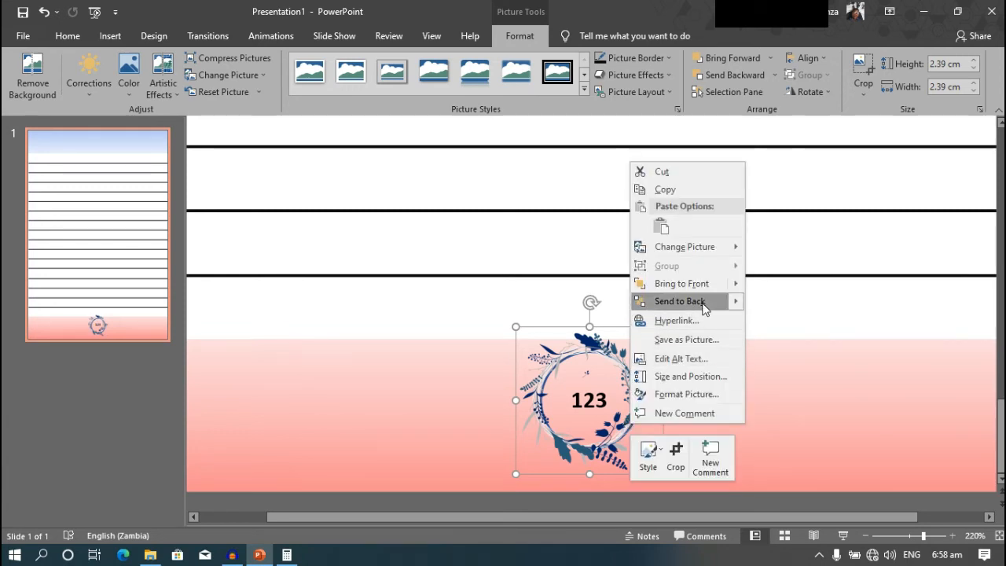
left_click(679, 302)
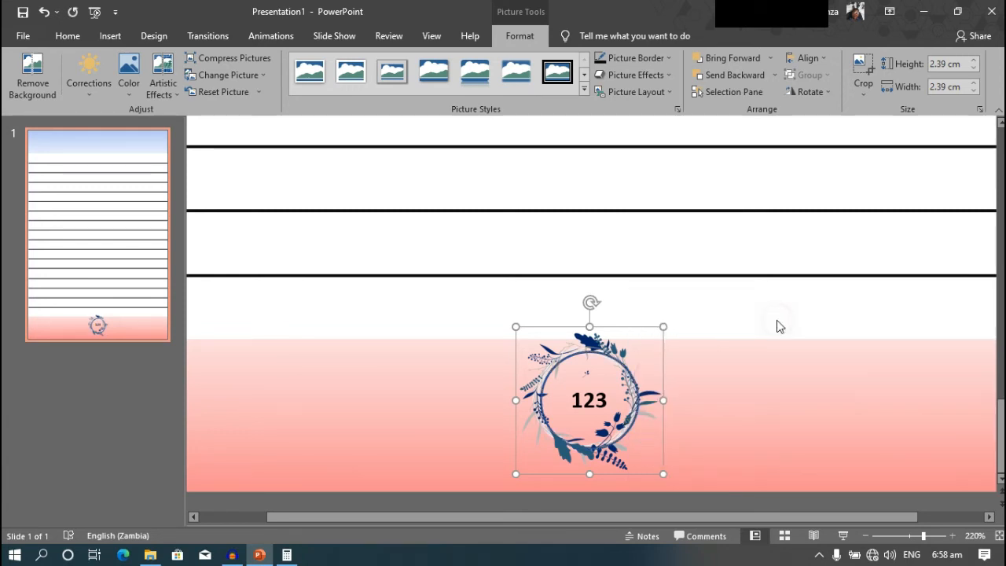
left_click(778, 325)
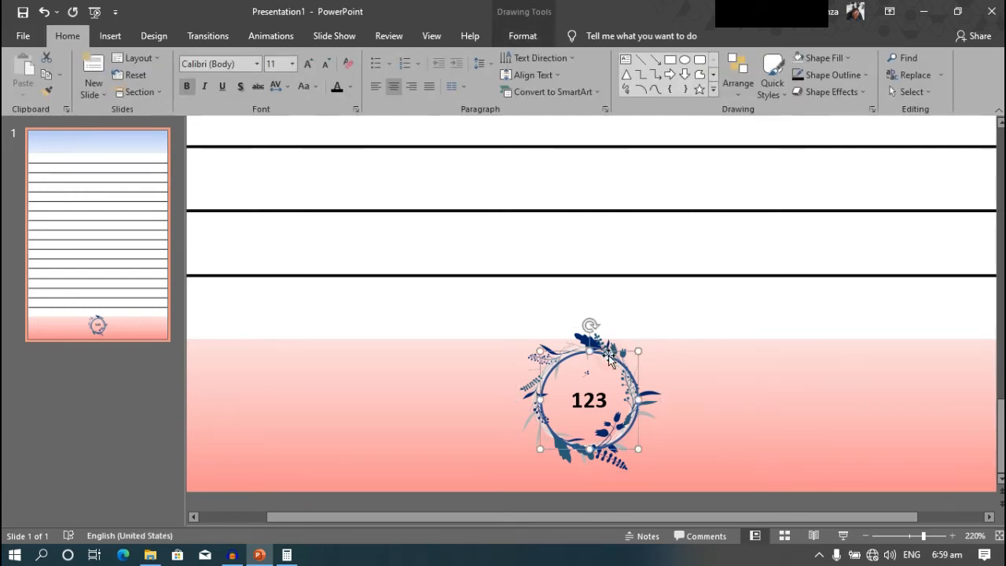
- Set the numbered circle to No Outline so only the wreath frames the 123
right_click(612, 360)
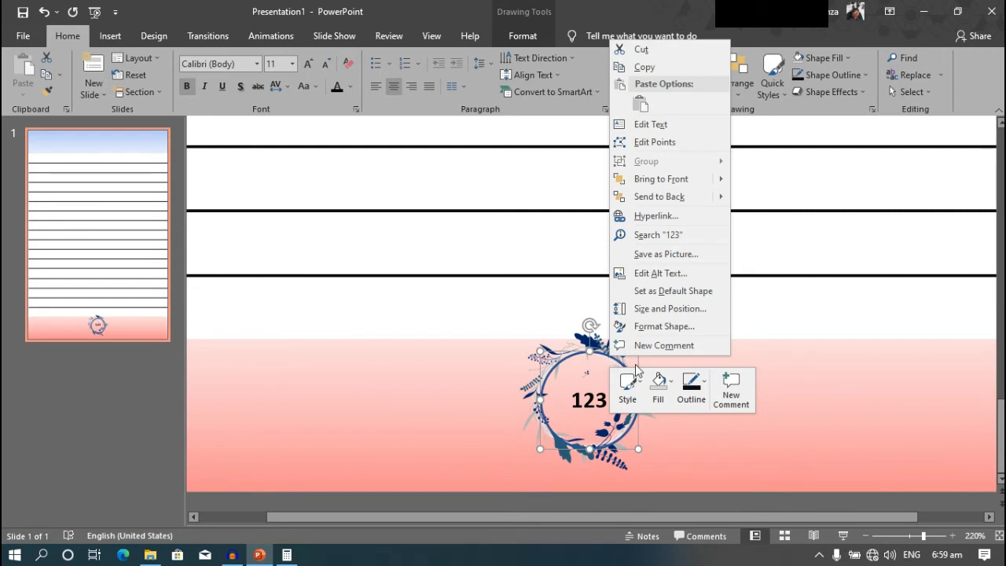
left_click(691, 386)
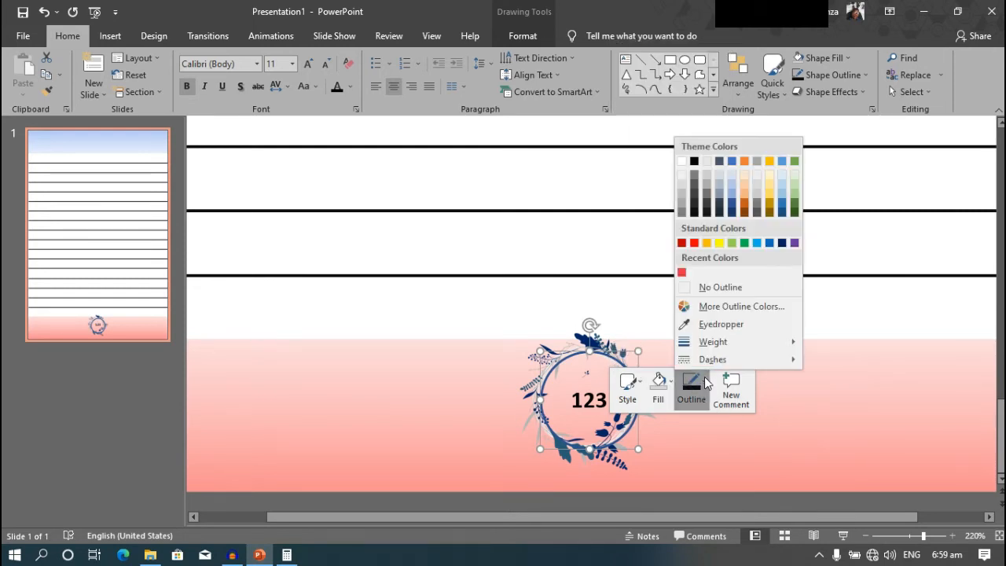
left_click(721, 286)
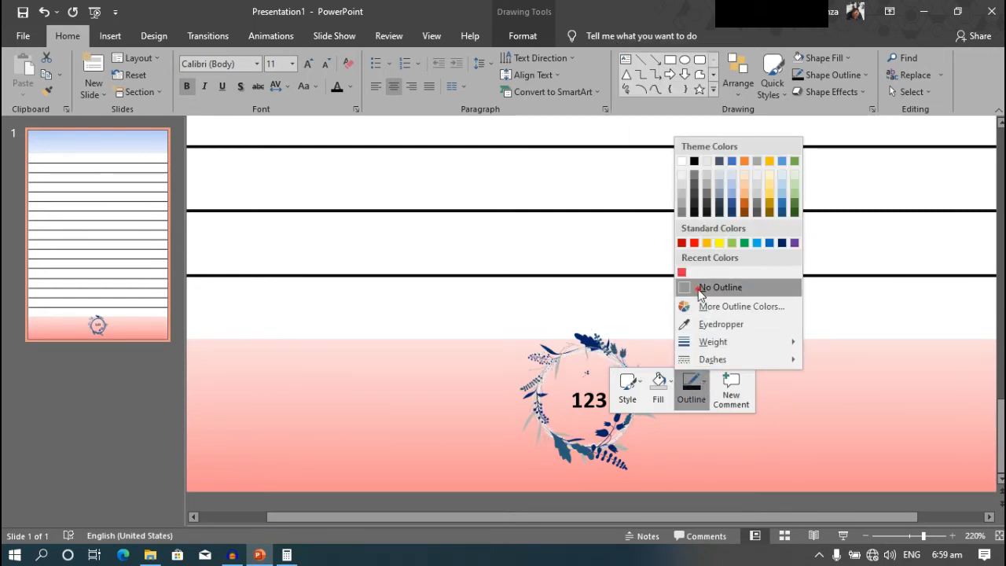
left_click(720, 286)
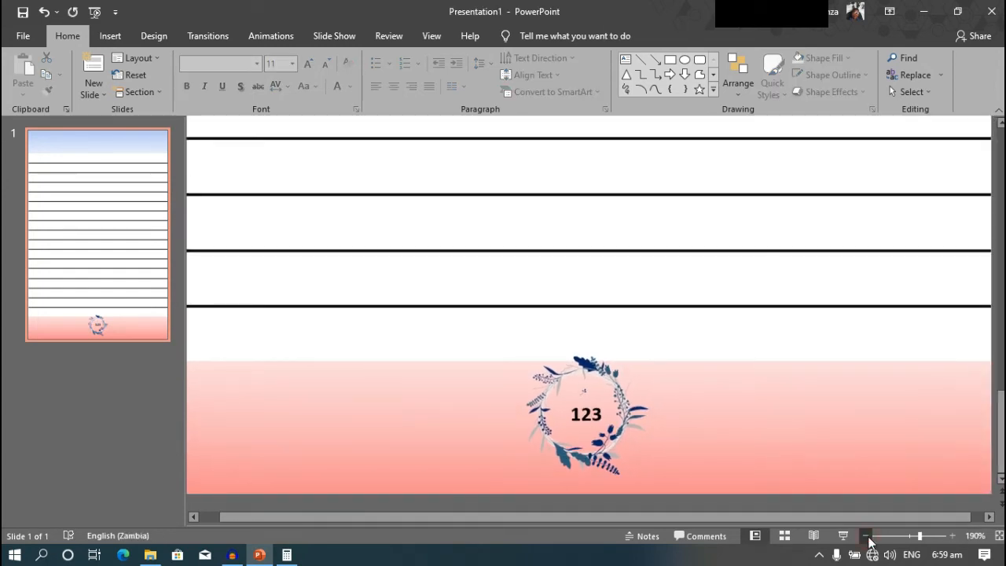
left_click(868, 536)
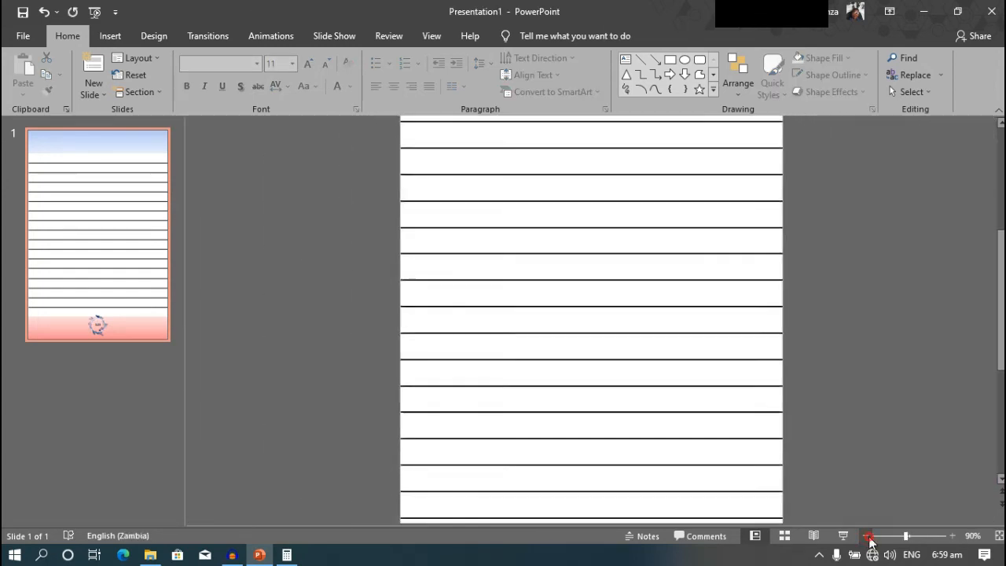
left_click(868, 535)
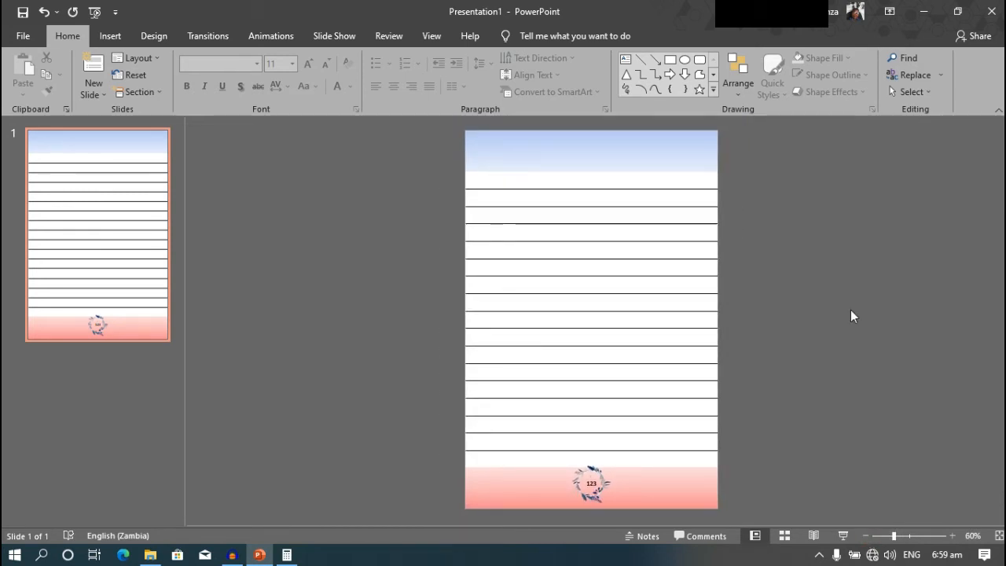
mouse_move(950, 517)
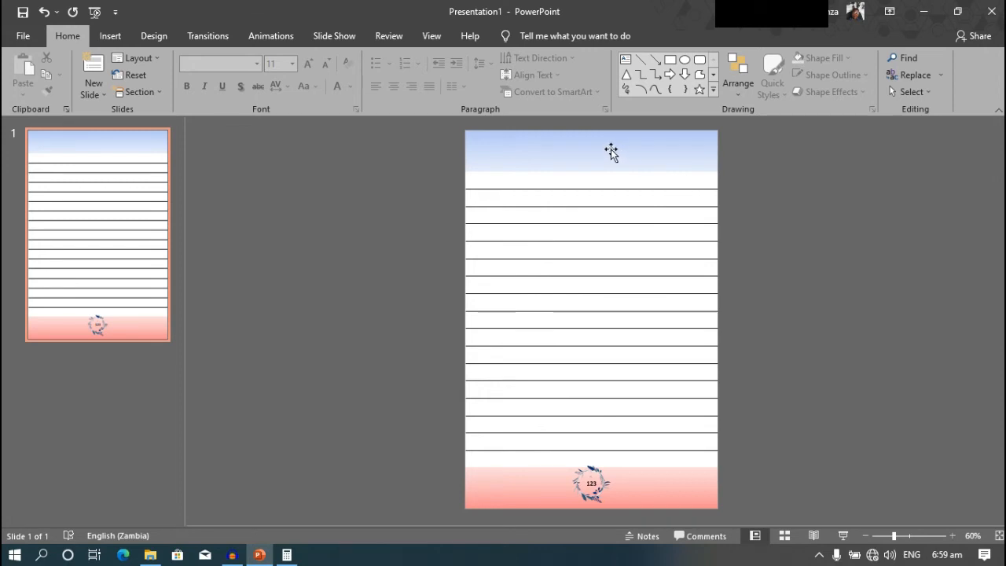
left_click(612, 151)
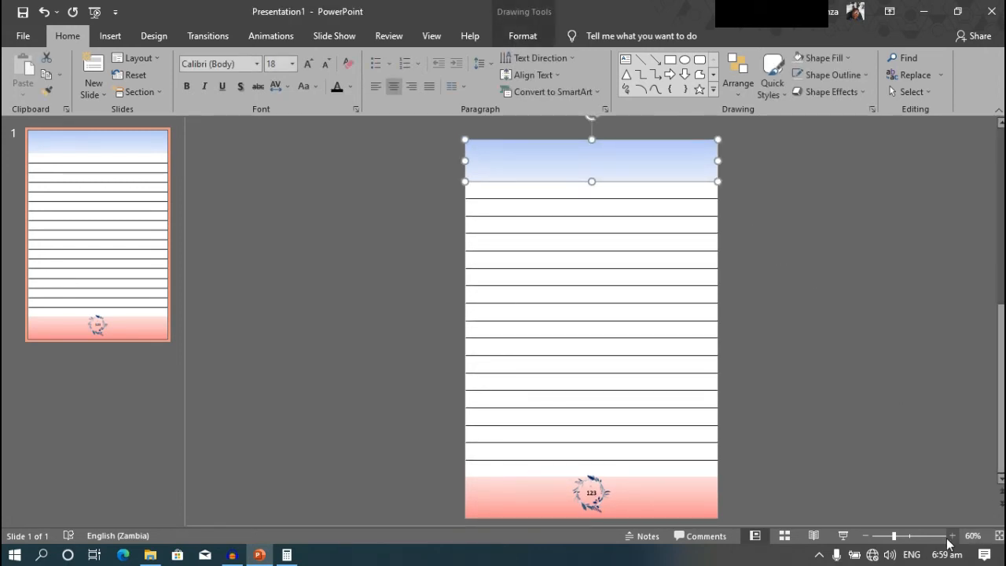
left_click(953, 535)
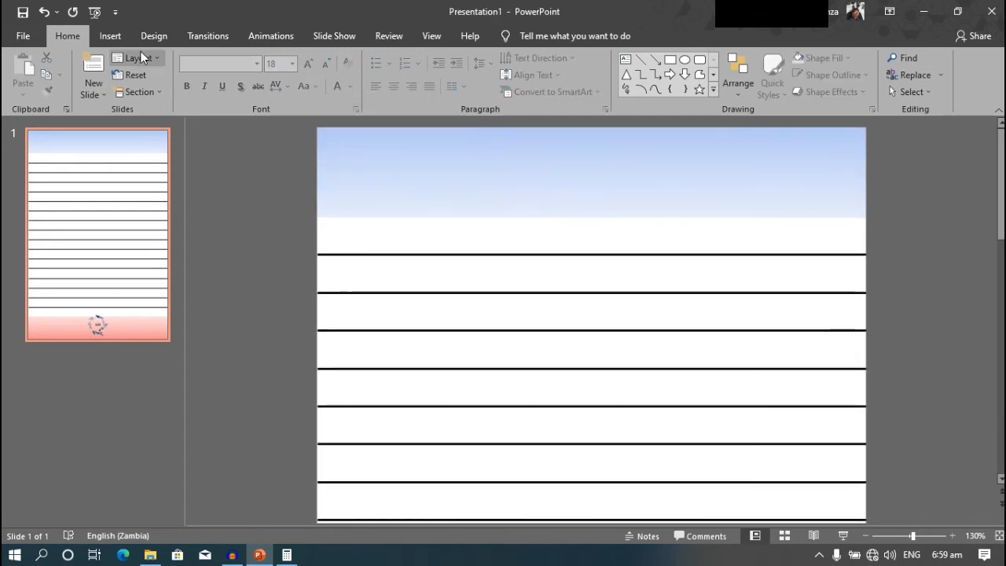
- Draw a text box in the top blue band reading Date:..../......./......
left_click(110, 35)
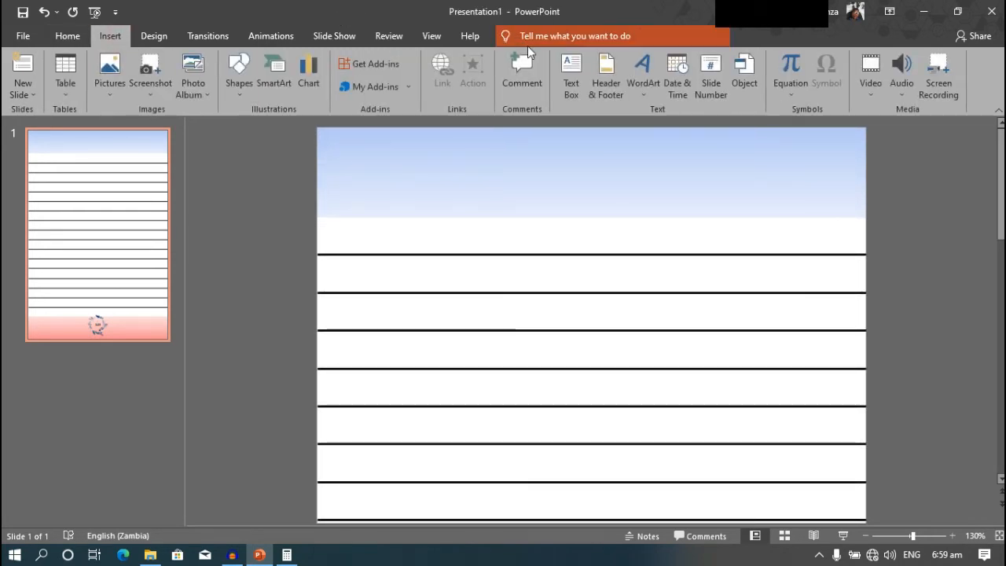
left_click(570, 75)
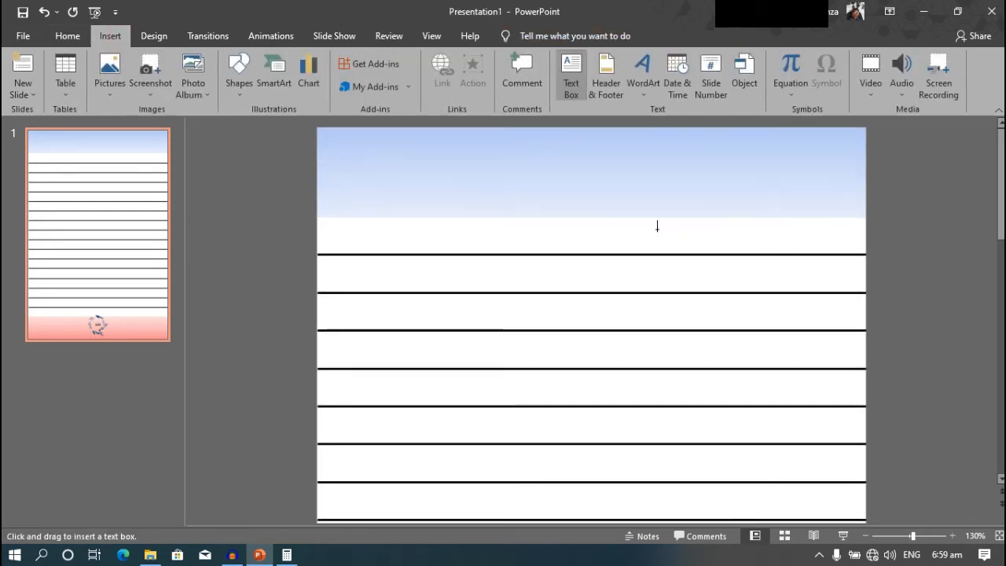
left_click_drag(657, 228, 673, 251)
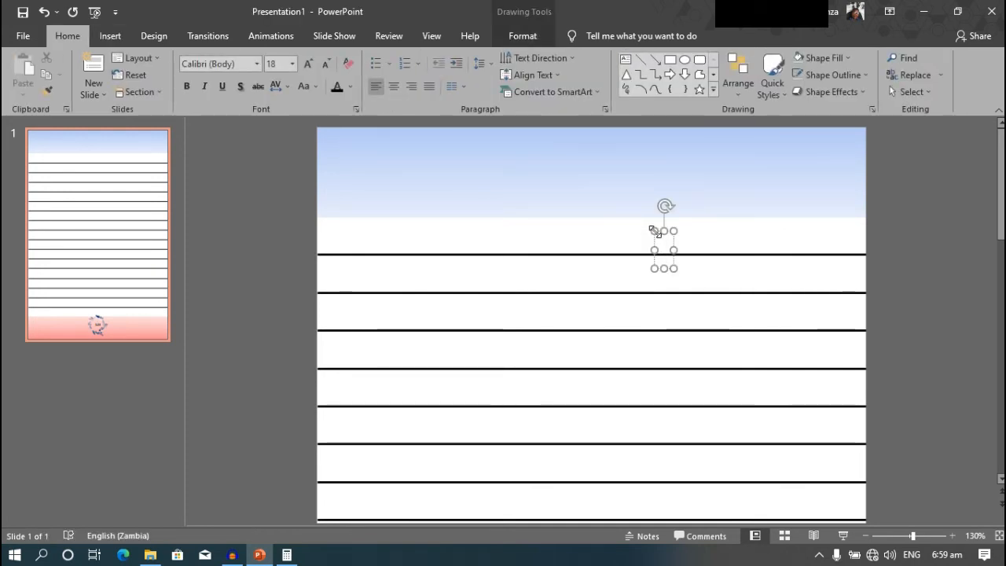
type("Dat")
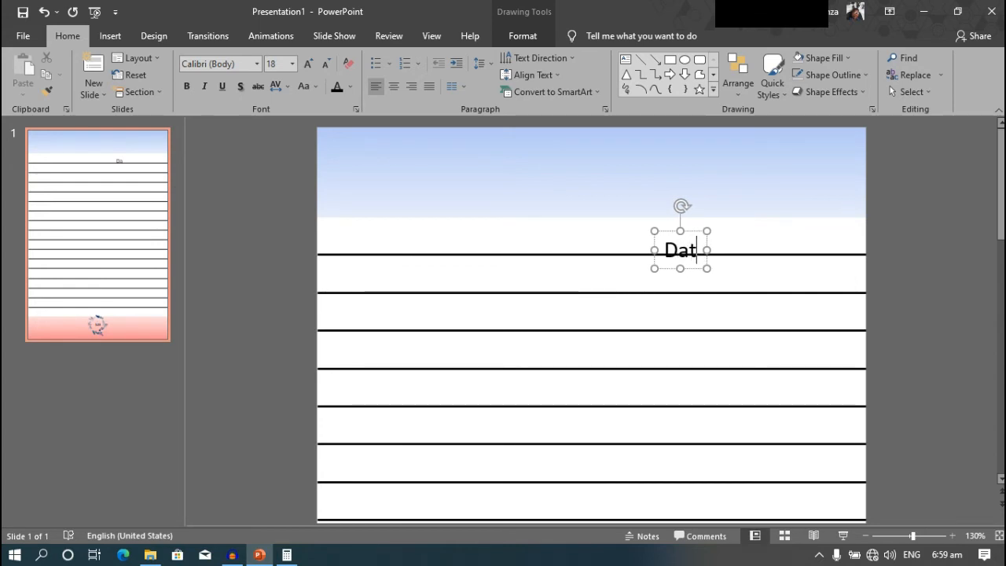
type("e:")
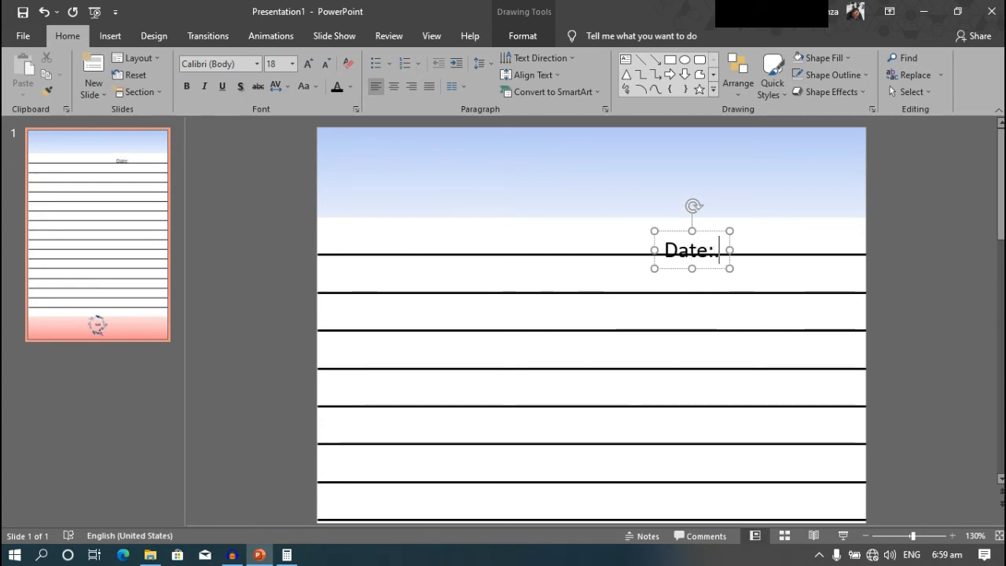
type("......///")
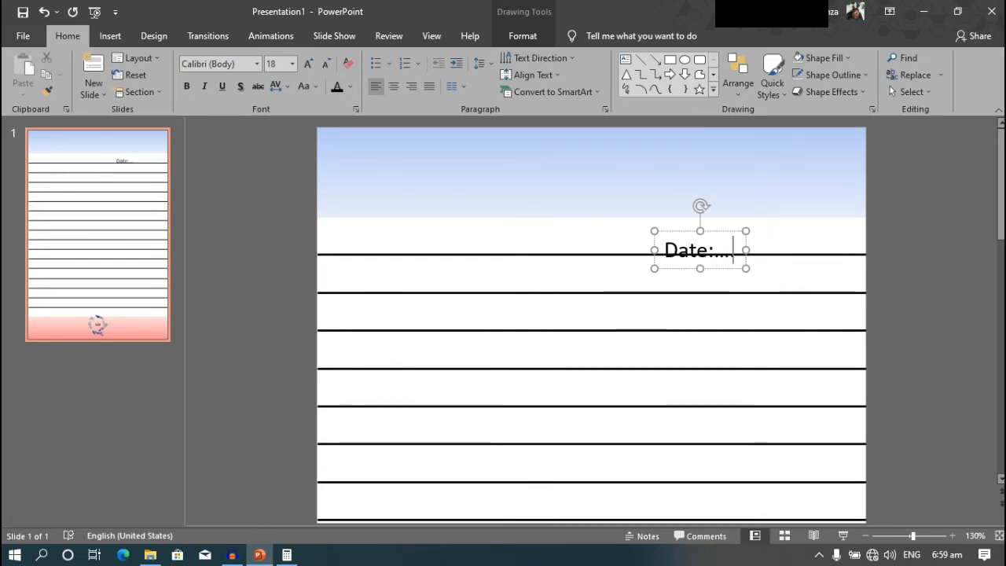
type("/.....")
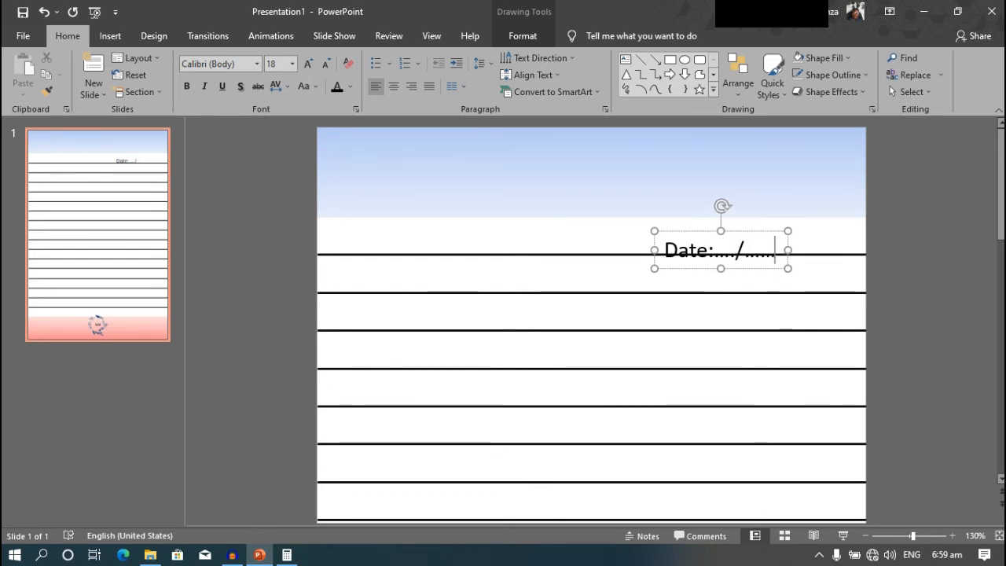
type("/ .....")
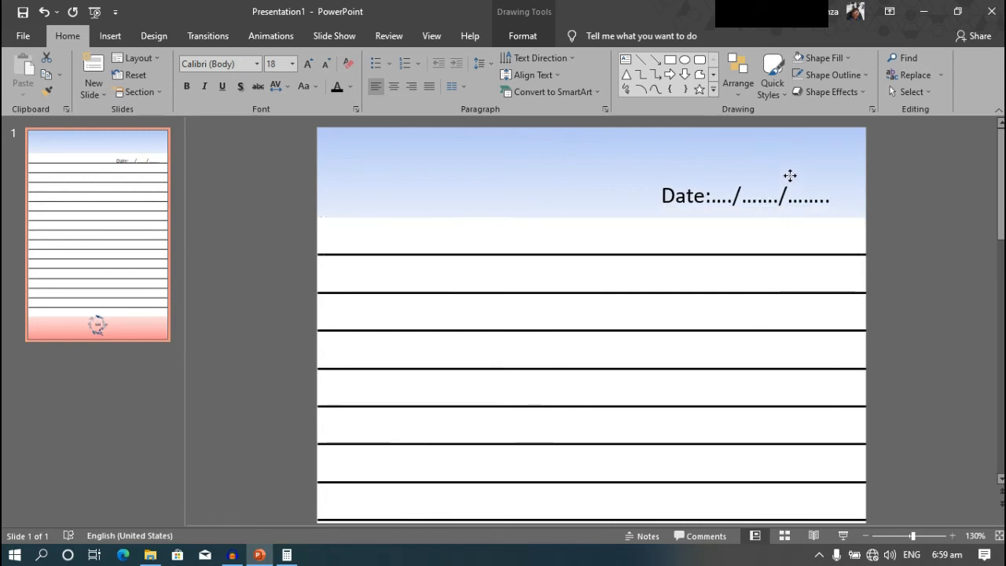
- Make the date line smaller and set it in the Forte font
left_click(745, 195)
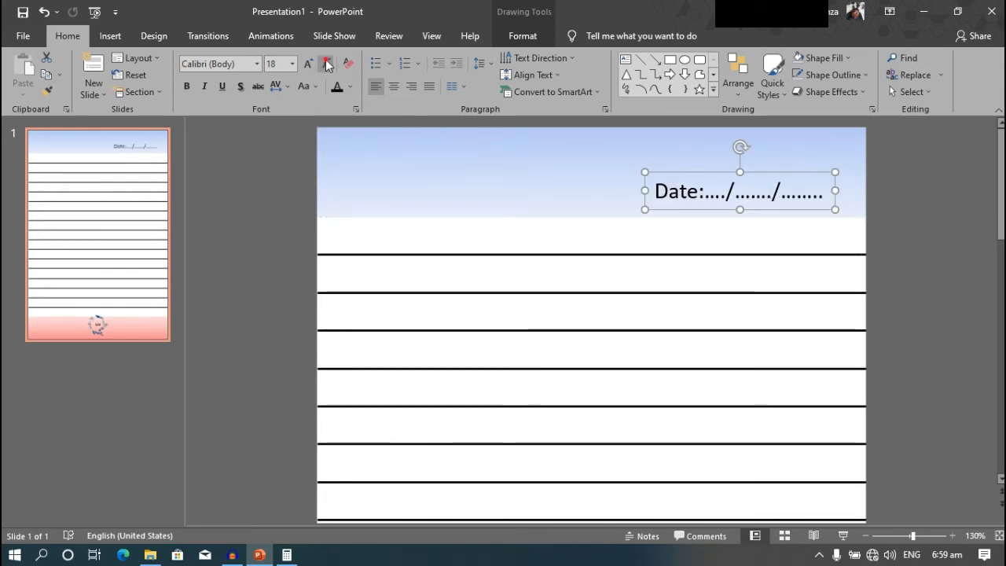
left_click(327, 63)
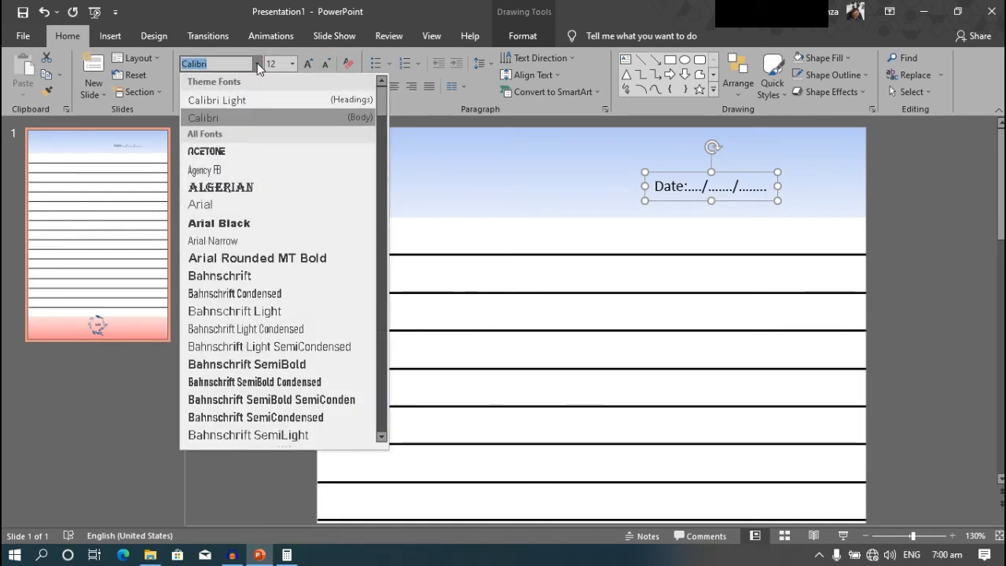
scroll("down", 3)
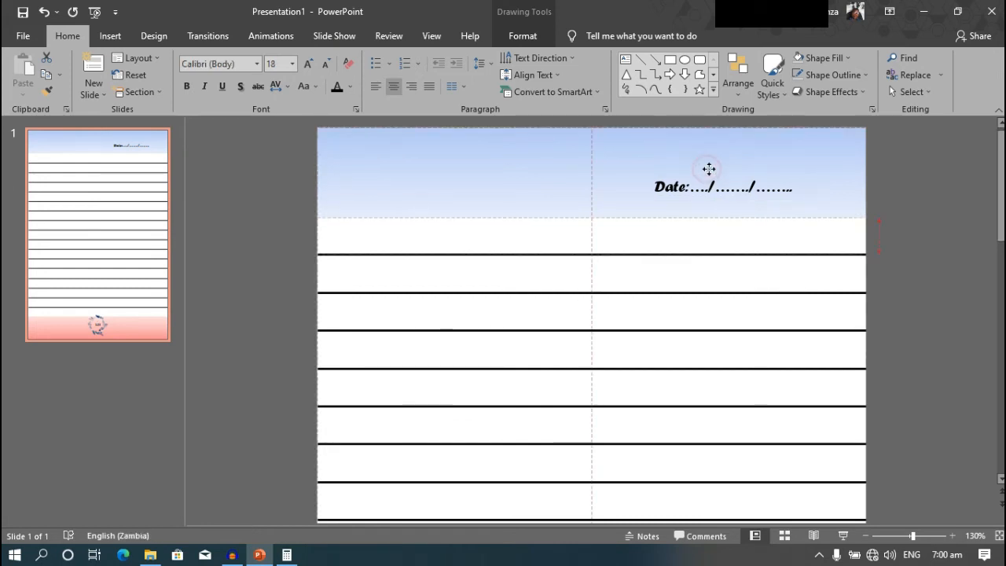
left_click(724, 187)
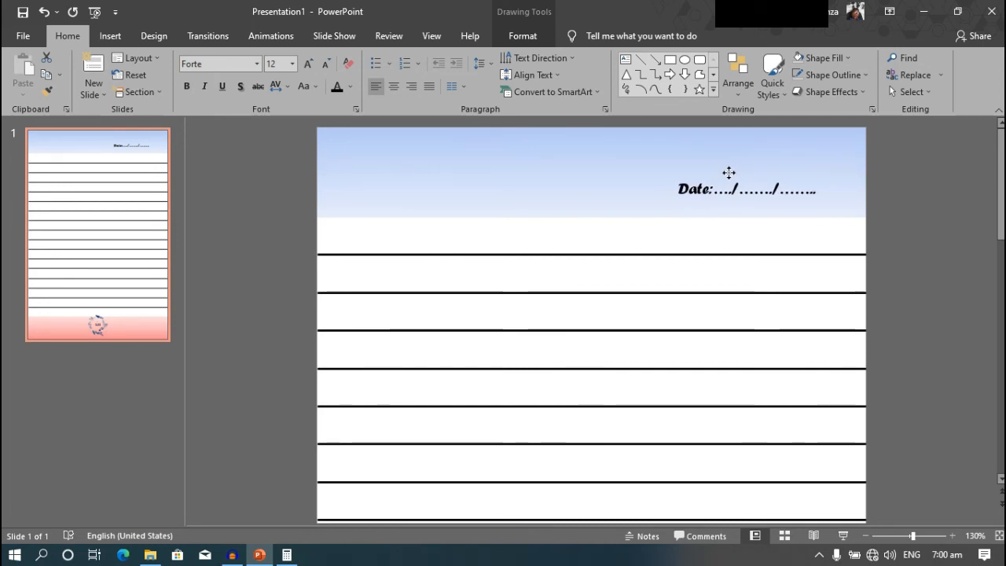
left_click(747, 189)
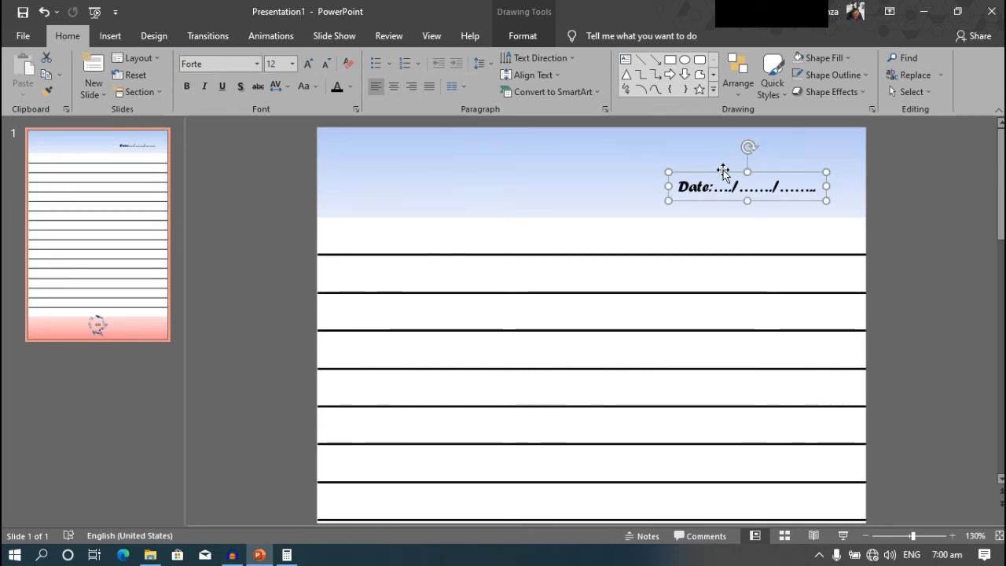
left_click(275, 176)
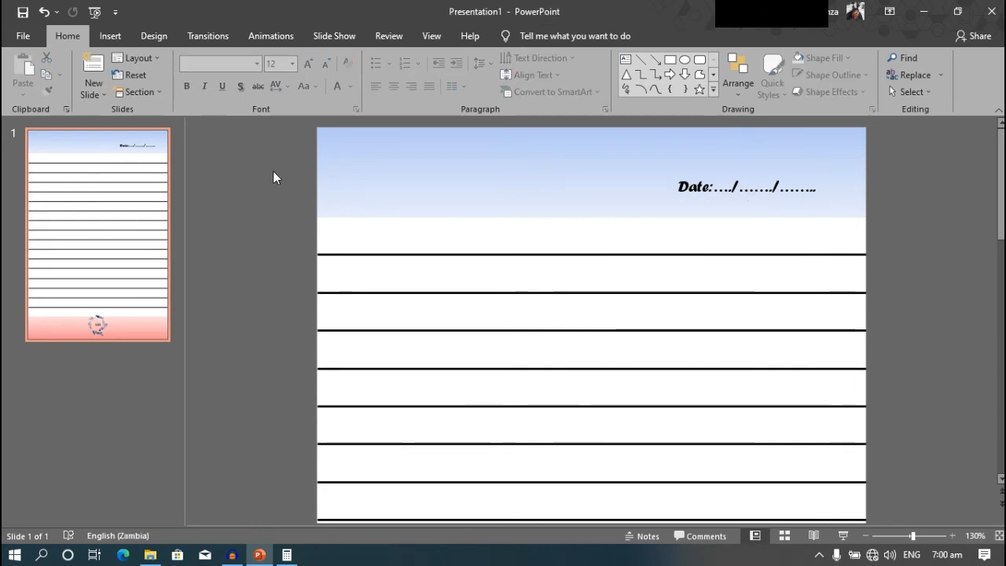
- Add a My Thoughts text box on the left and set it in Forte
left_click(110, 35)
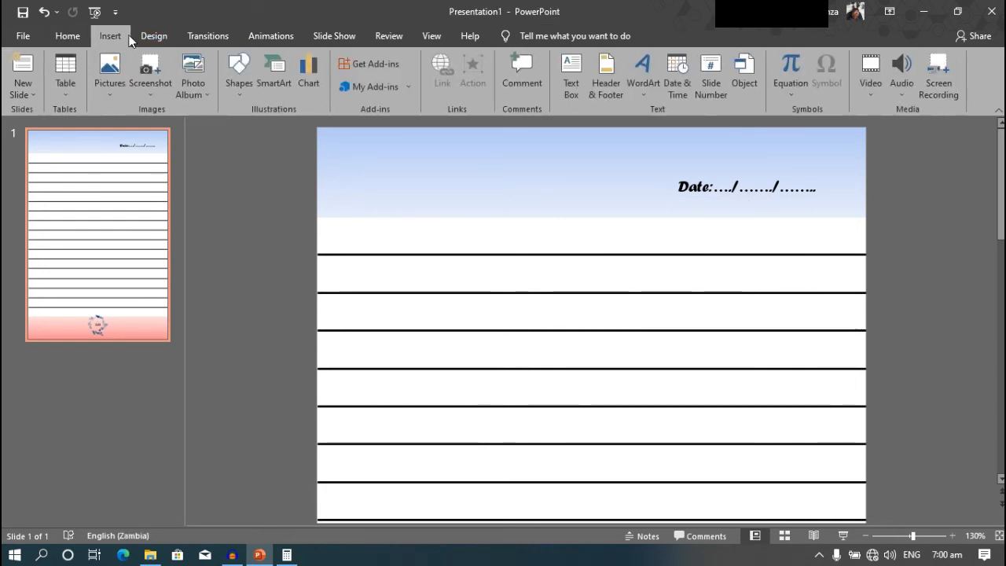
left_click(570, 75)
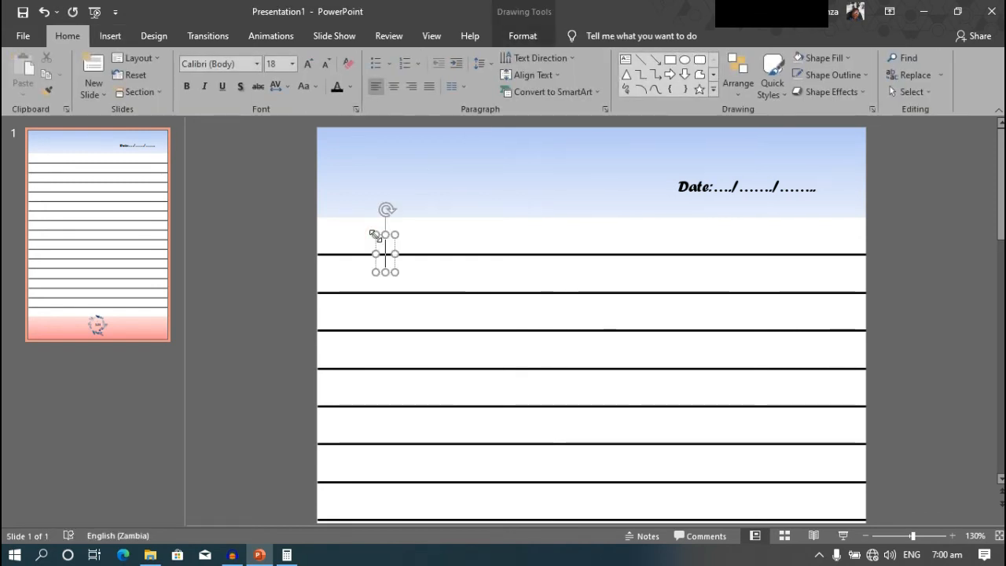
type("Tho")
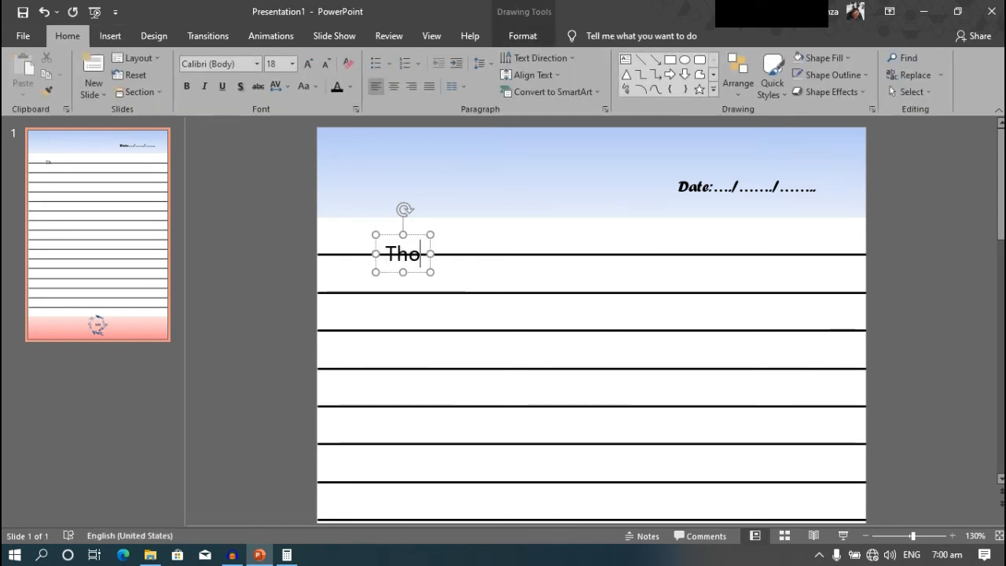
type("ughts")
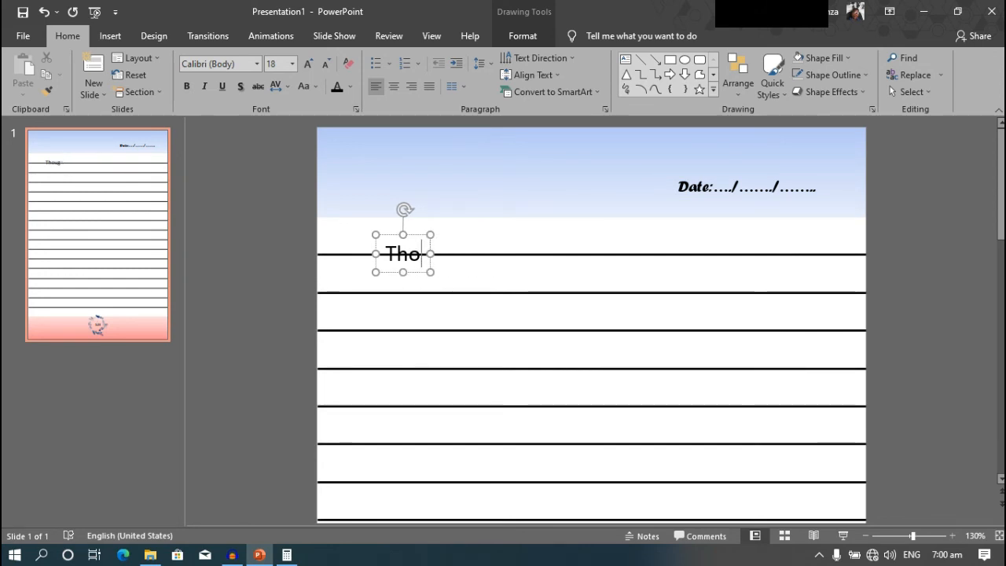
type("M")
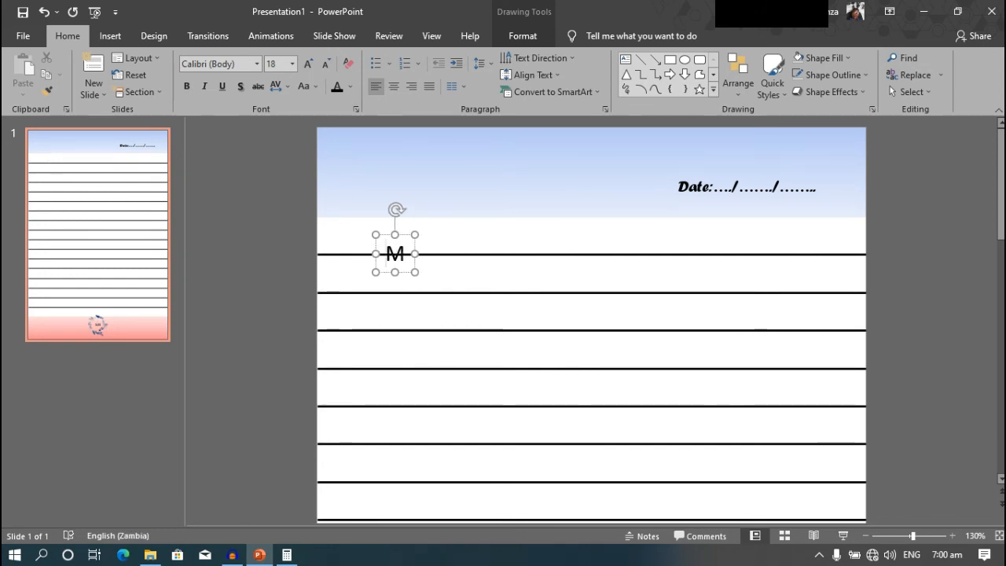
type("y")
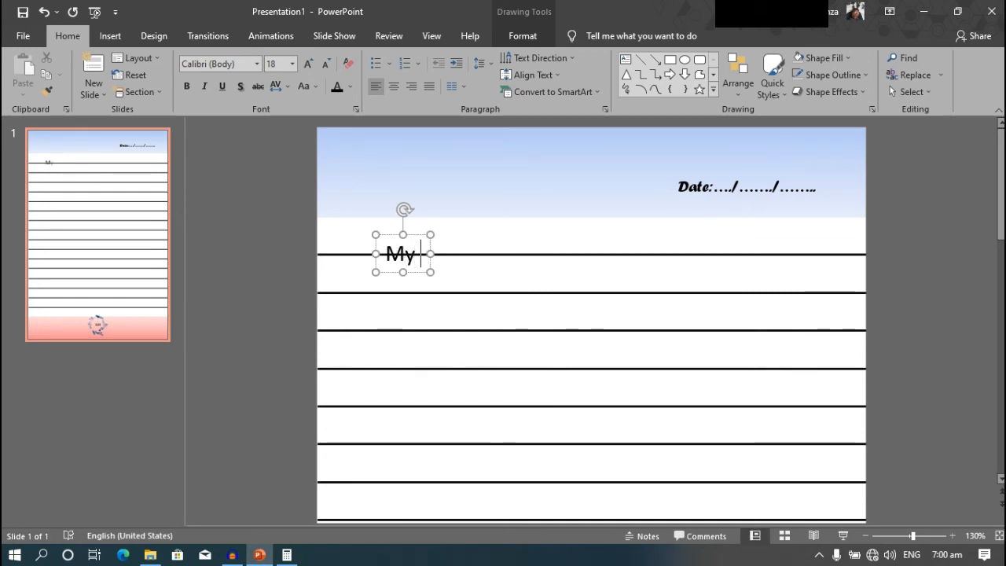
type("Thoughts")
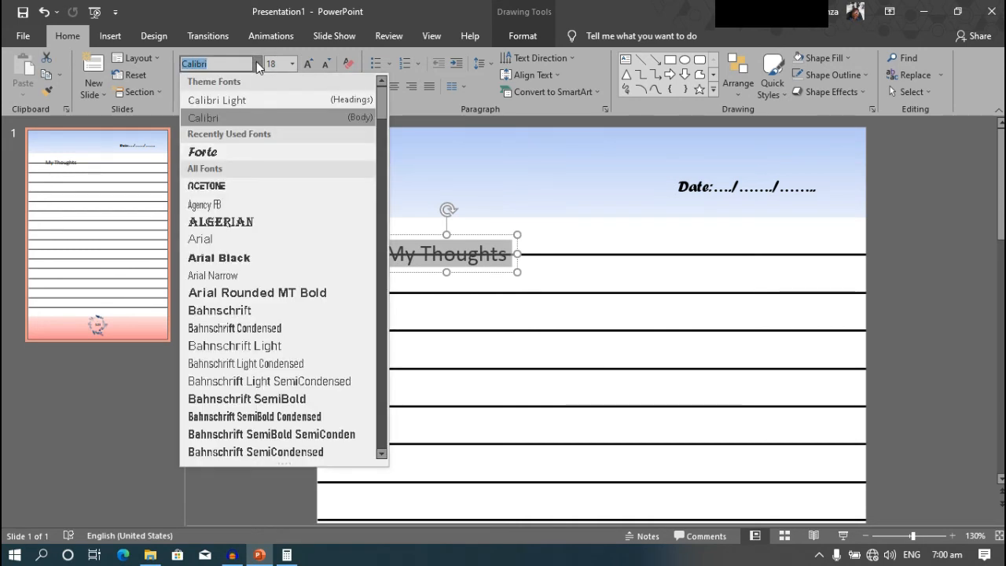
left_click(202, 151)
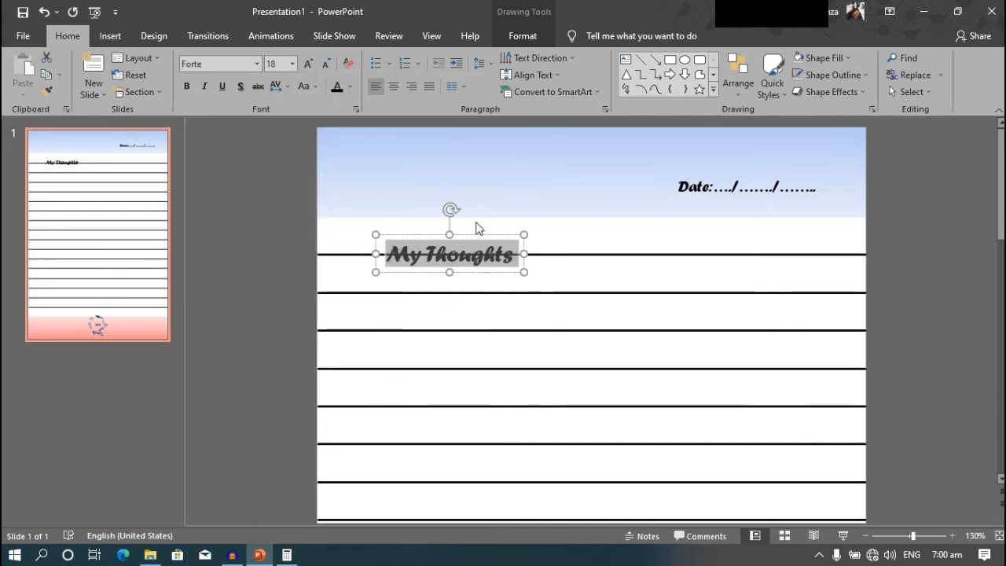
- Move My Thoughts into the blue band level with the date line and reduce its size
left_click_drag(449, 253, 430, 173)
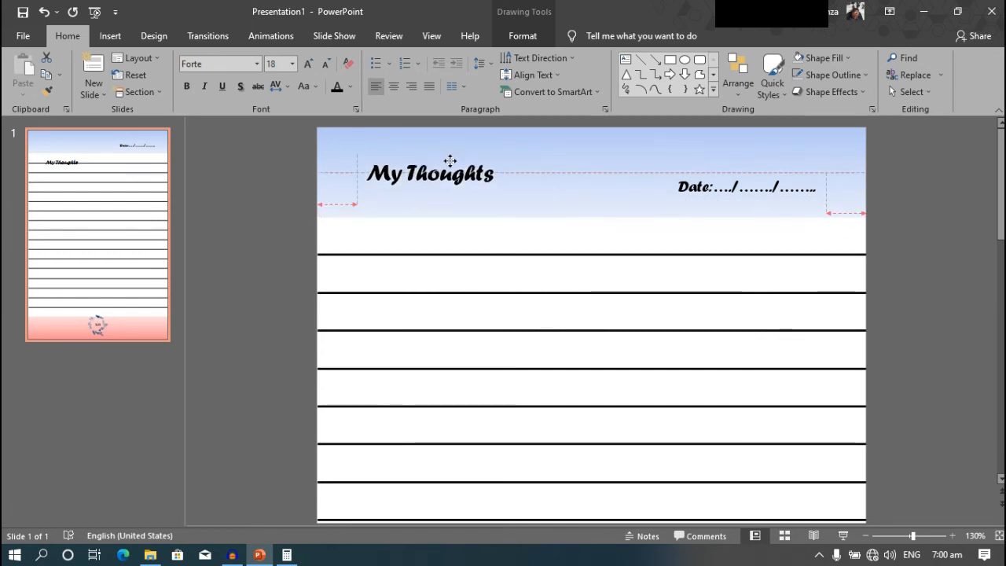
left_click_drag(448, 173, 446, 187)
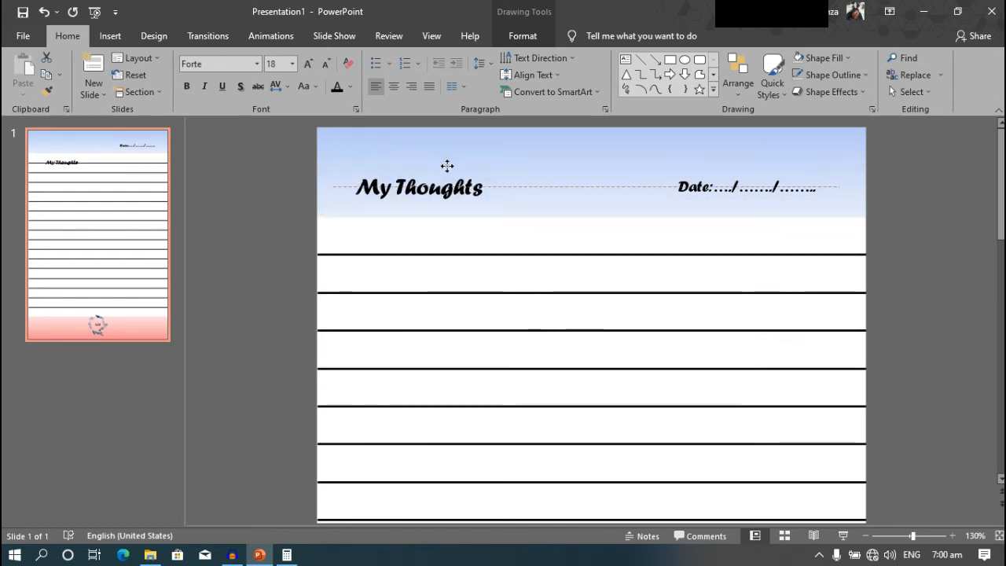
left_click(419, 187)
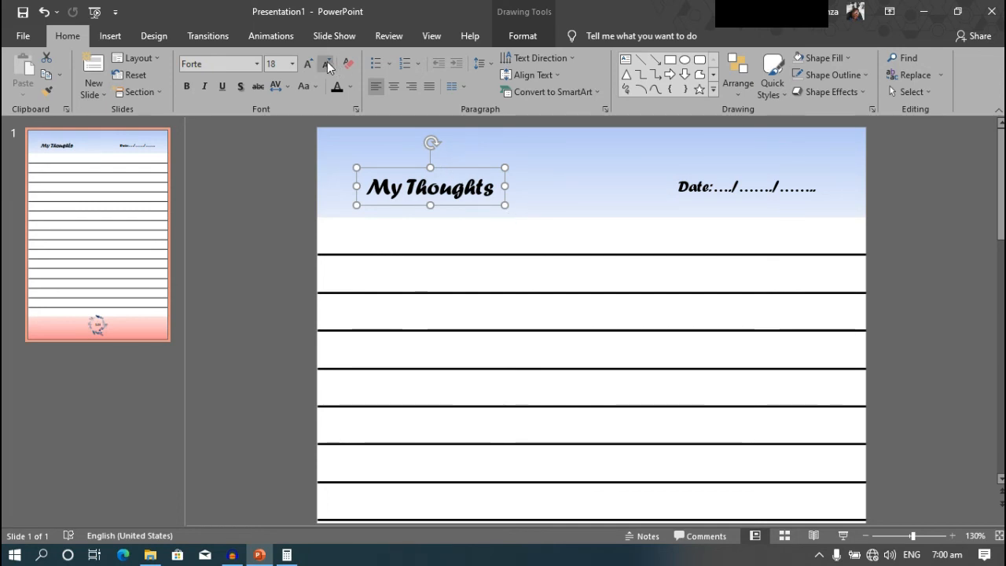
left_click(327, 63)
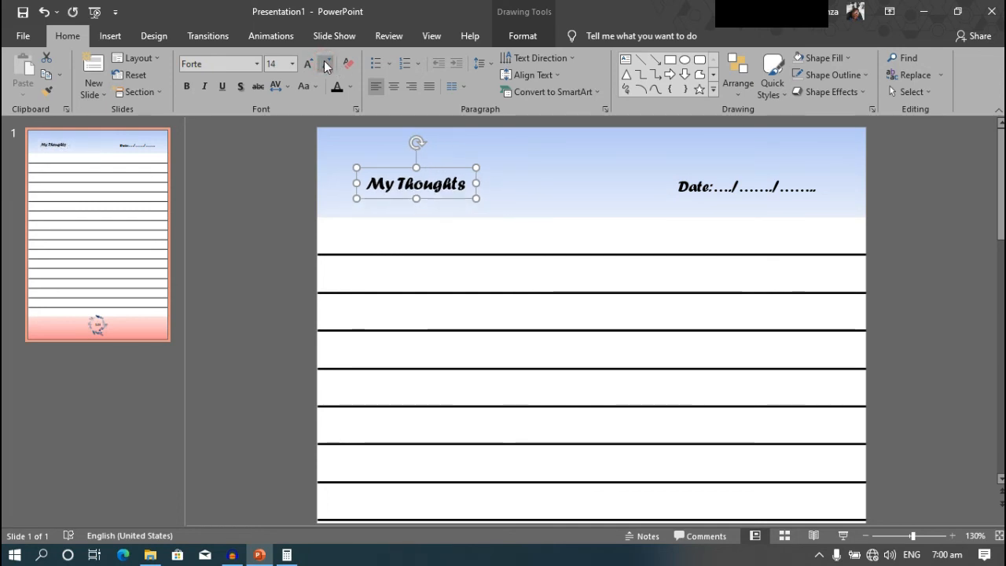
mouse_move(506, 230)
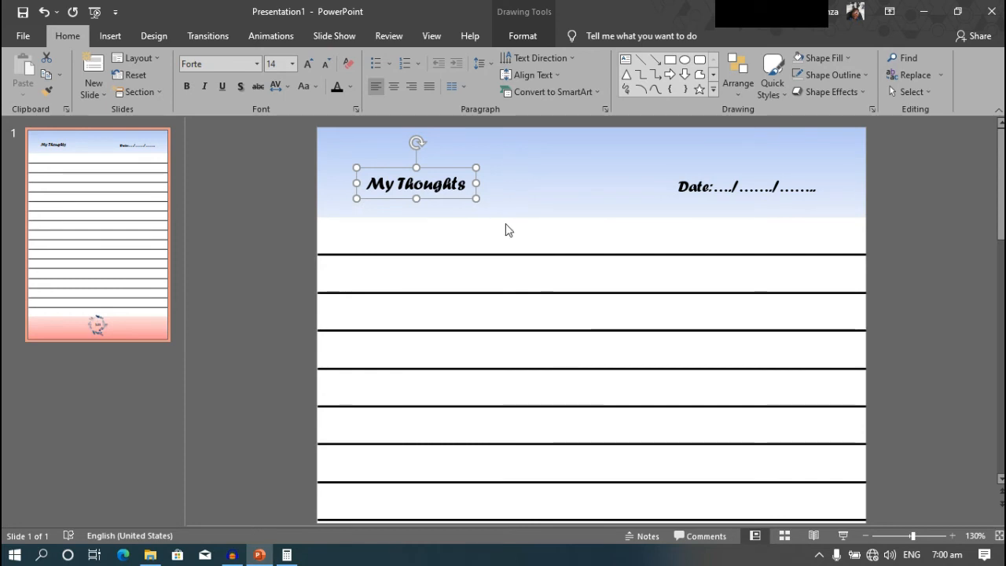
- Zoom out until the whole notebook page fits in view
left_click(507, 229)
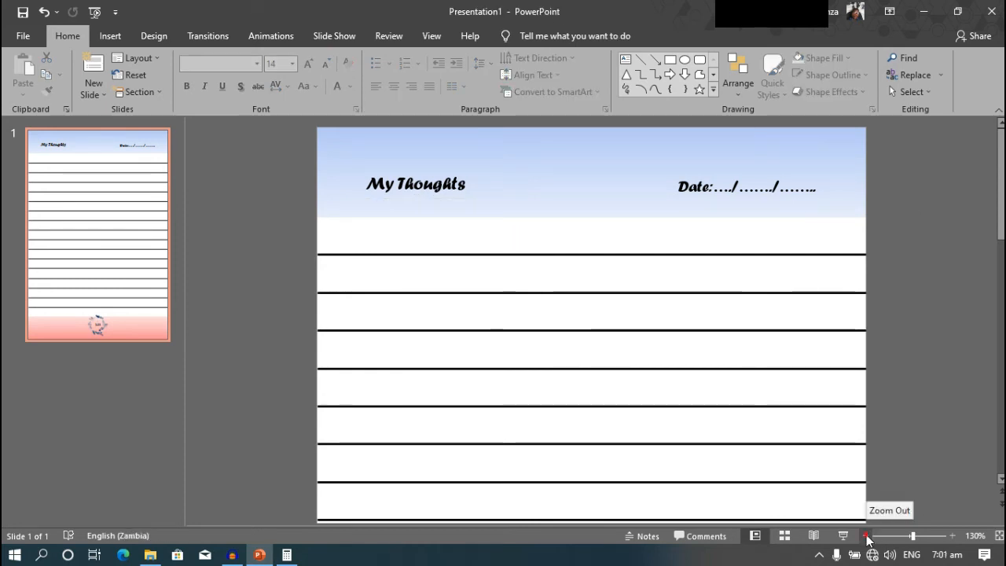
left_click(868, 536)
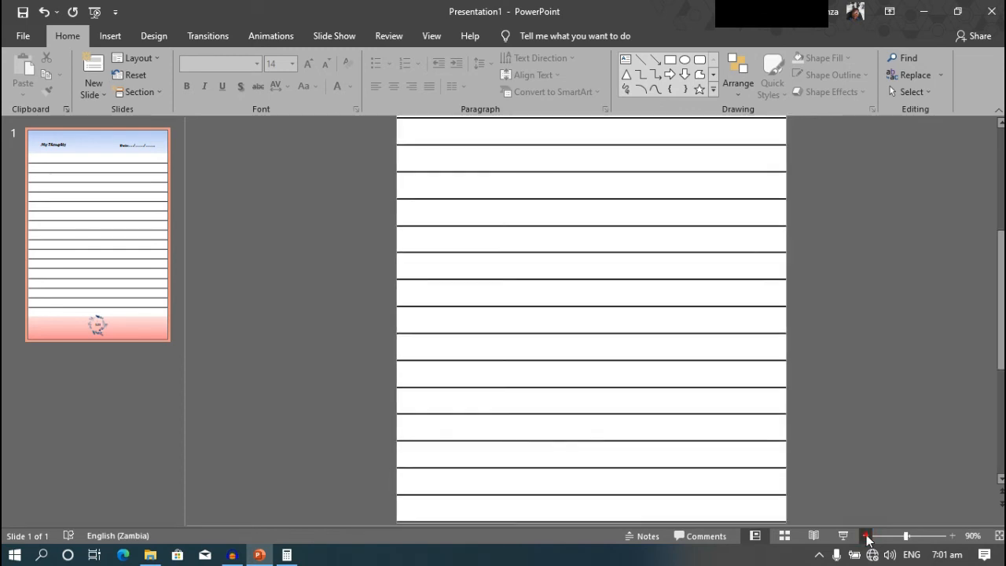
left_click(866, 536)
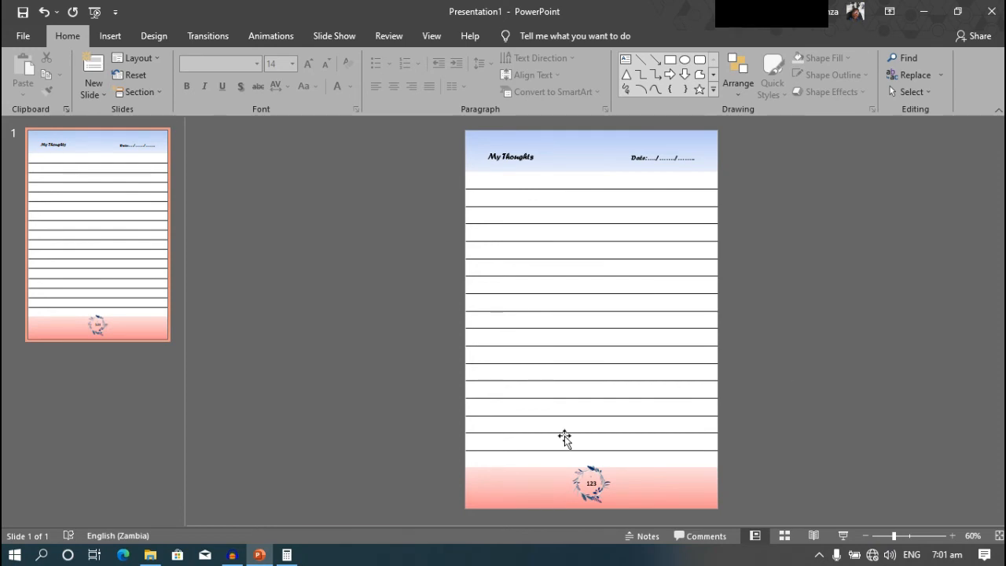
mouse_move(320, 382)
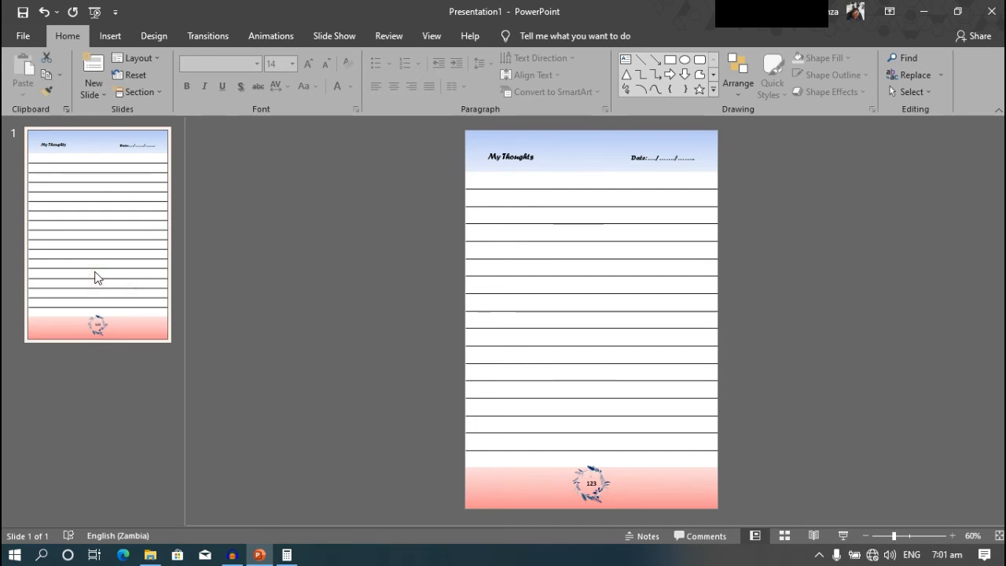
- Select slide 1 and duplicate it until the presentation holds 28 identical pages
left_click(93, 71)
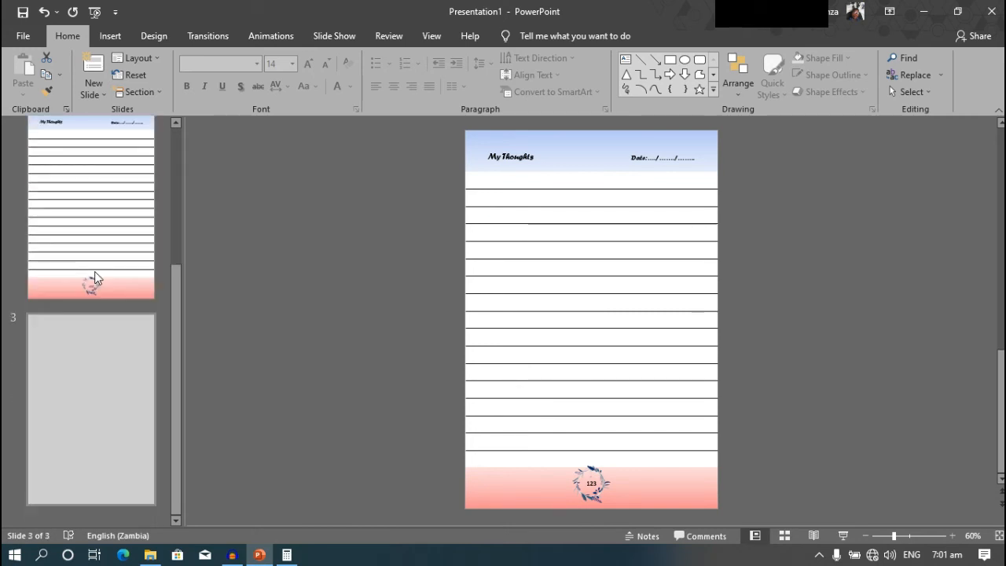
scroll("down", 3)
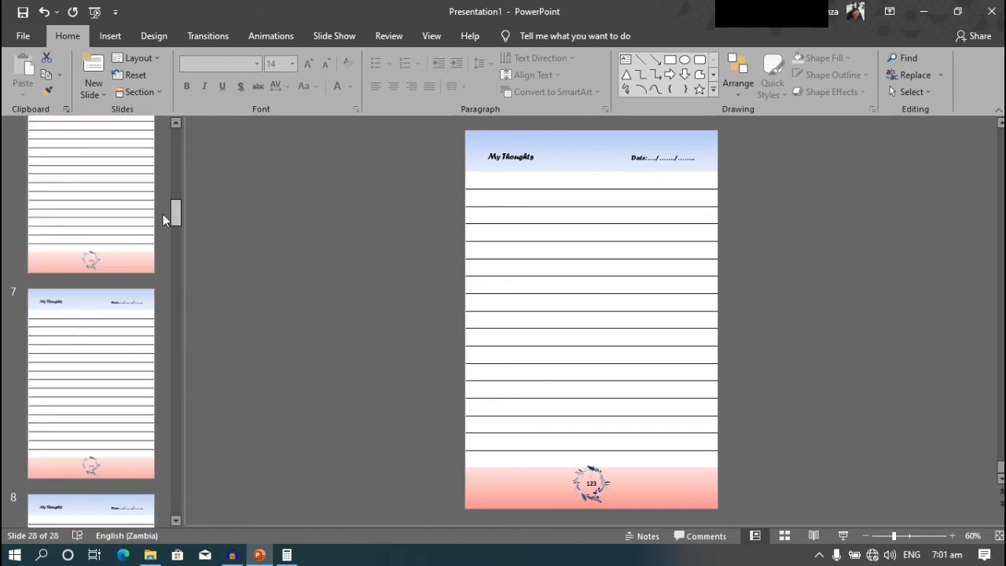
scroll("up", 3)
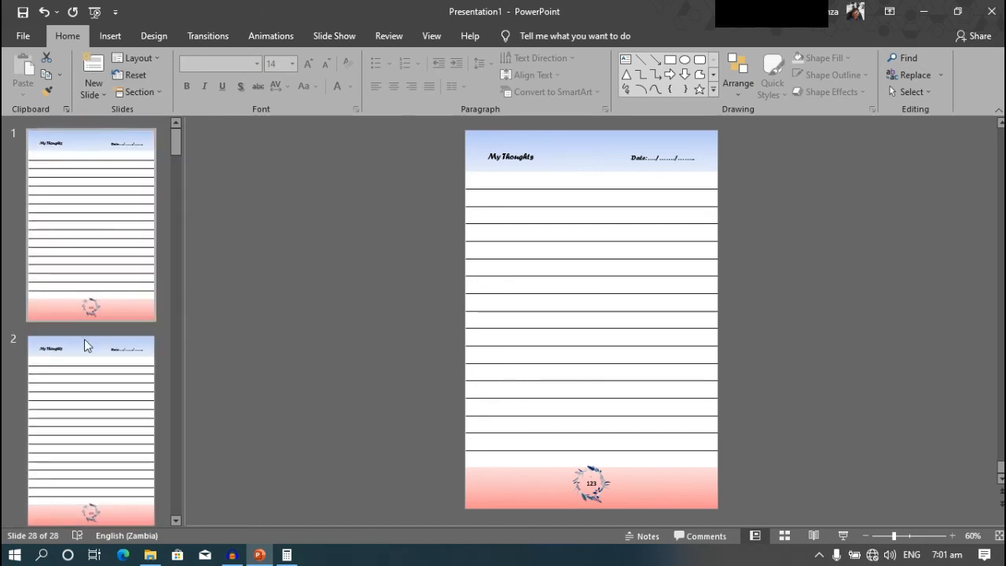
left_click(92, 223)
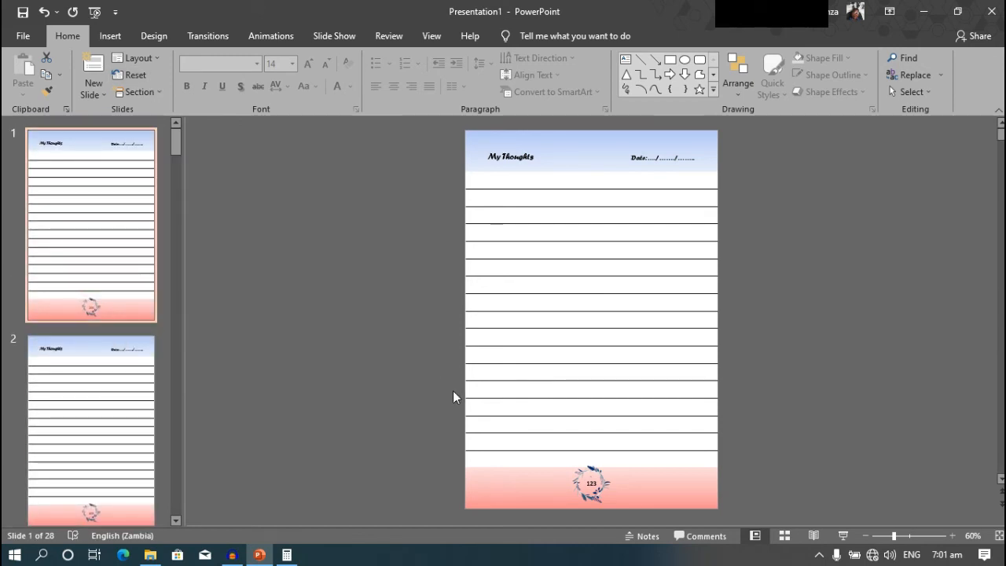
left_click(591, 483)
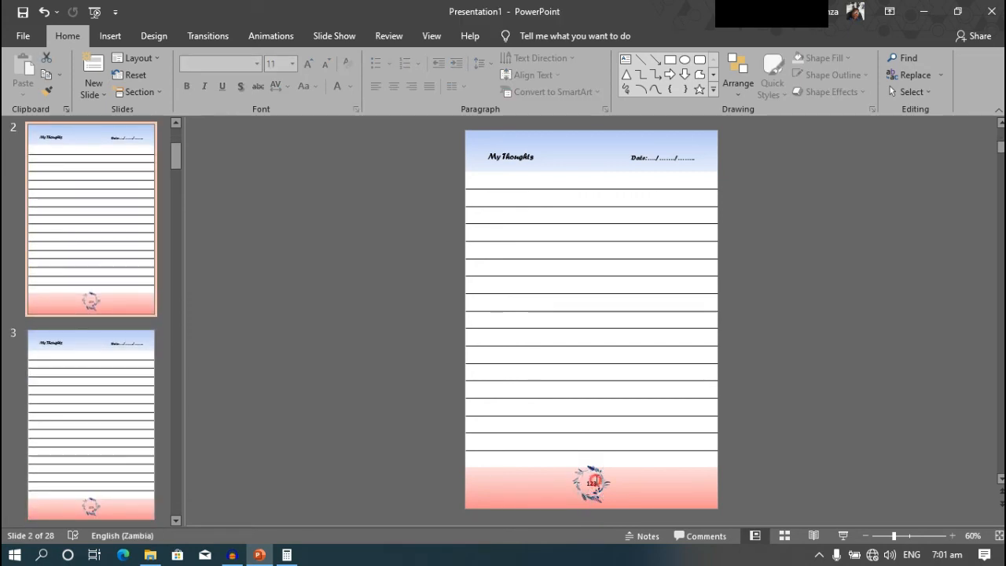
left_click(591, 481)
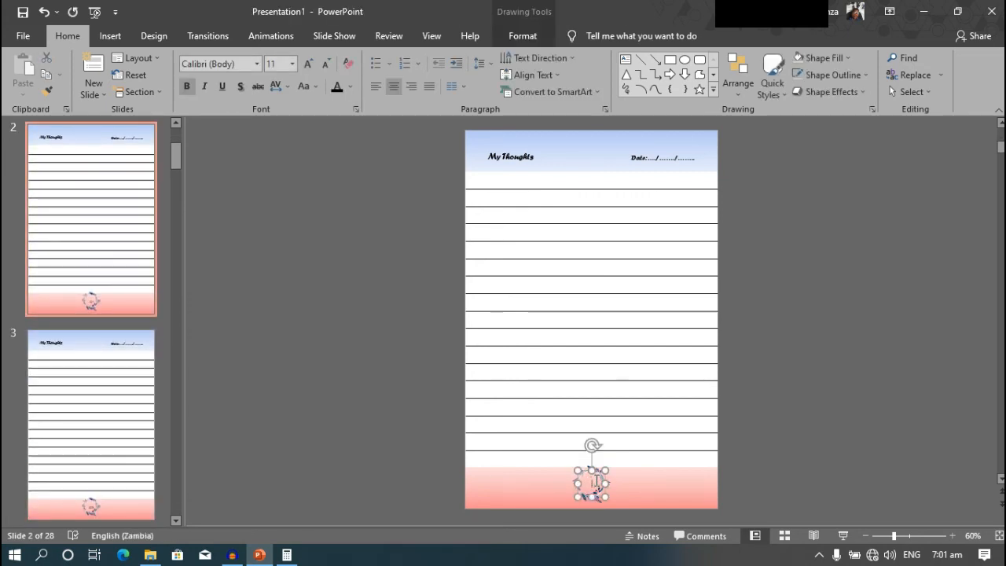
left_click(92, 425)
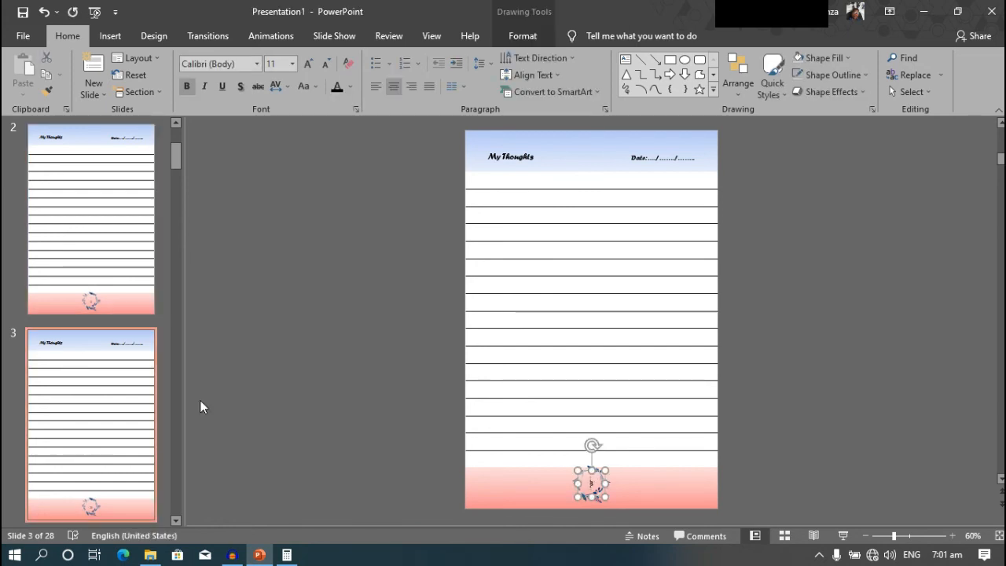
scroll("down", 3)
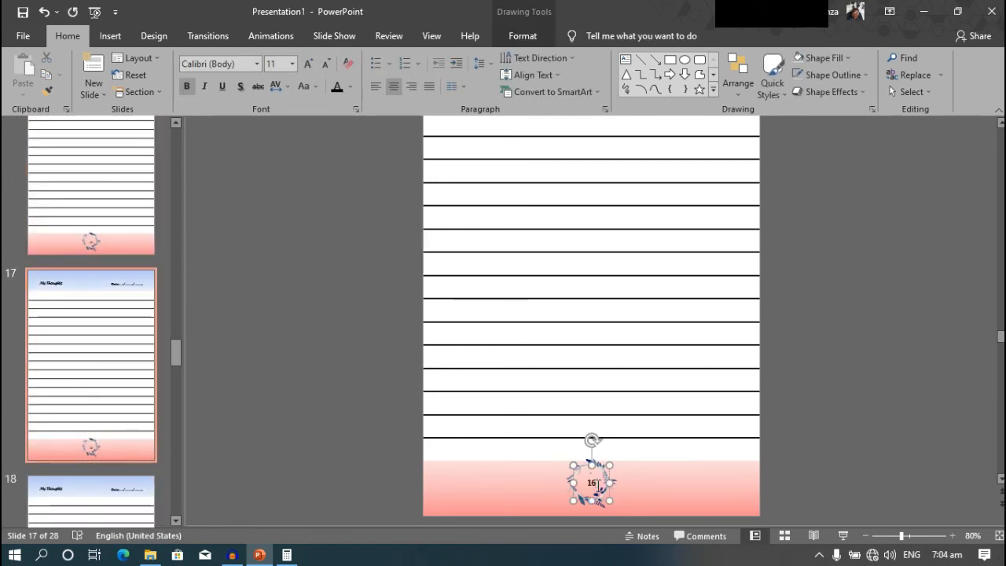
scroll("down", 3)
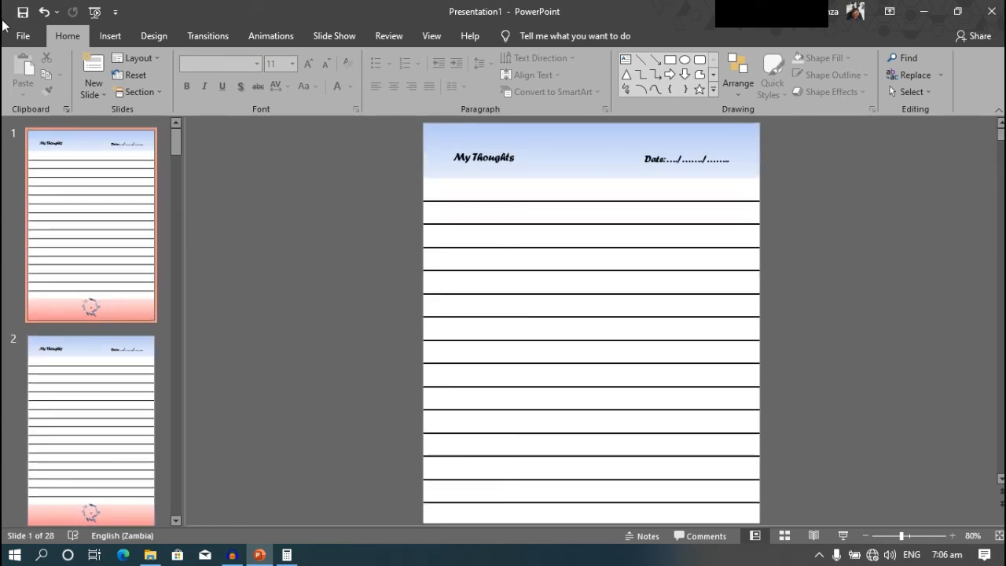
- Start Save As and choose the kdp folder under Documents from recent locations
left_click(22, 34)
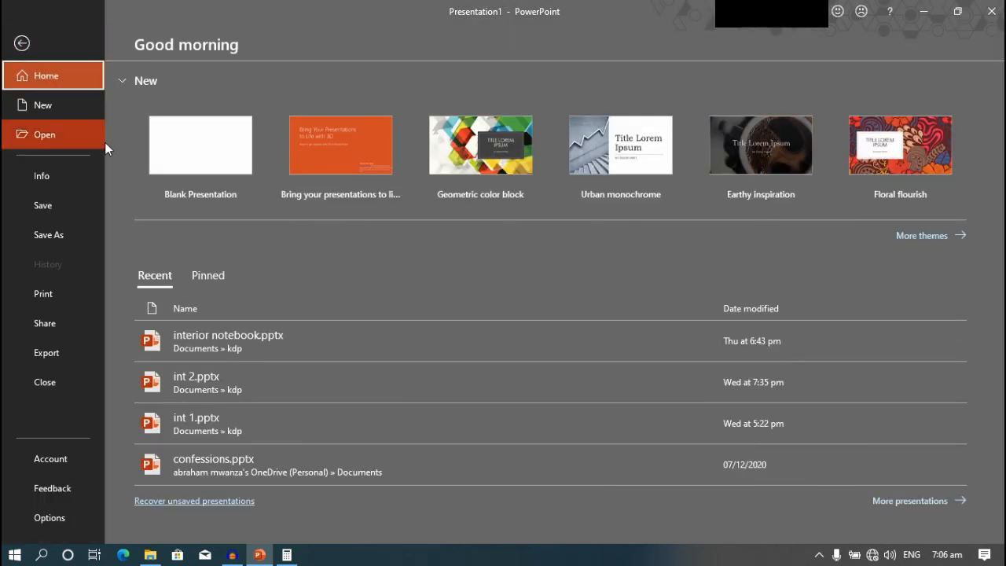
left_click(49, 234)
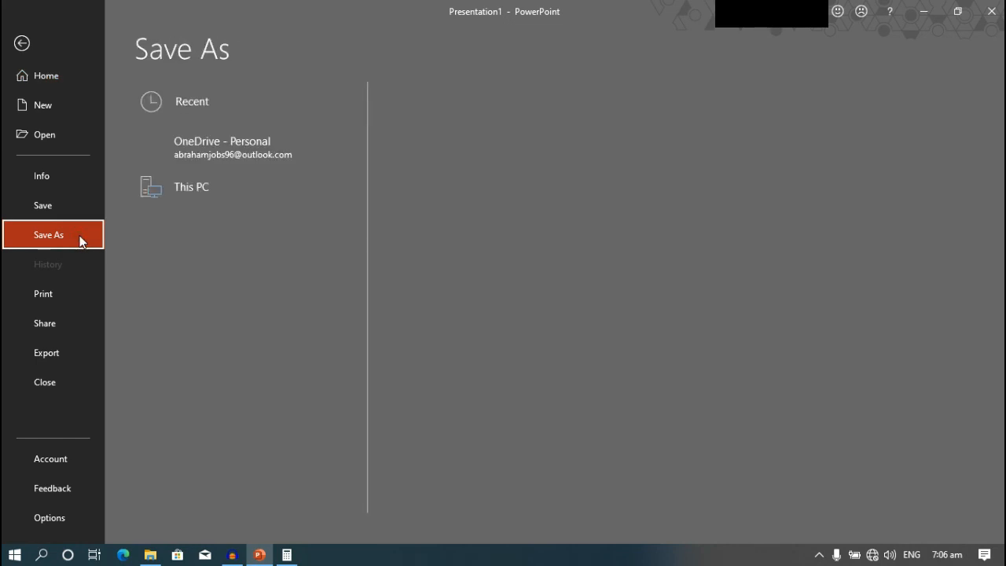
left_click(192, 100)
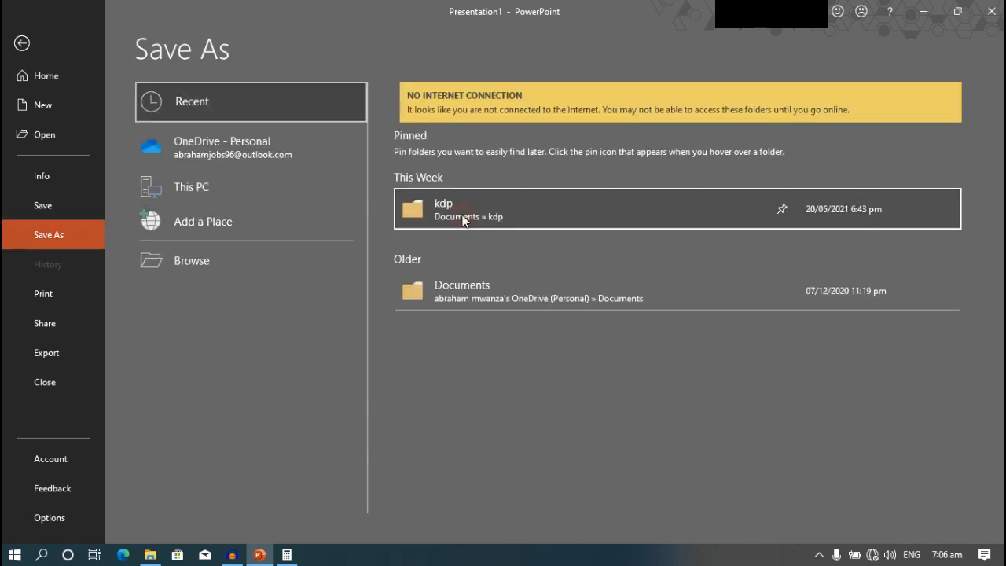
left_click(462, 215)
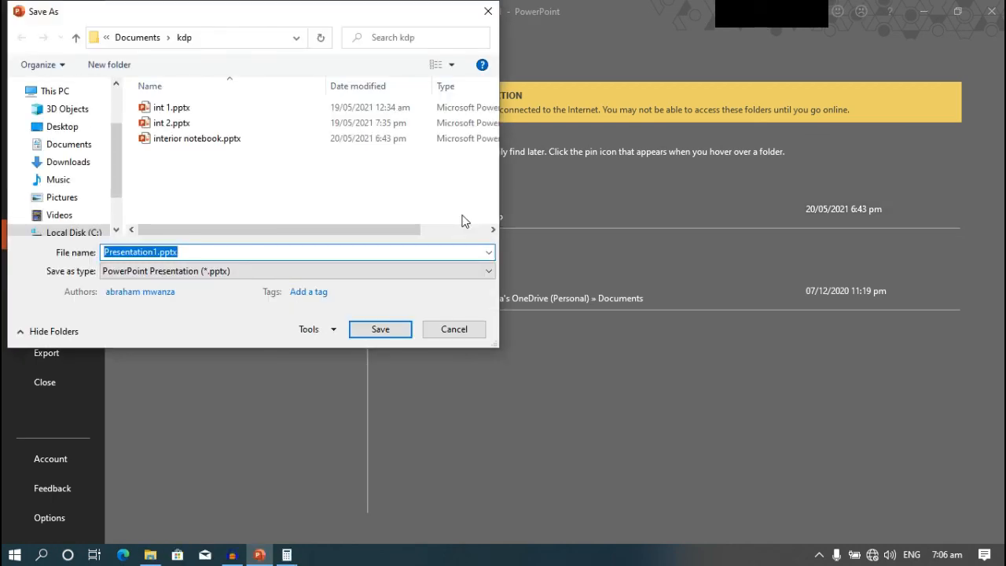
- Name the file EPIC INTERIOR and choose PDF (*.pdf) as the save type, keeping Standard quality
type("EPIC")
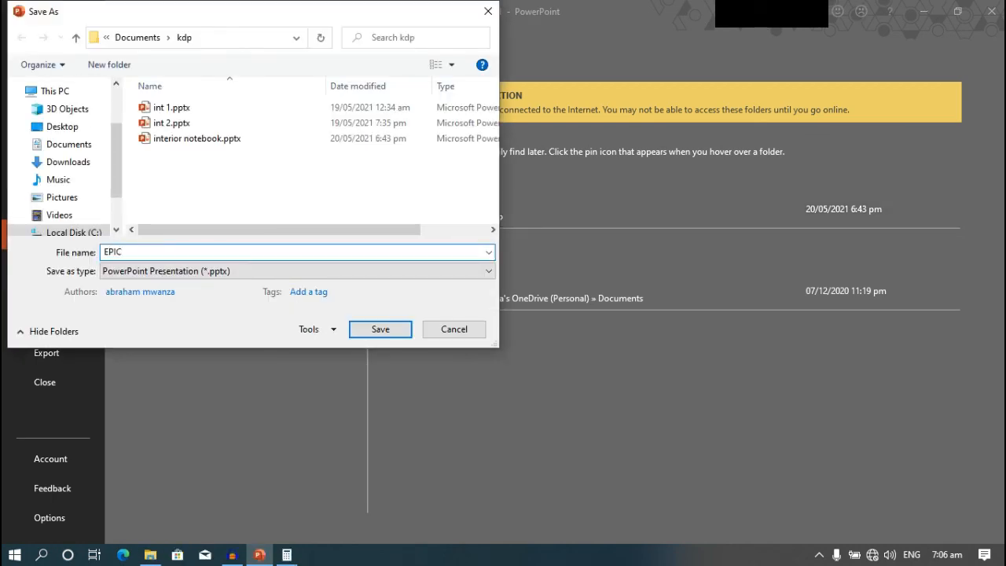
type("INT")
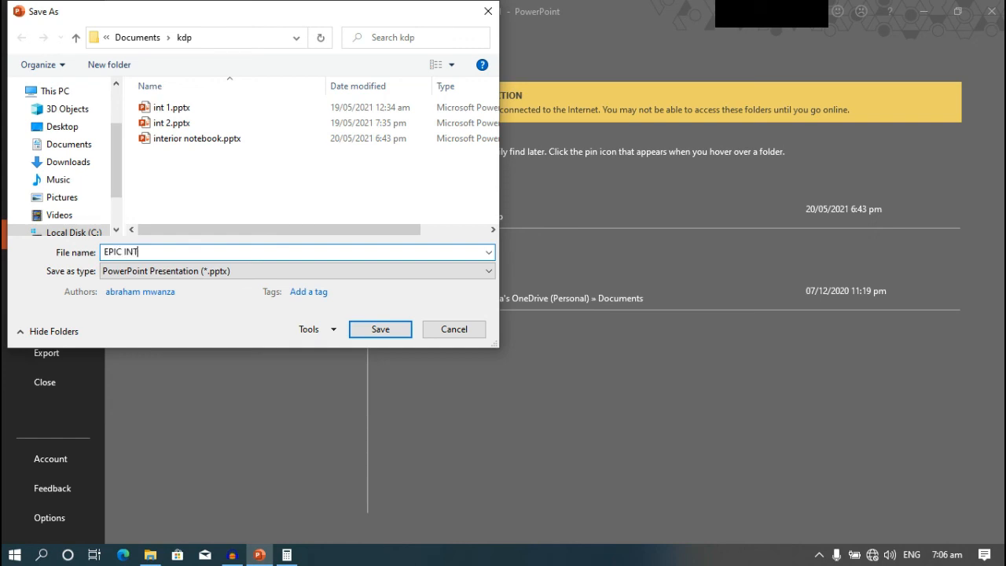
type("RIOR")
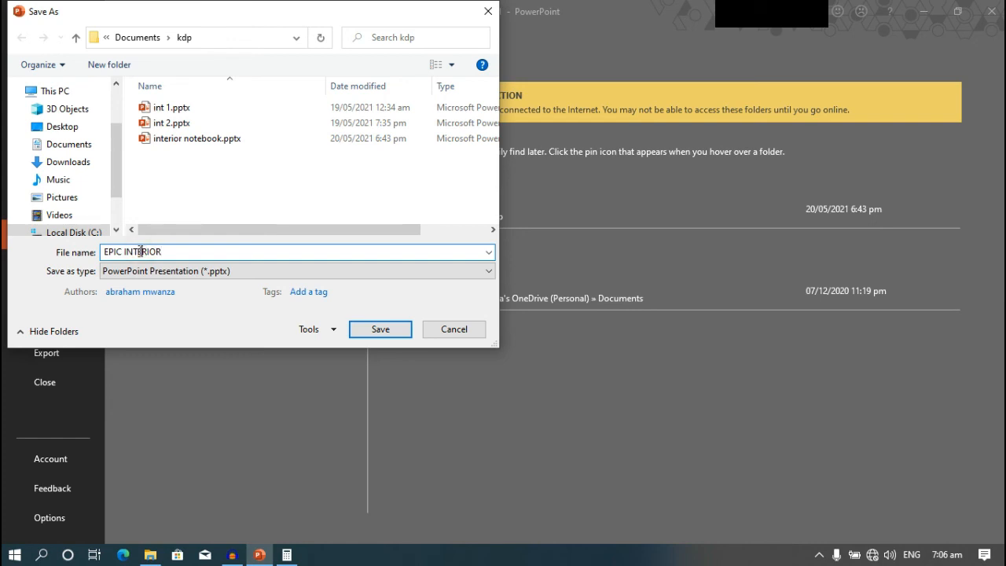
mouse_move(354, 274)
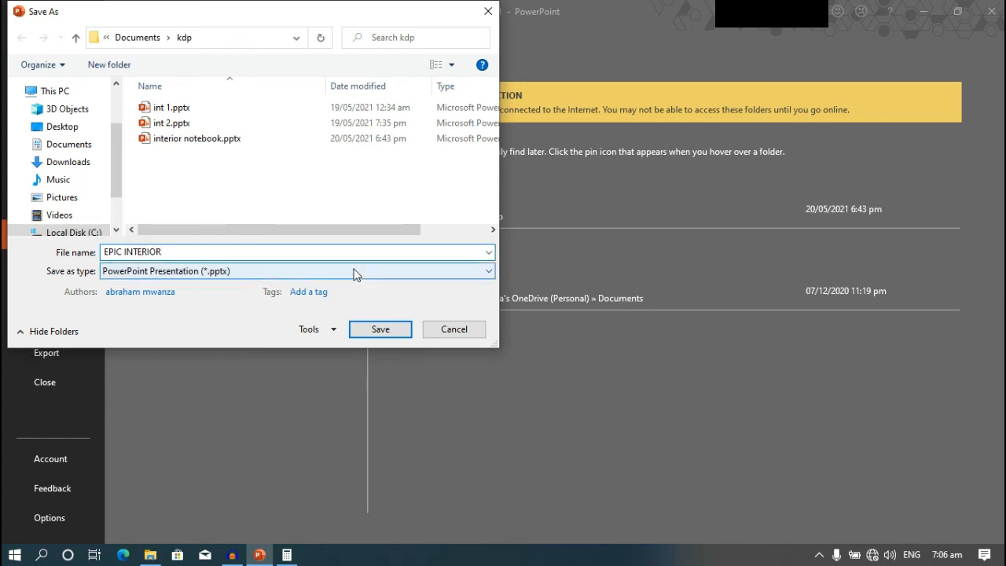
left_click(486, 270)
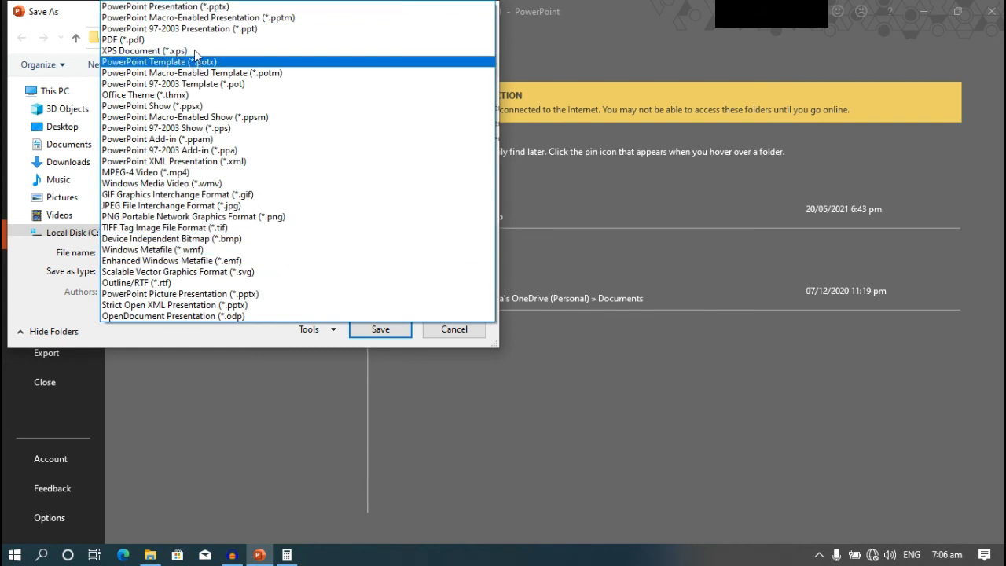
left_click(129, 40)
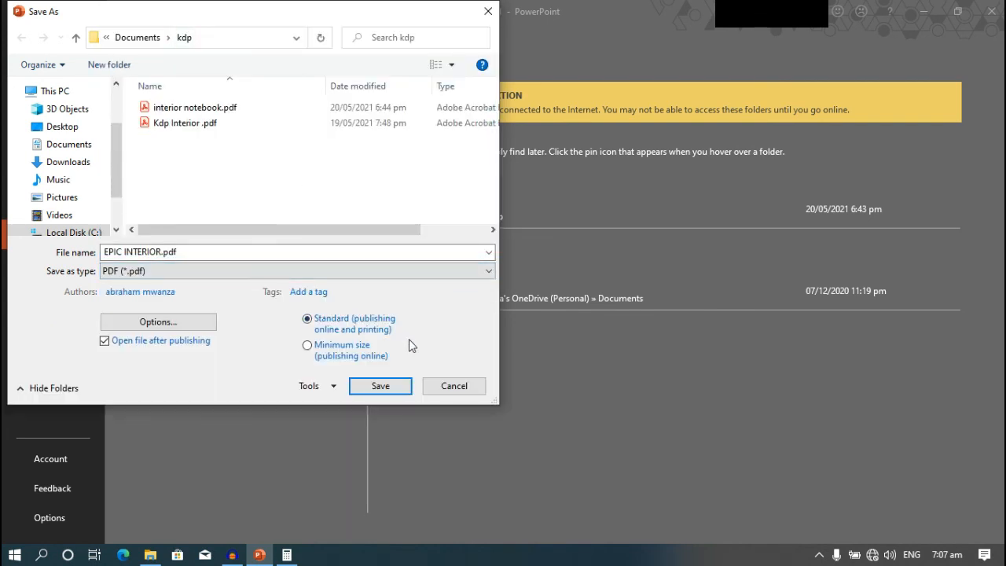
mouse_move(385, 329)
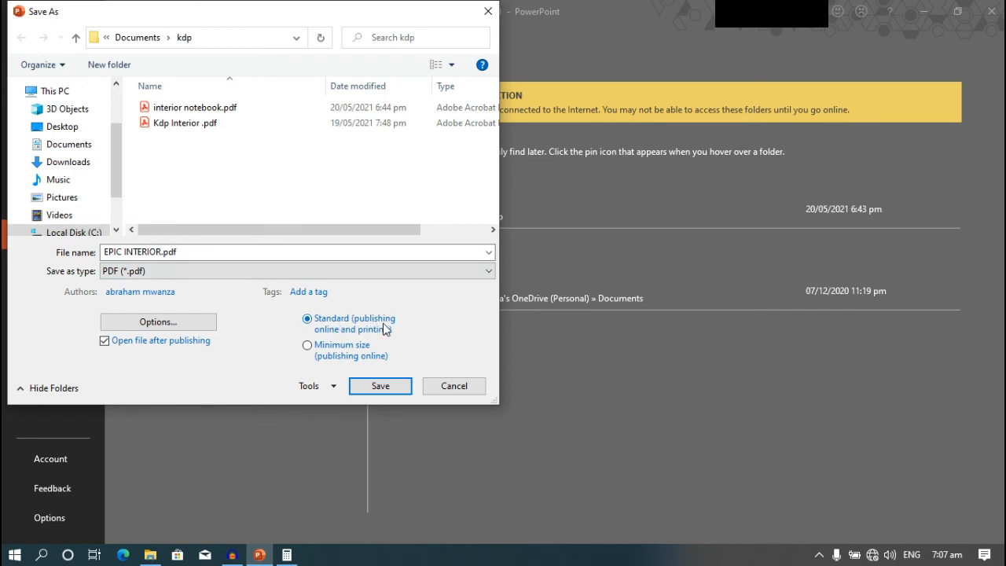
mouse_move(393, 379)
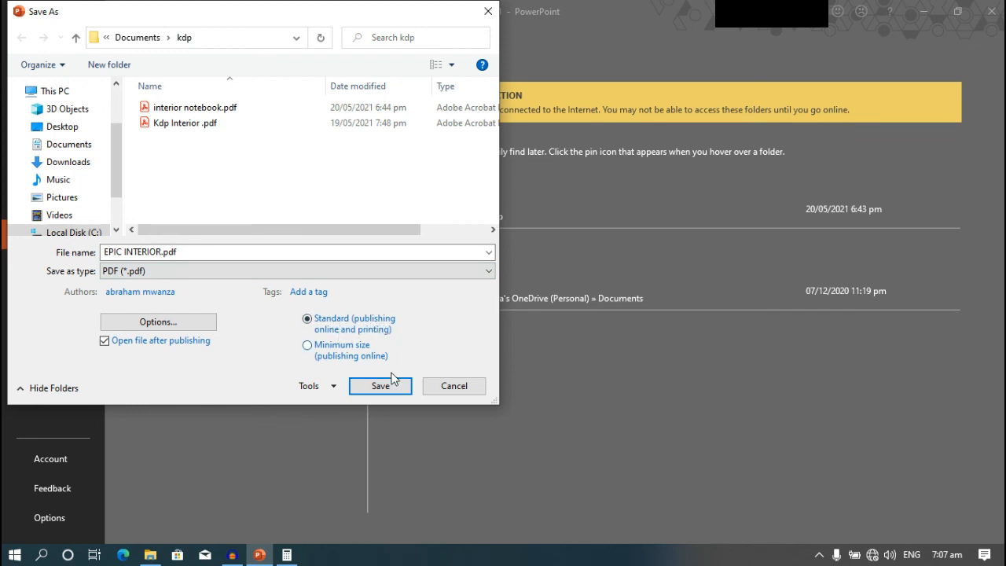
- Save to publish EPIC INTERIOR.pdf, which then opens in Adobe Acrobat Reader
left_click(381, 385)
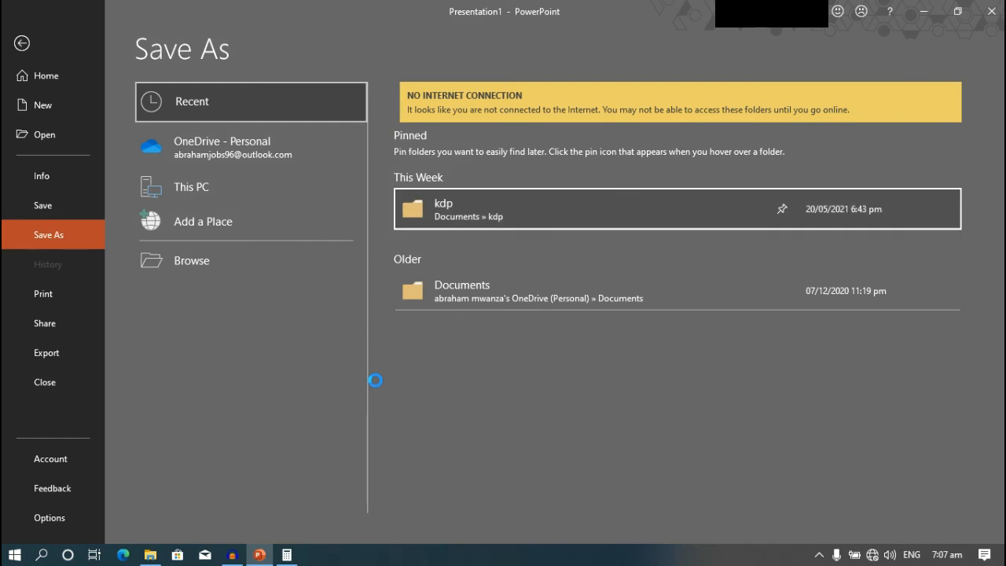
left_click(443, 202)
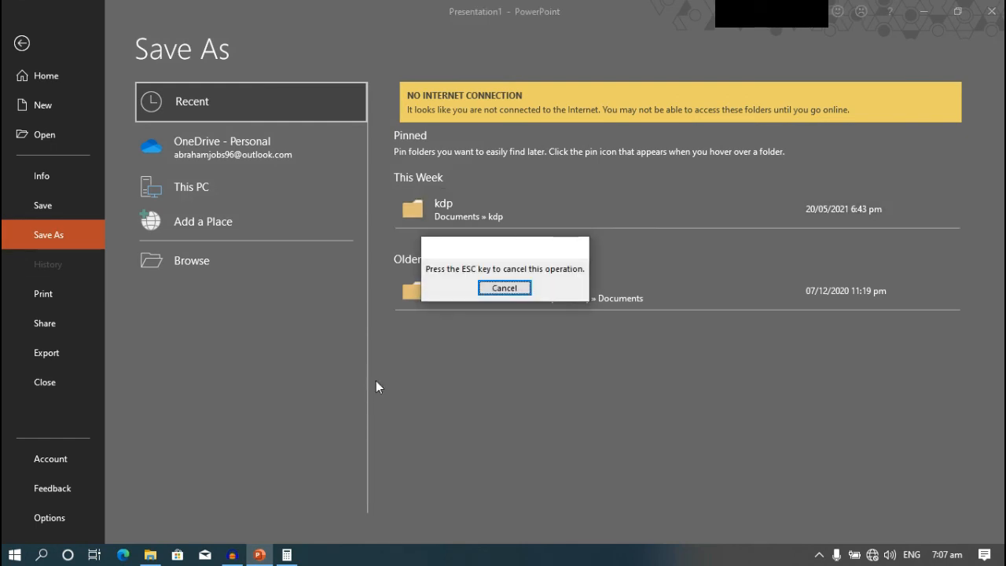
left_click(503, 288)
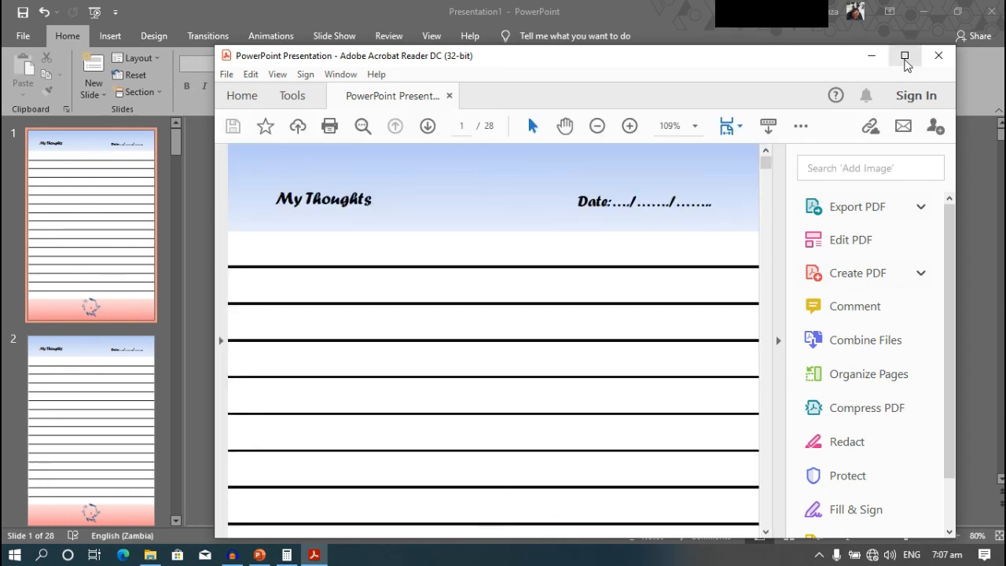
- Maximize Acrobat, hide the tools pane, zoom out to 61.7% and scroll through to page 9 of 28
left_click(906, 55)
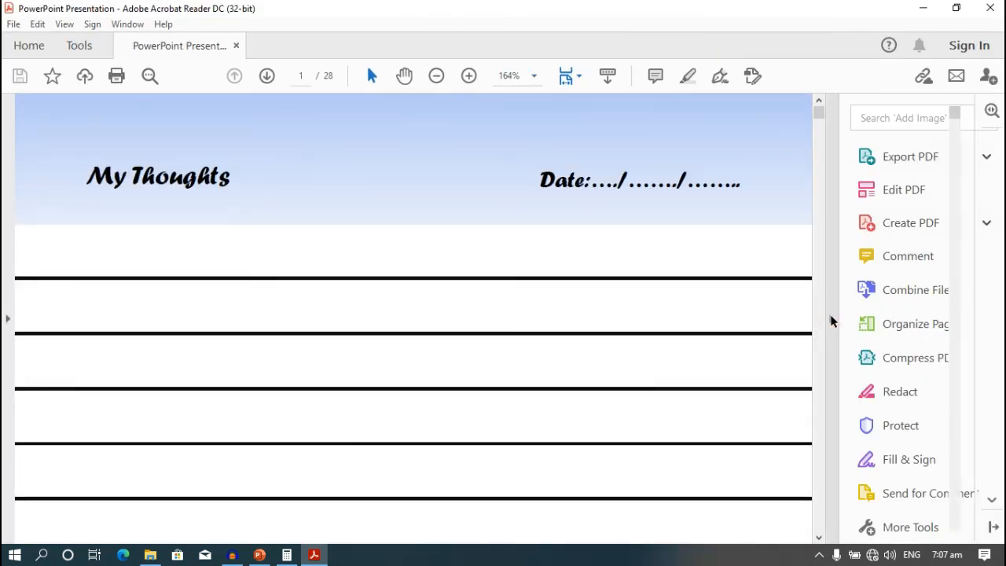
left_click(469, 75)
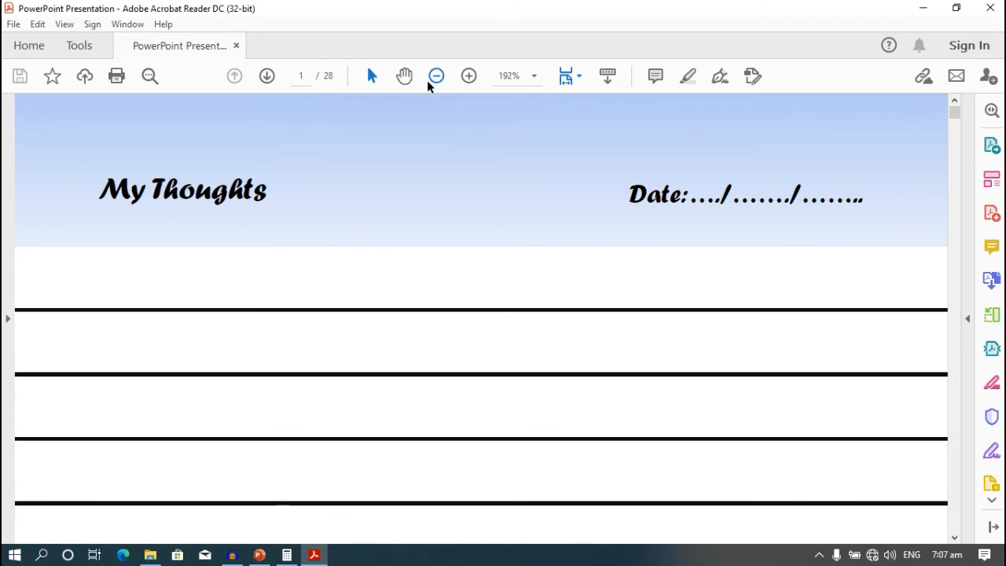
left_click(437, 76)
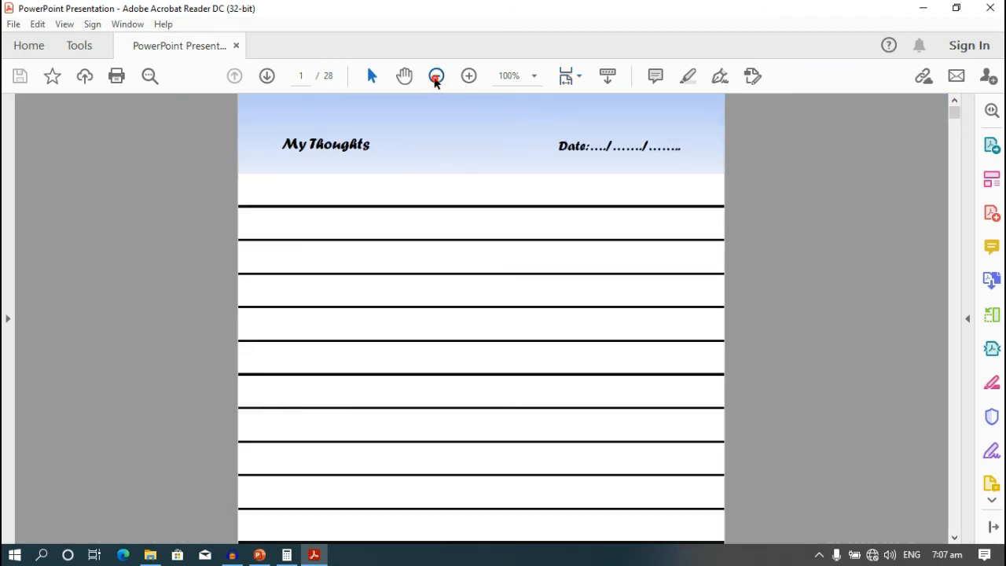
left_click(435, 75)
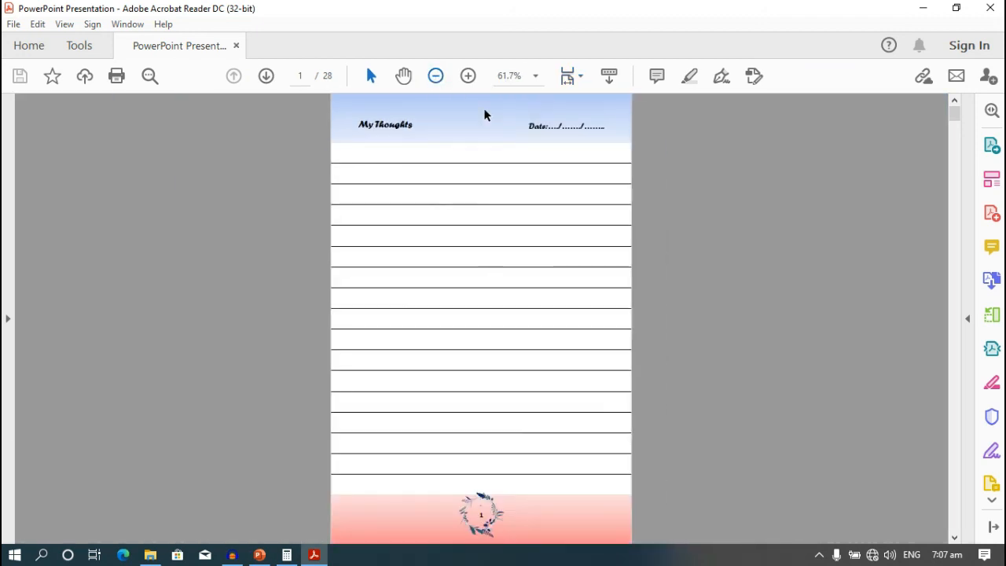
mouse_move(862, 170)
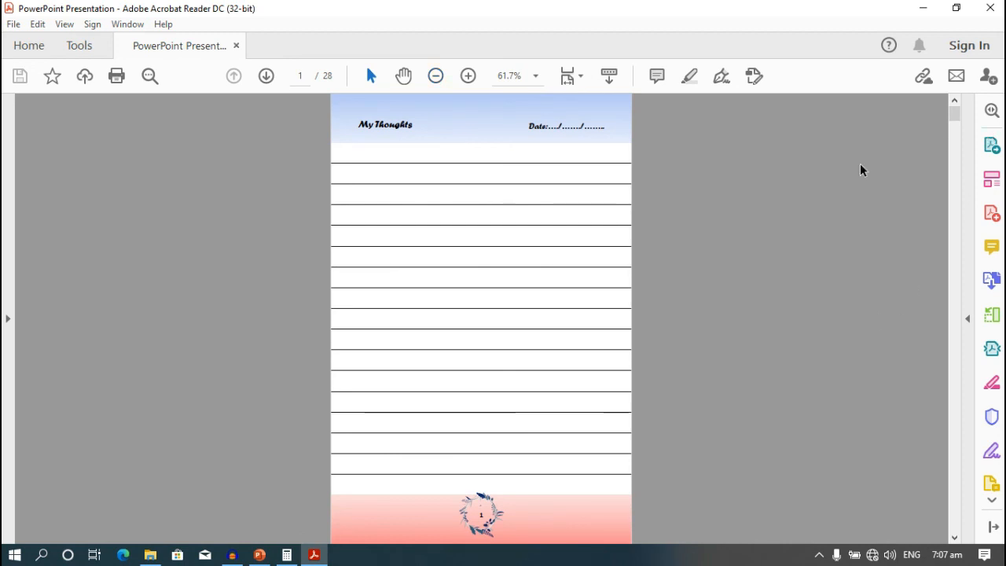
mouse_move(992, 144)
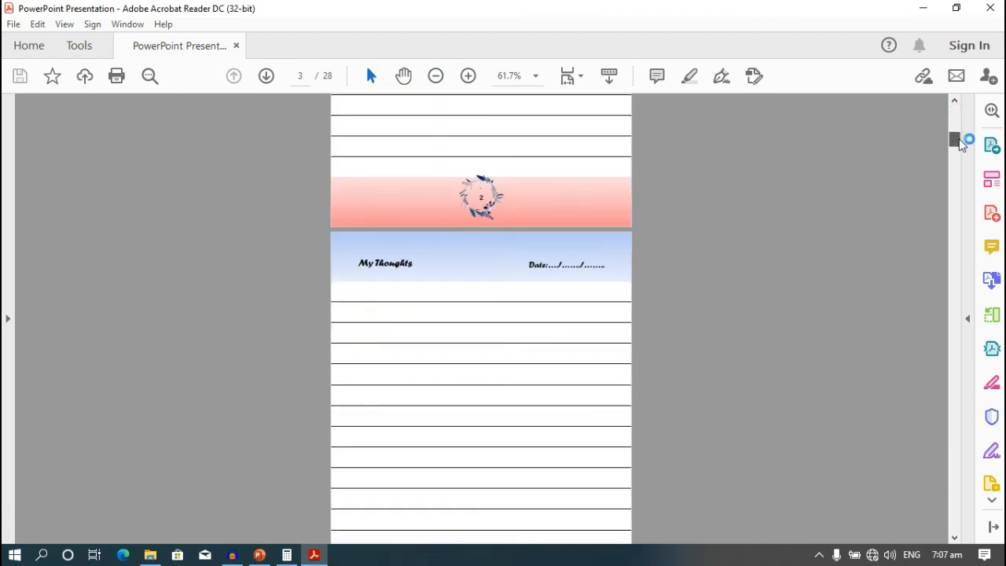
scroll("down", 3)
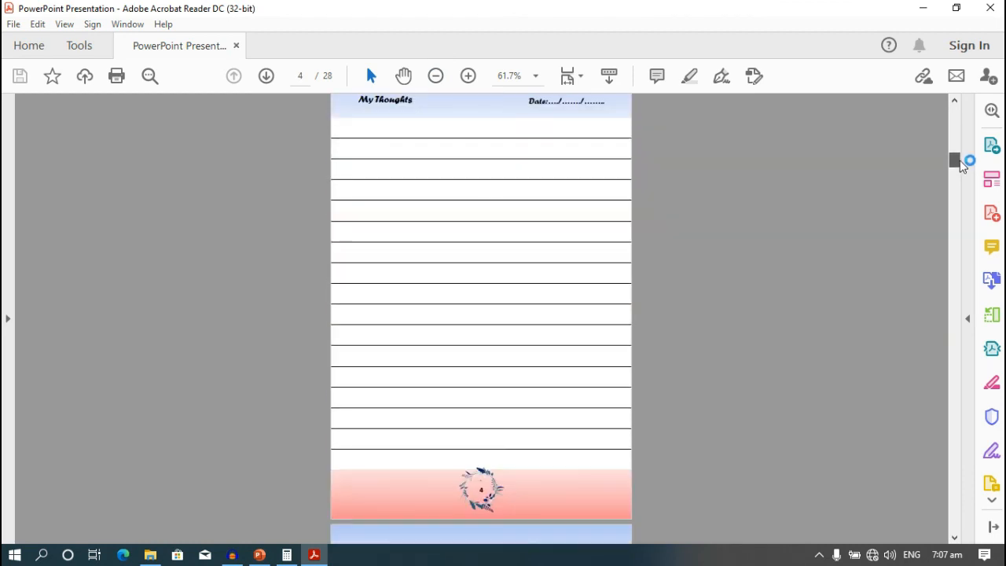
scroll("down", 3)
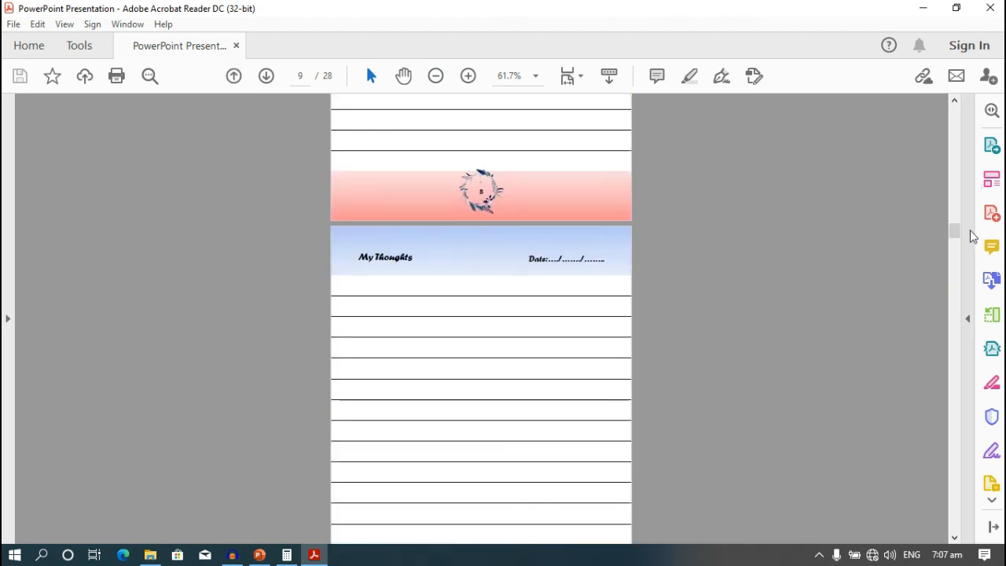